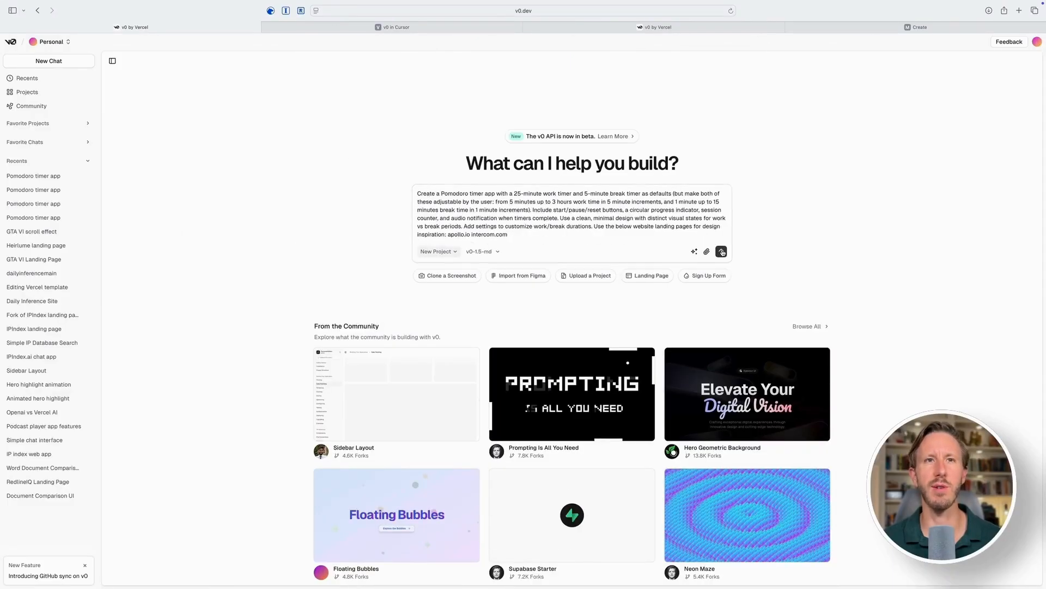
Submit the detailed Pomodoro timer prompt to generate an app with a 25:00 focus timer
click(720, 252)
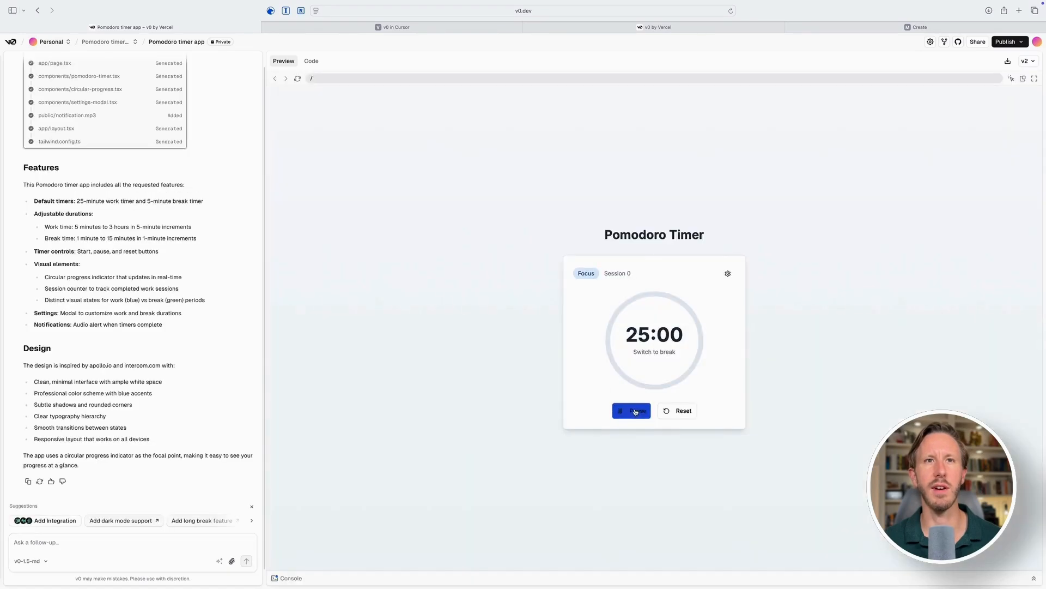
Start the timer, set work to 50 minutes and break to 10, save, then reset
click(631, 410)
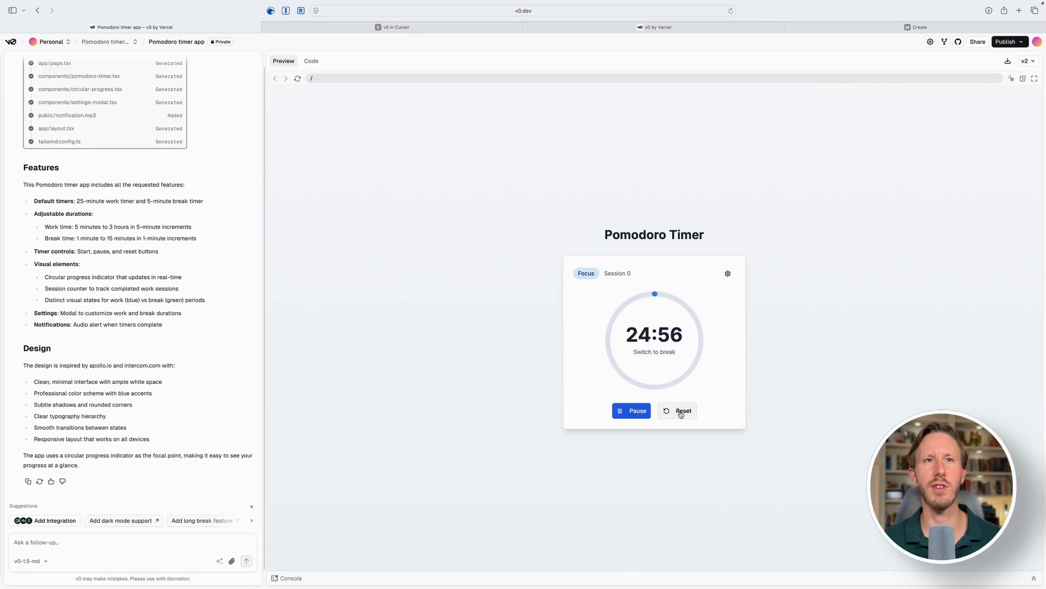
click(728, 273)
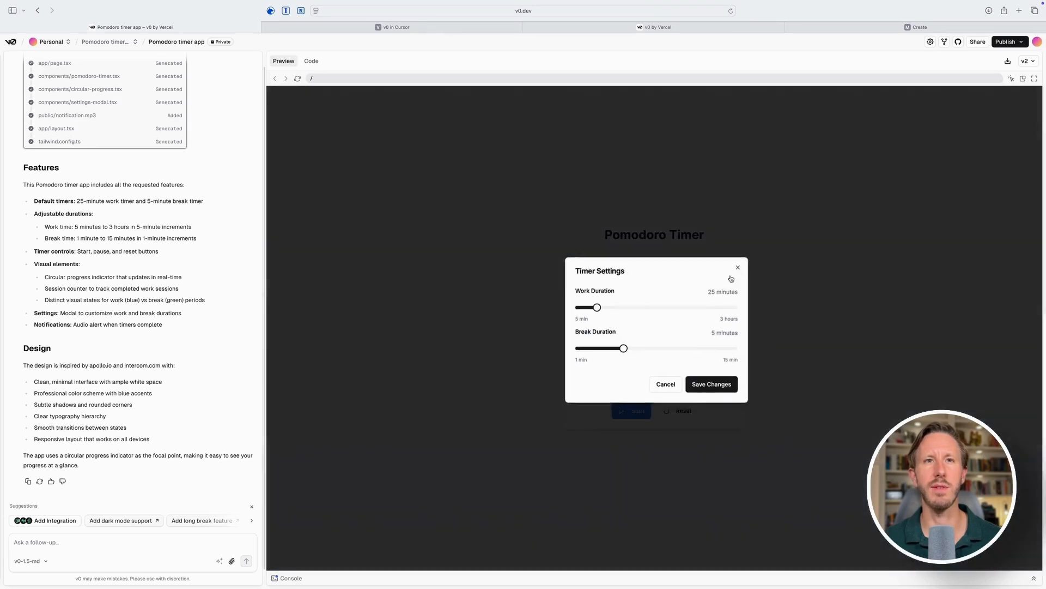
drag(597, 307, 653, 305)
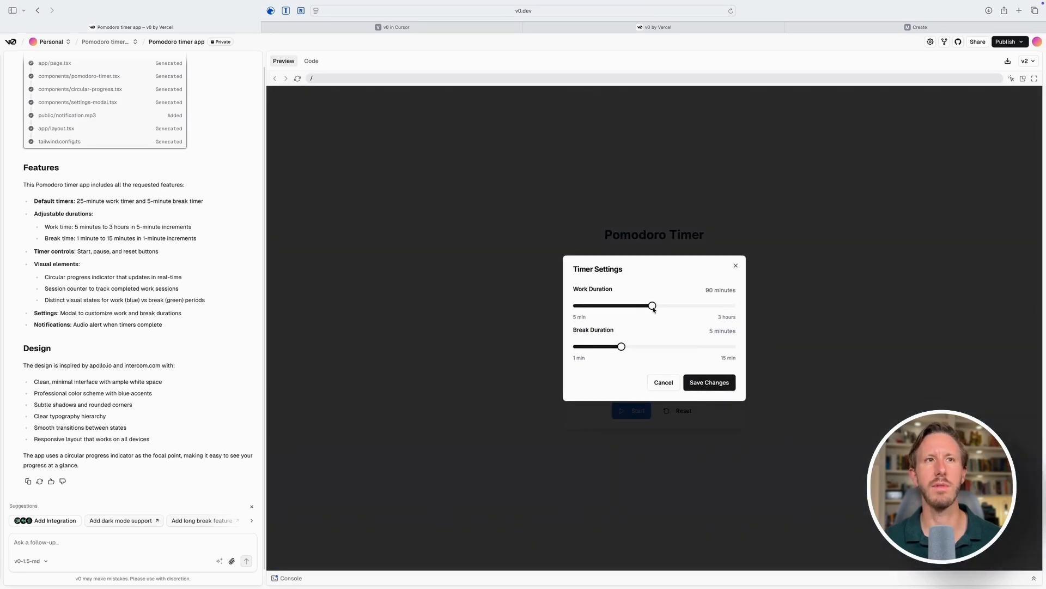
drag(653, 306, 616, 306)
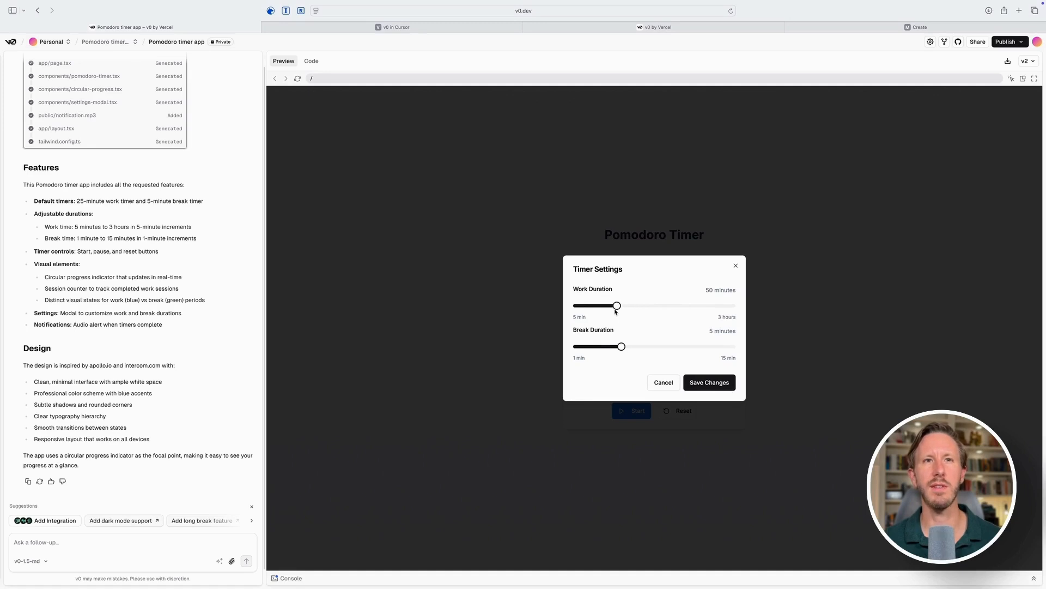
drag(621, 347, 633, 346)
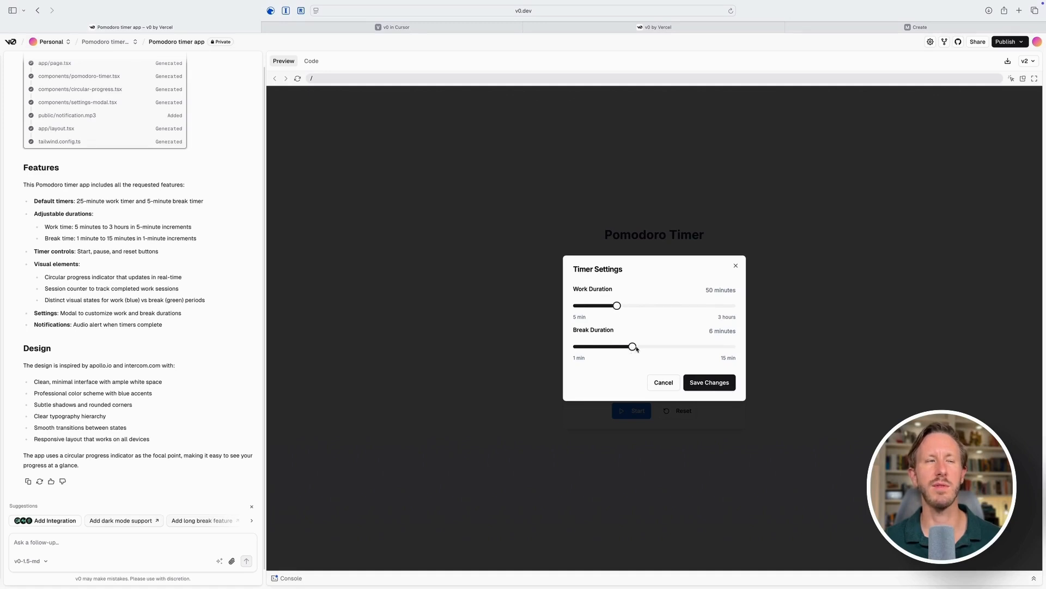
drag(633, 347, 677, 347)
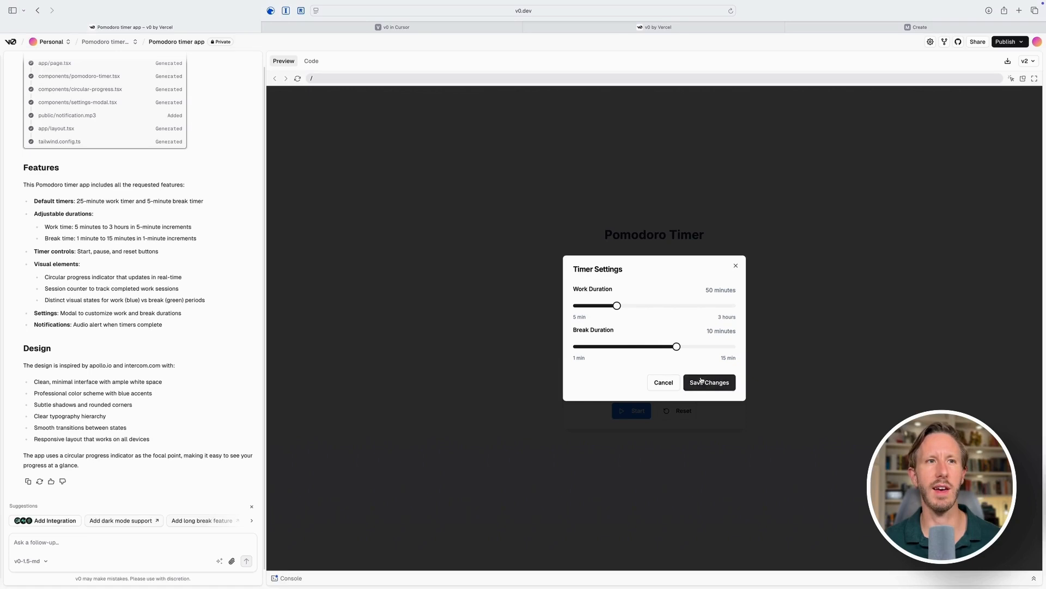
click(709, 382)
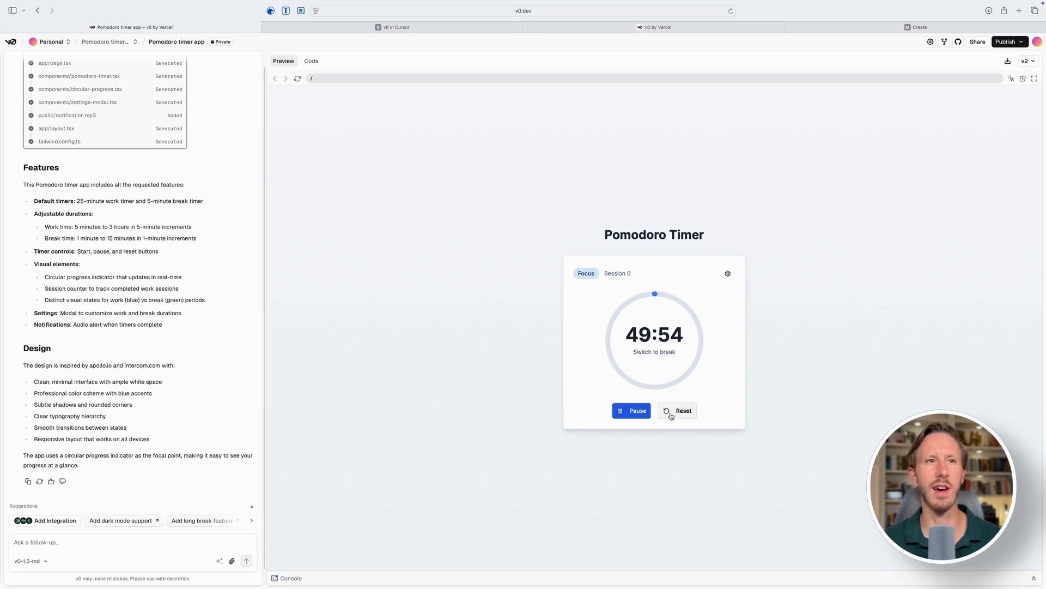
click(677, 410)
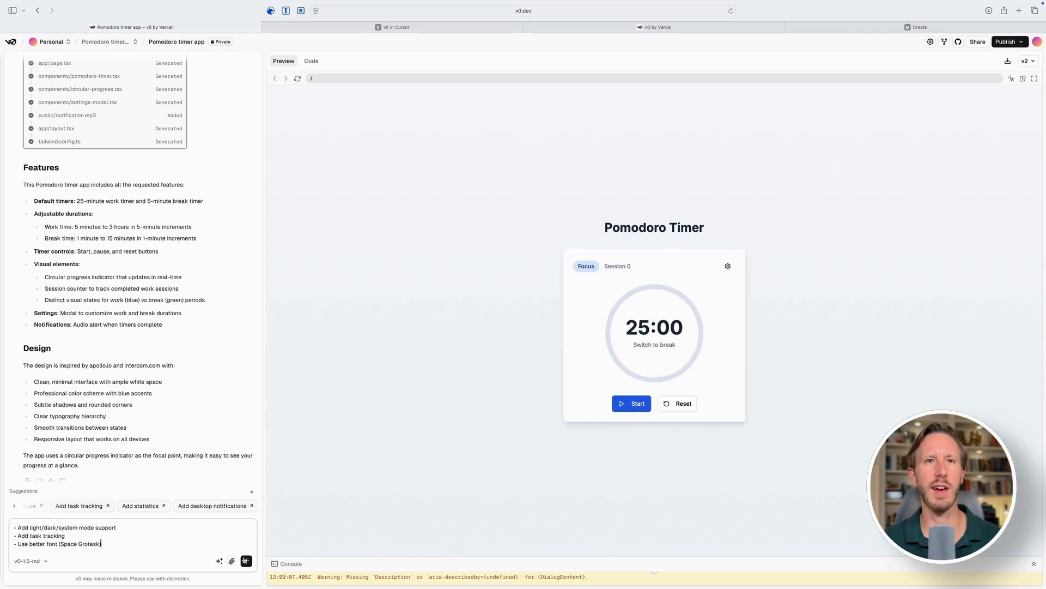
Send the follow-up requesting light/dark/system mode, task tracking and the Space Grotesk font
click(246, 561)
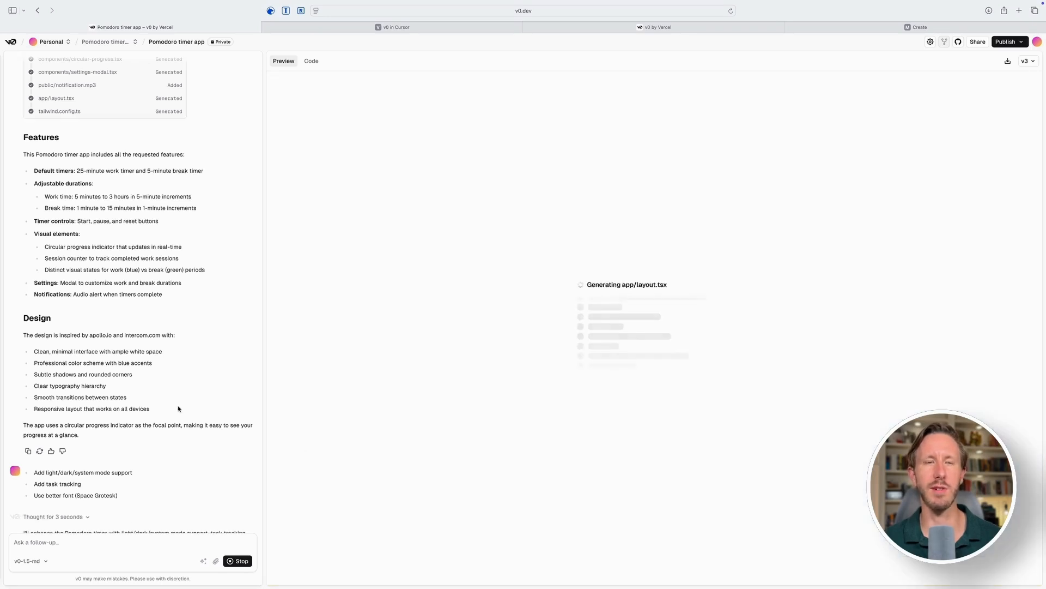
scroll(down, 3)
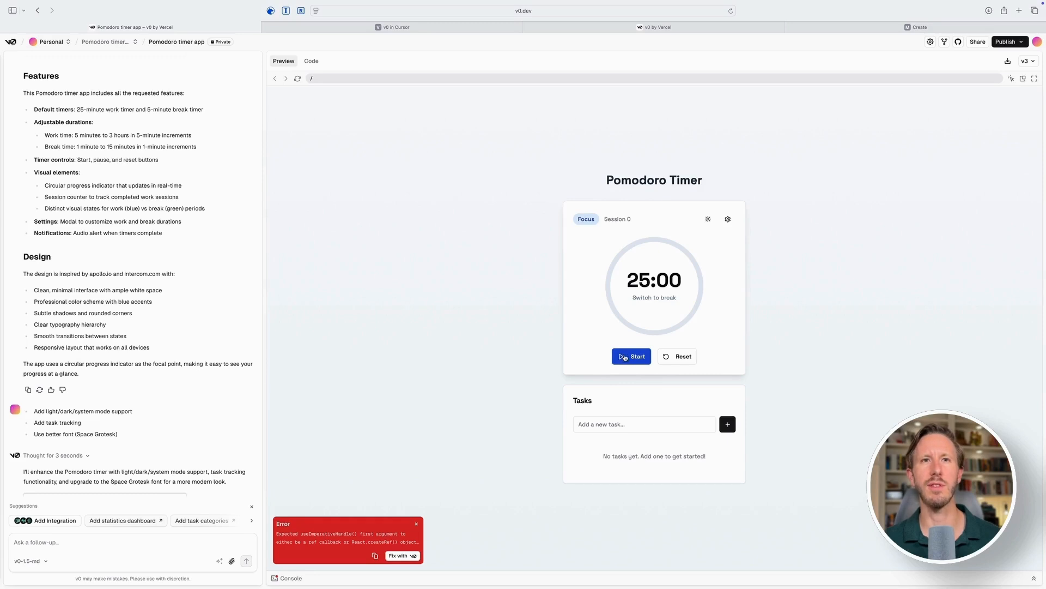
Test Start, Reset and the theme menu, then send the useImperativeHandle error to v0
click(630, 356)
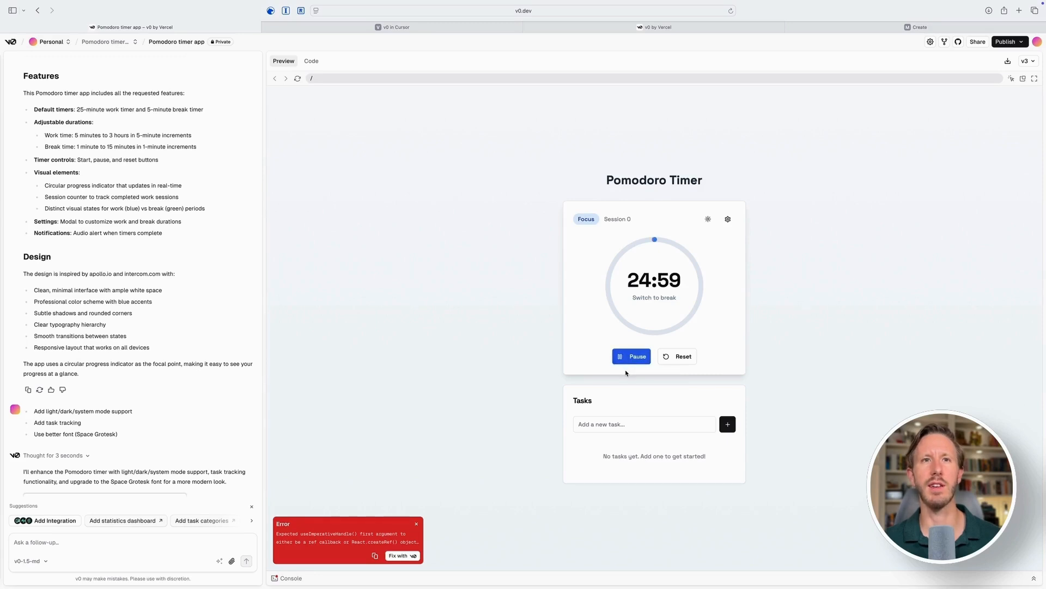
click(631, 356)
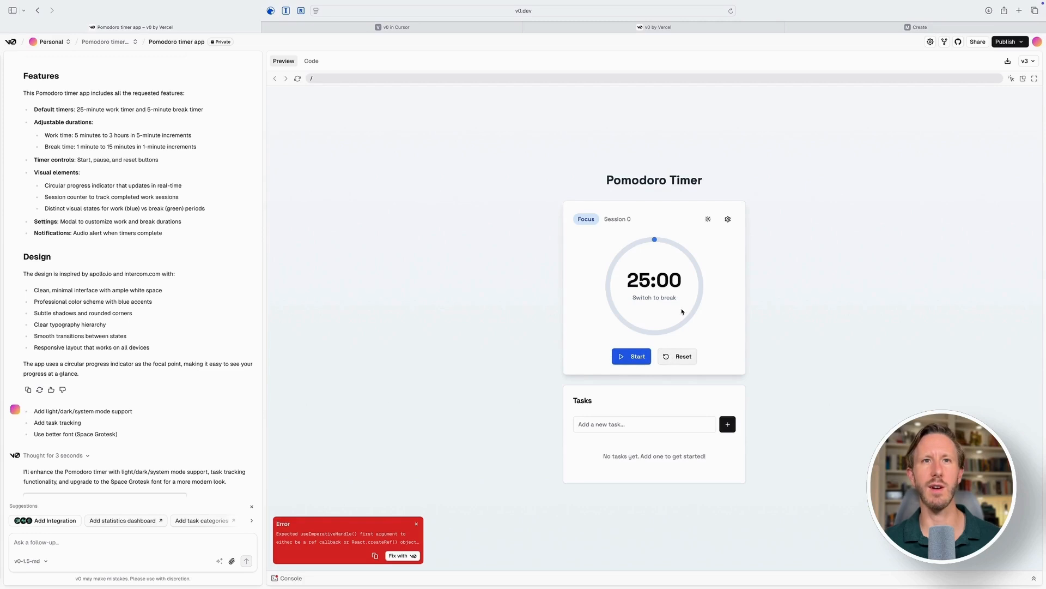
click(708, 219)
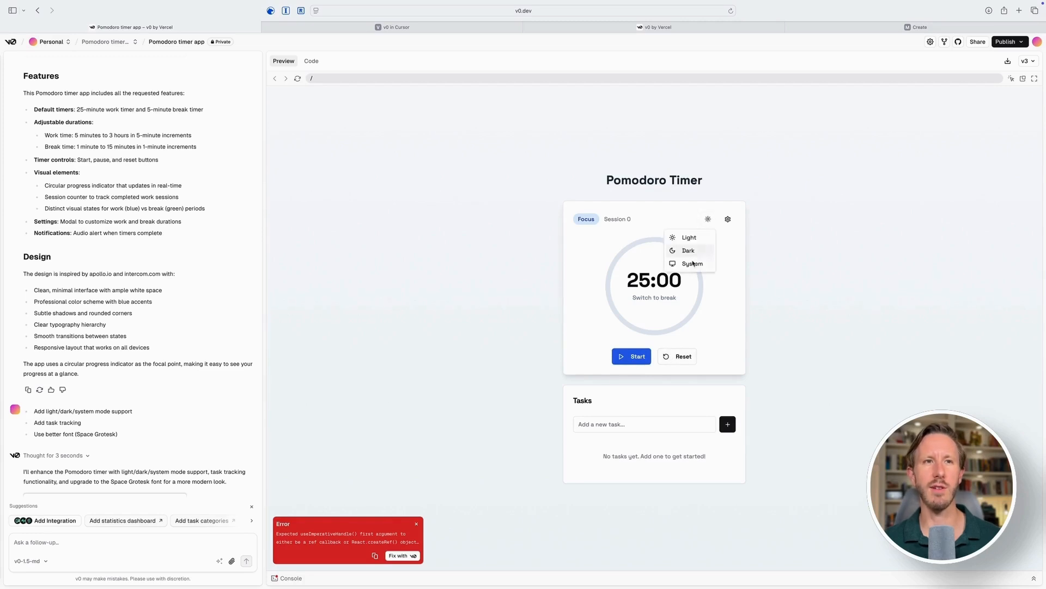
click(707, 219)
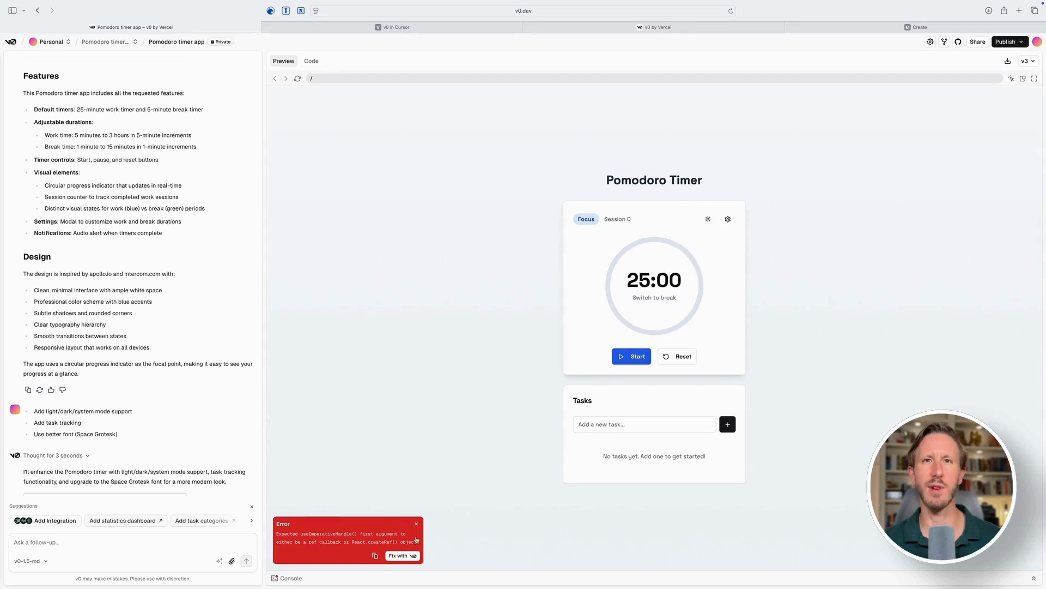
click(398, 555)
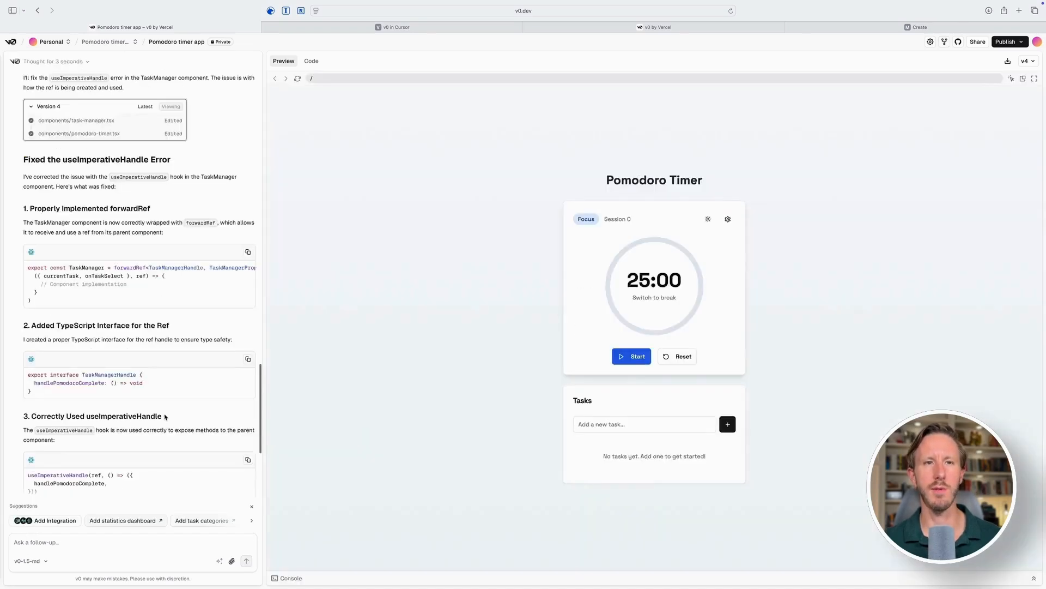
Try the theme menu, then add 'Run to grocery store' as a task and complete it
scroll(down, 3)
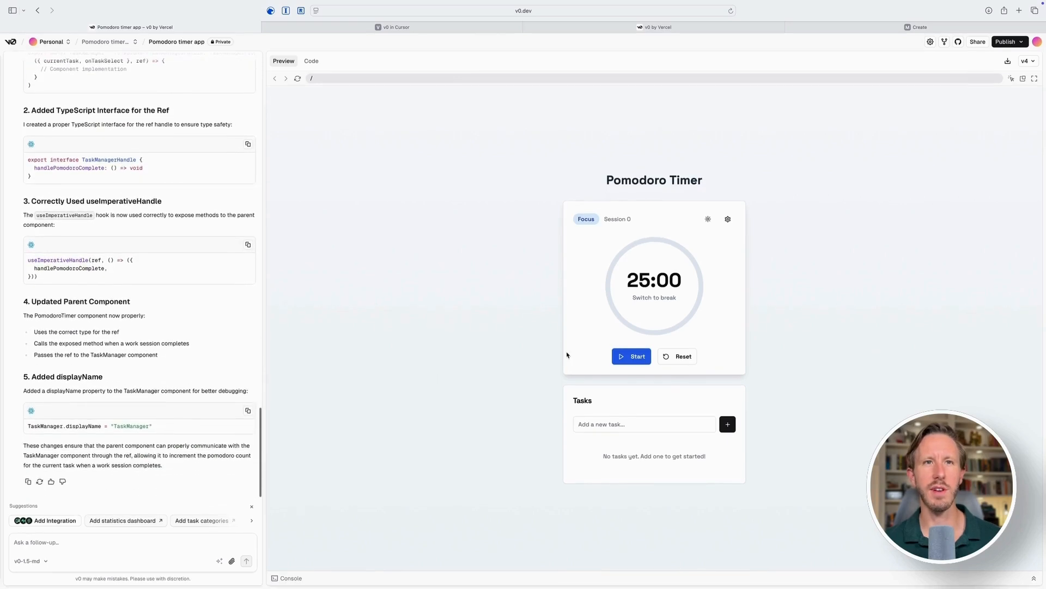
click(708, 219)
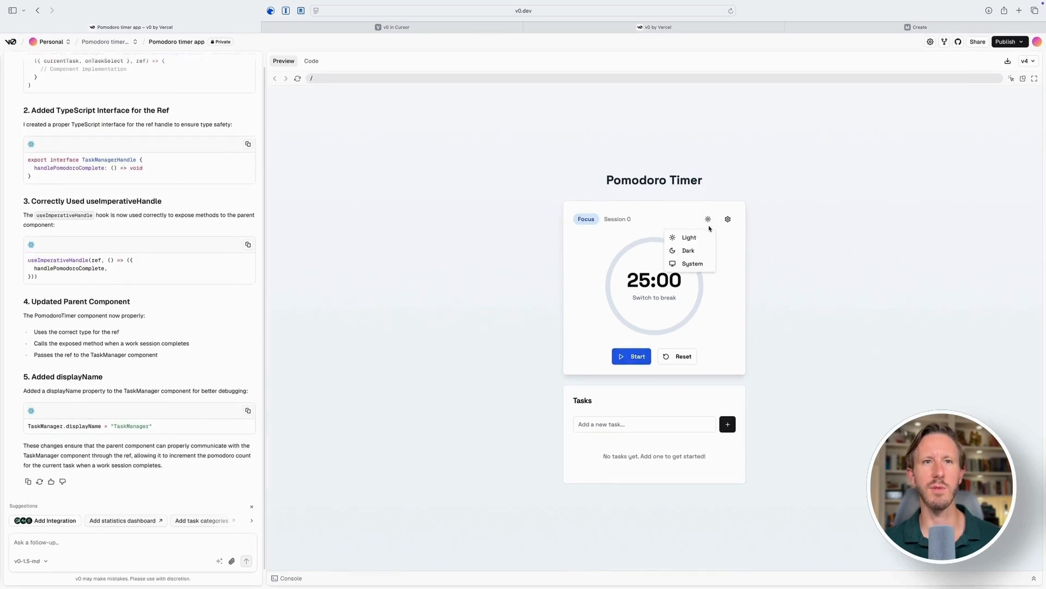
click(707, 219)
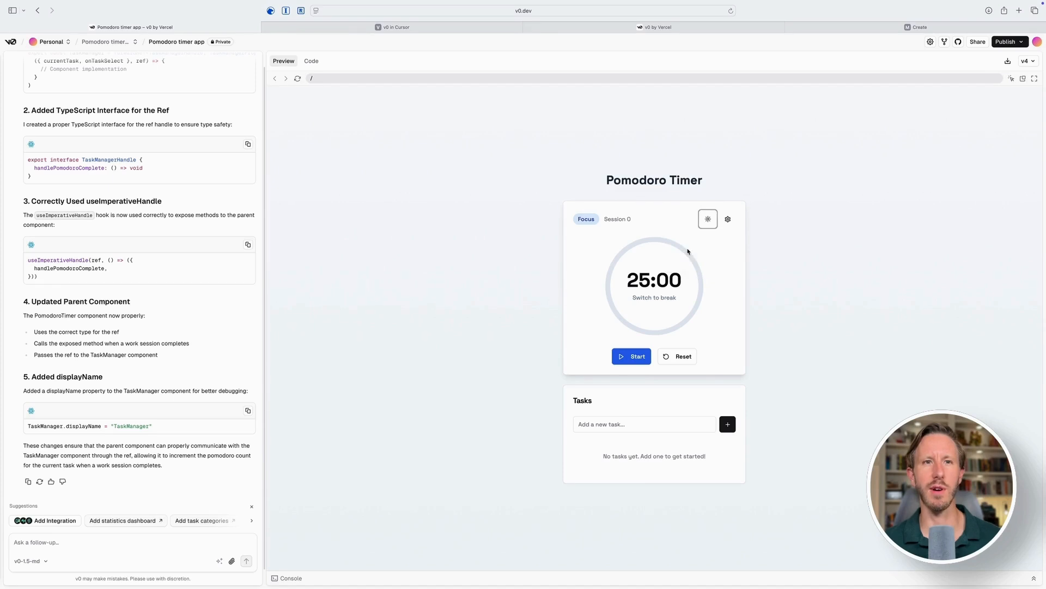
text(Run to g)
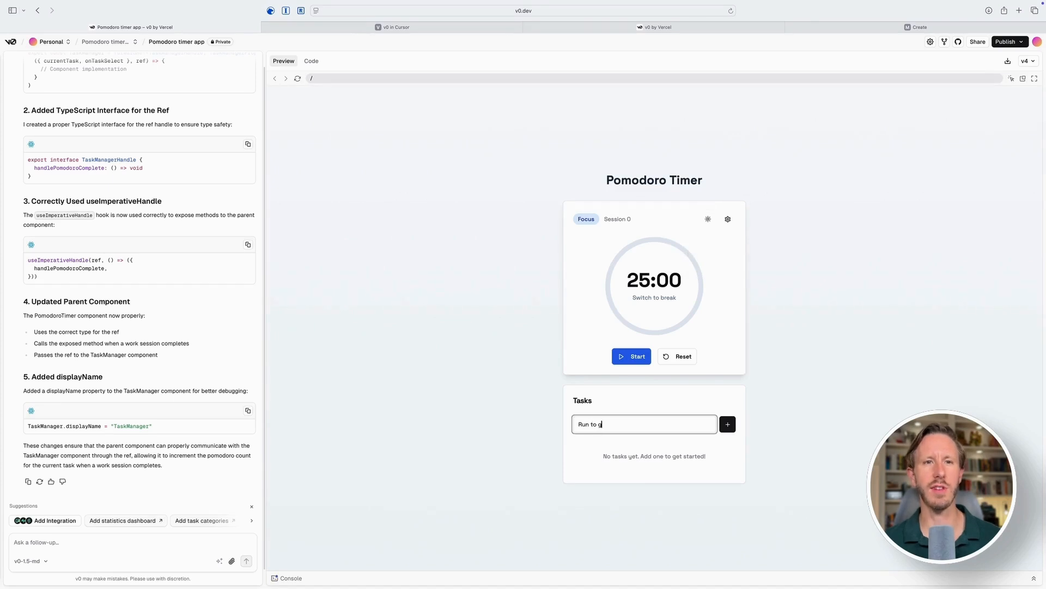
click(726, 425)
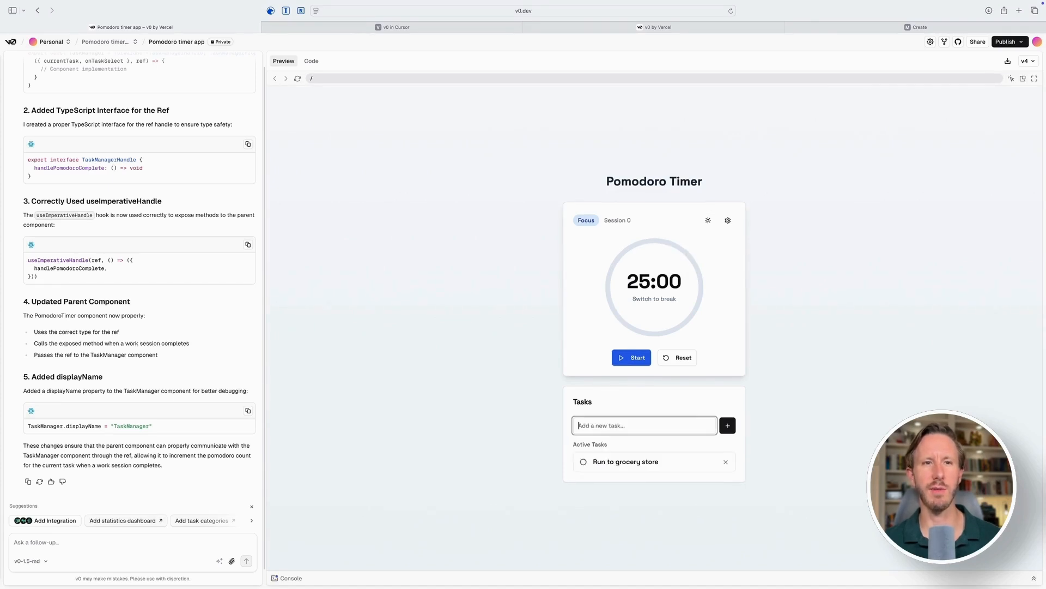
click(583, 461)
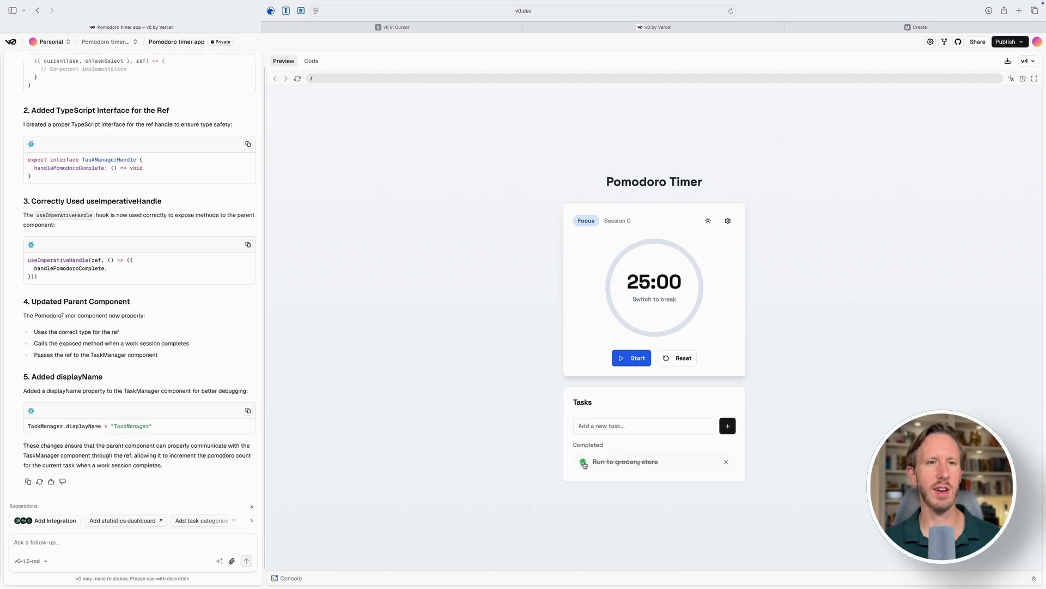
Report 'Light/dark mode doesn't work. Please fix' and test theme switching in version 5
text(Light/dark mode doesn't work)
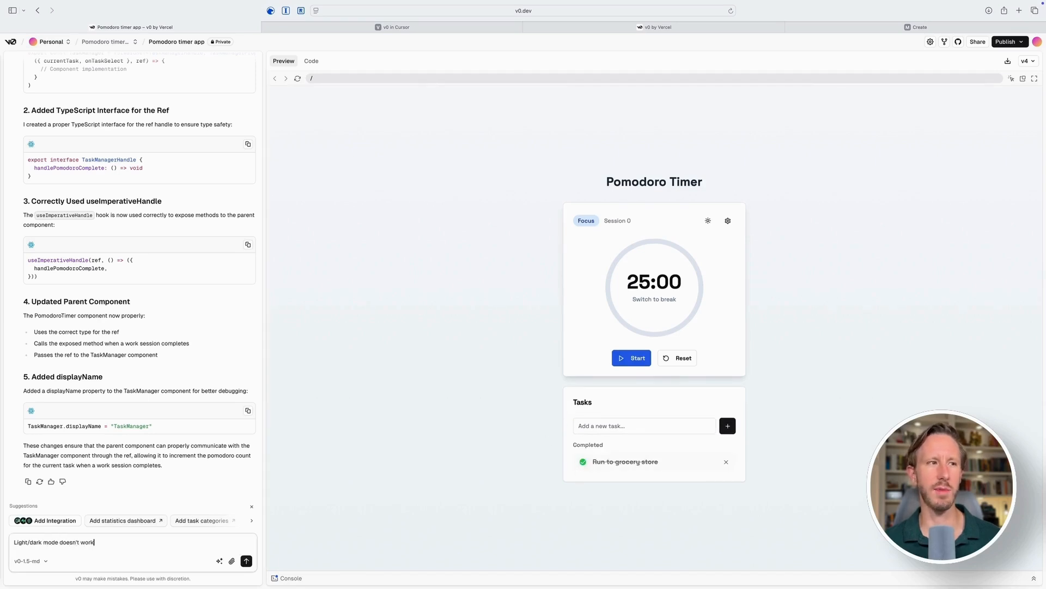
click(246, 561)
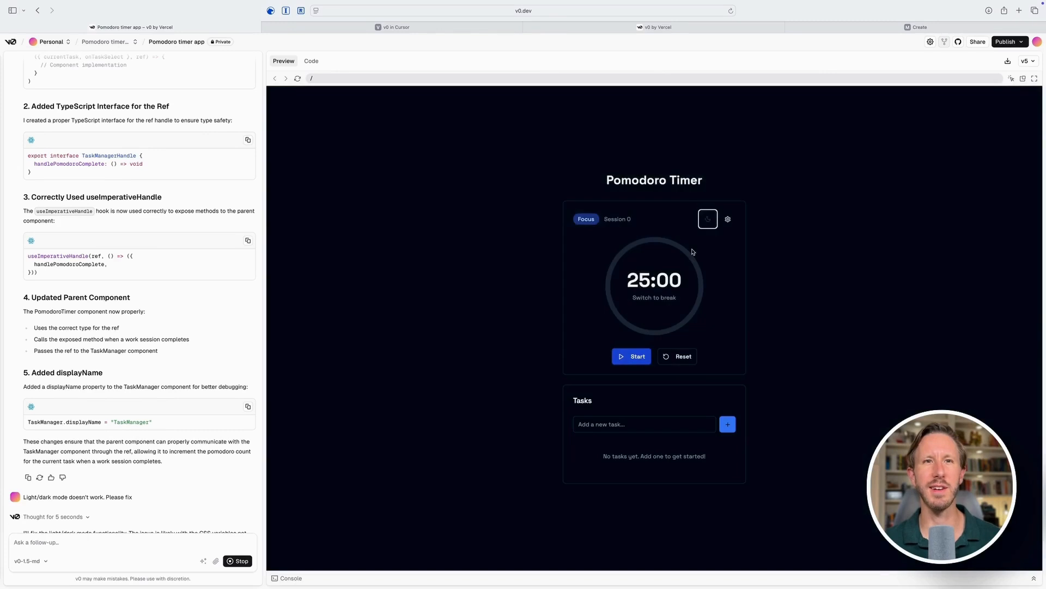
click(707, 219)
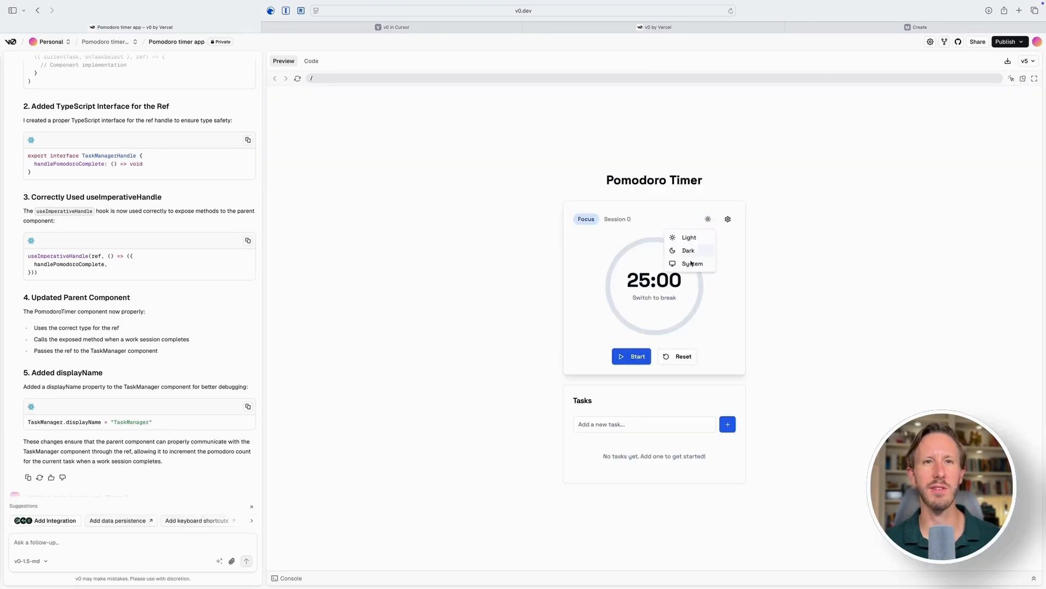
click(707, 219)
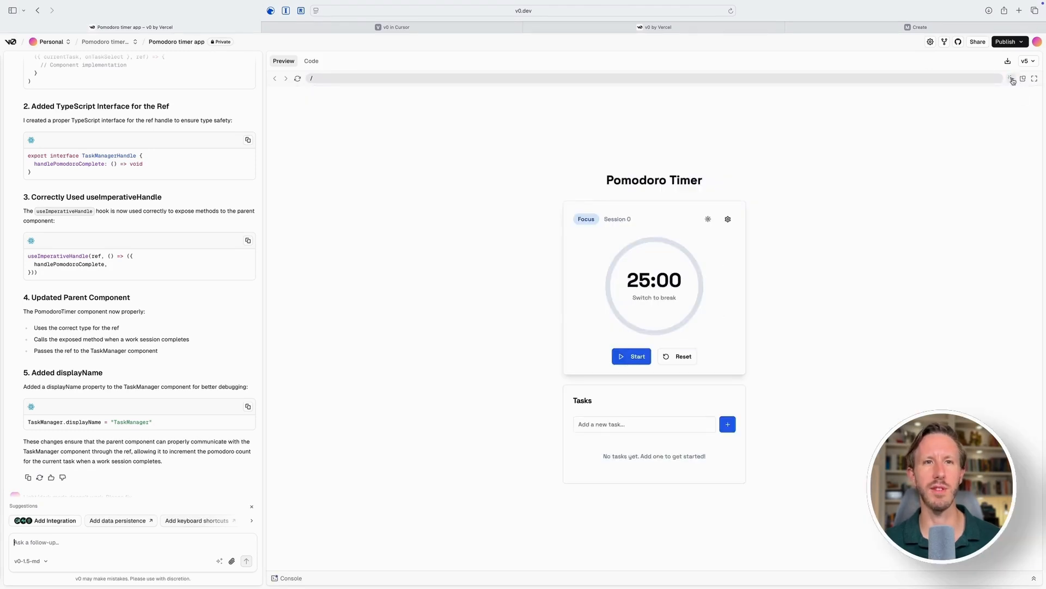
Select the 'Switch to break' label and submit the quick edit 'Make this a button'
click(654, 297)
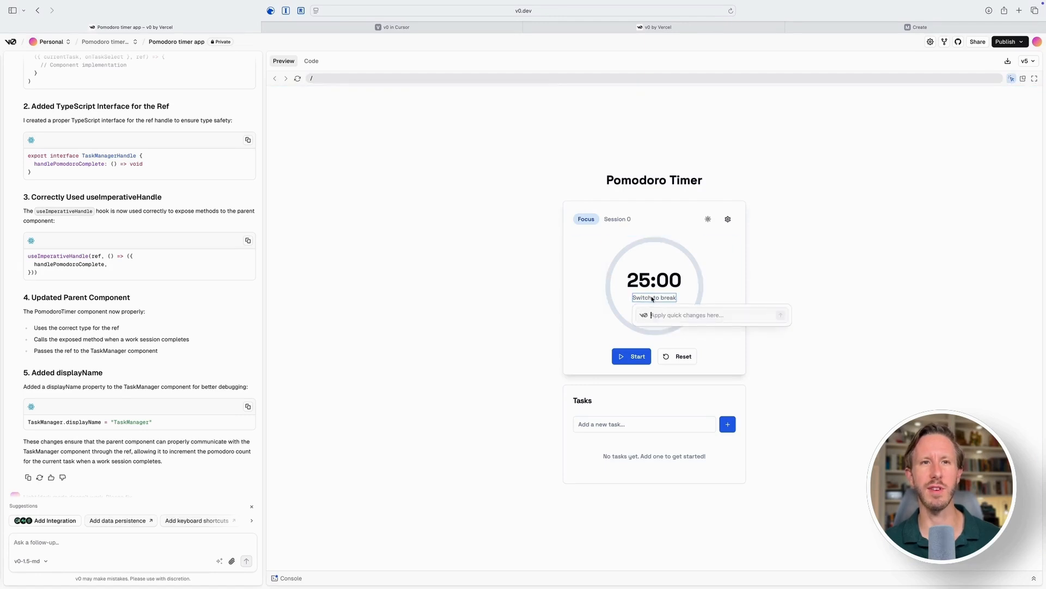
text(Make this a button)
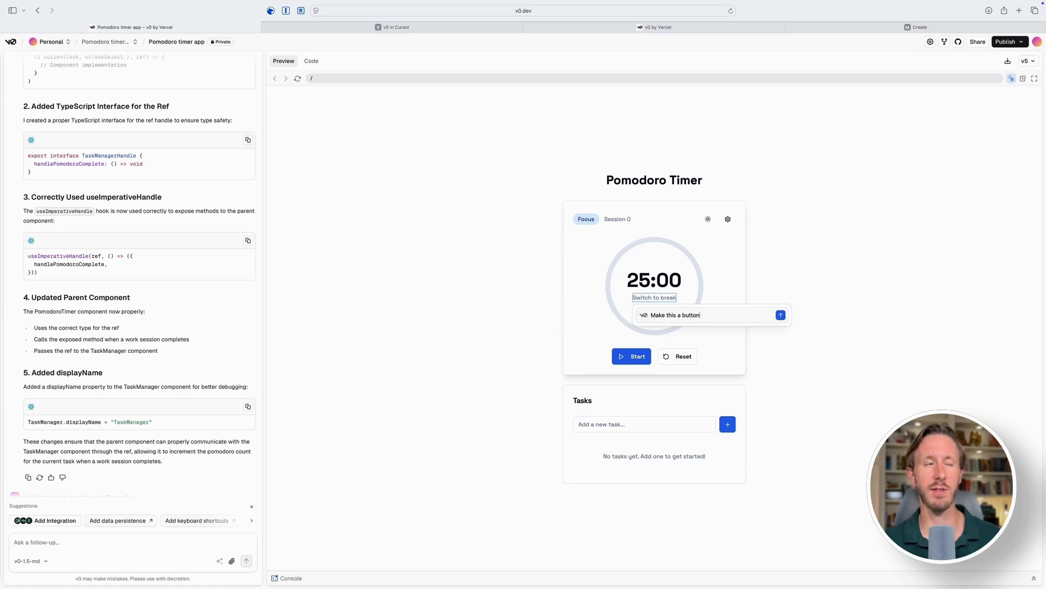
click(780, 315)
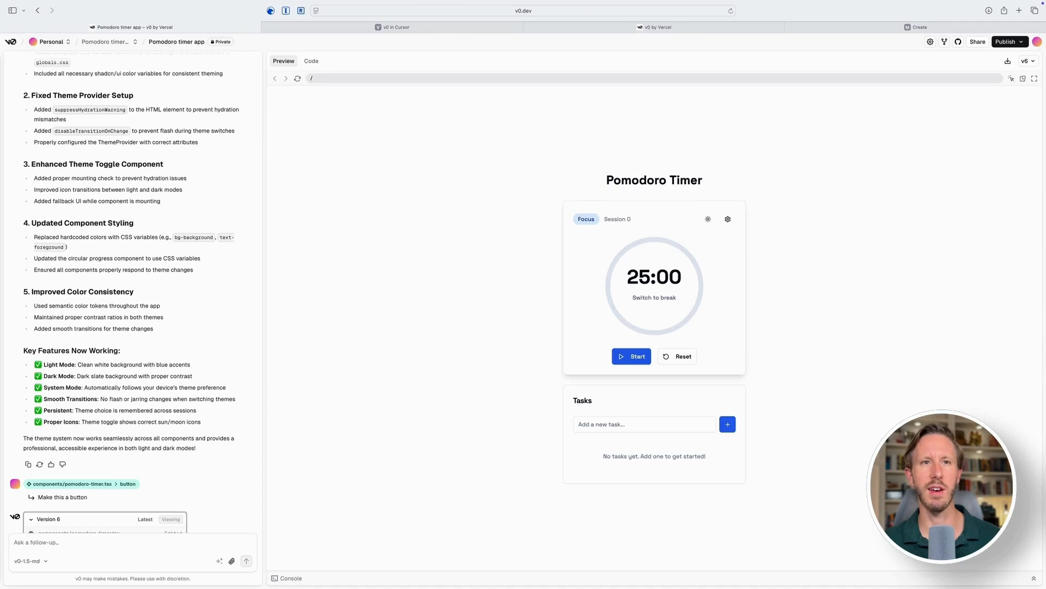
mouse_move(646, 312)
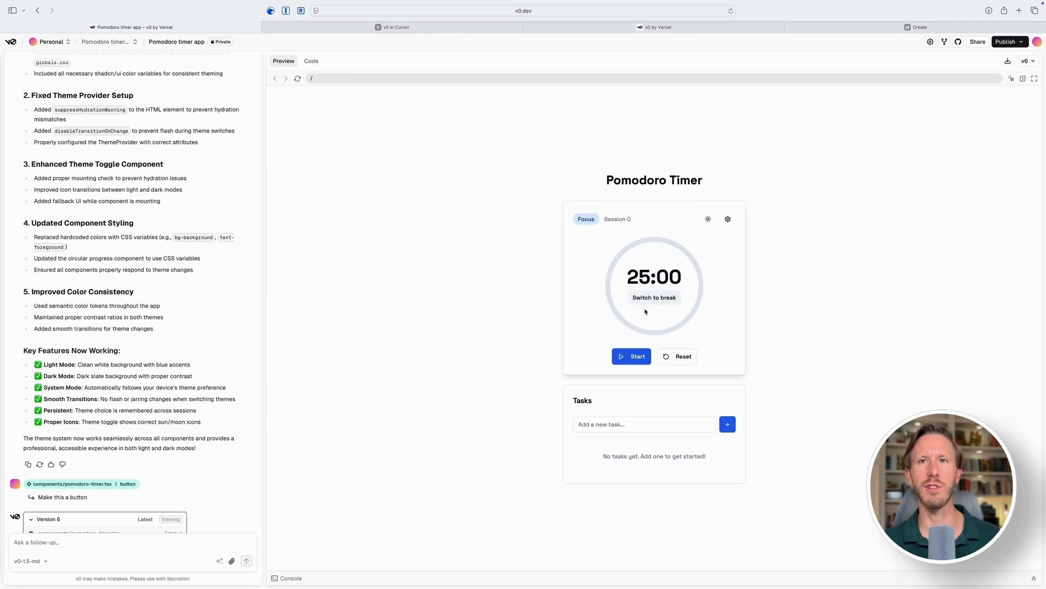
Toggle the preview back to the 25-minute focus session, then browse settings and deploy options
click(653, 297)
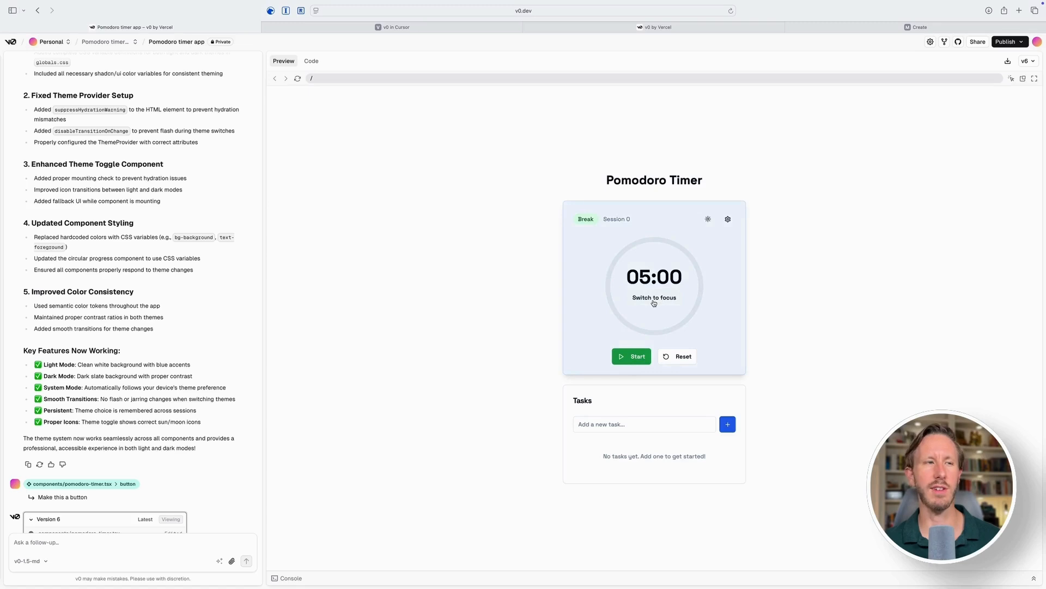
click(654, 297)
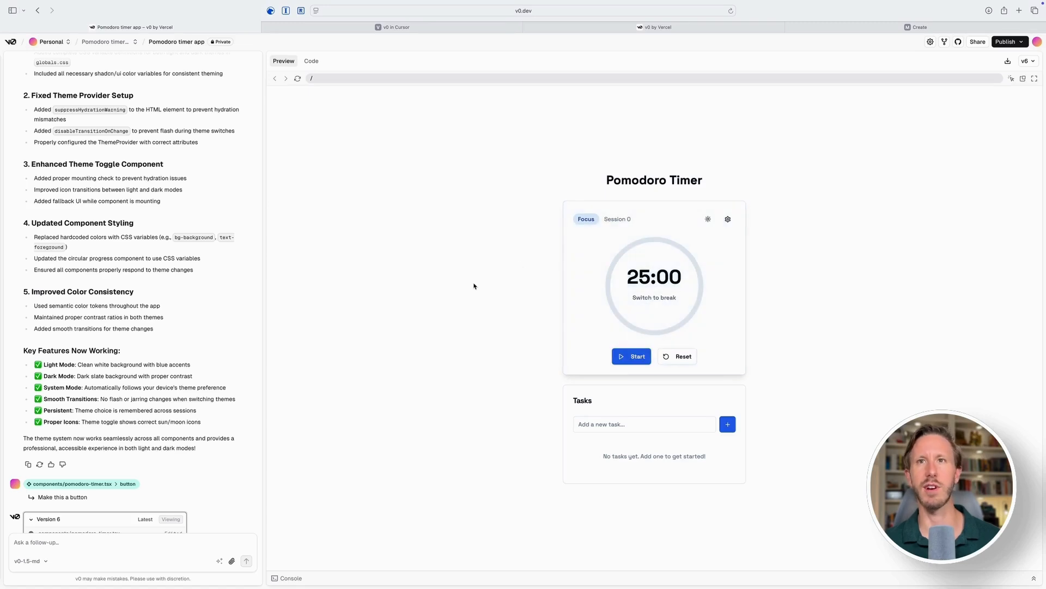
click(1028, 60)
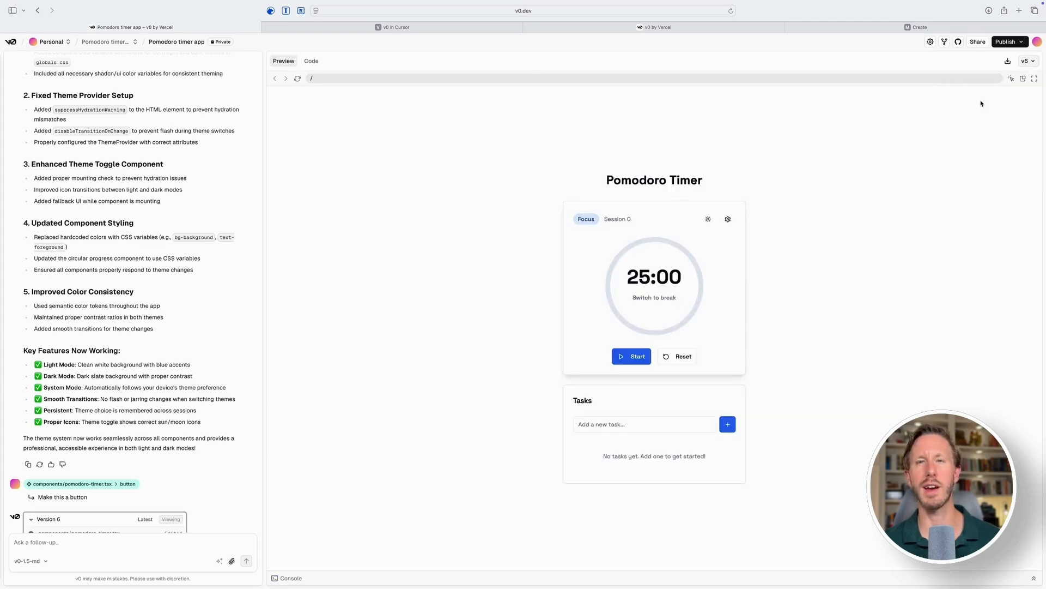
mouse_move(1022, 78)
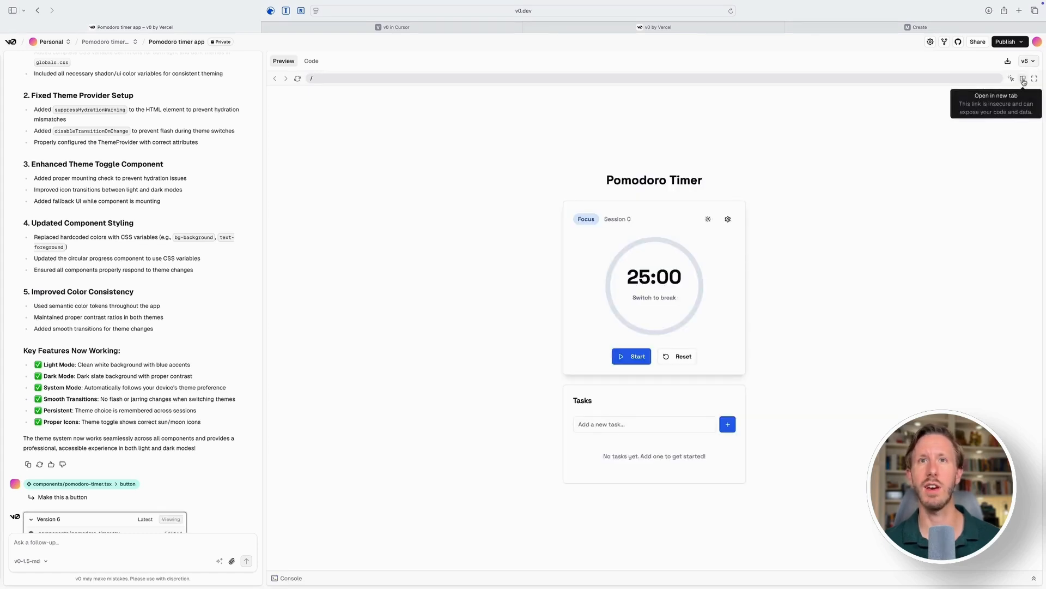
mouse_move(1008, 61)
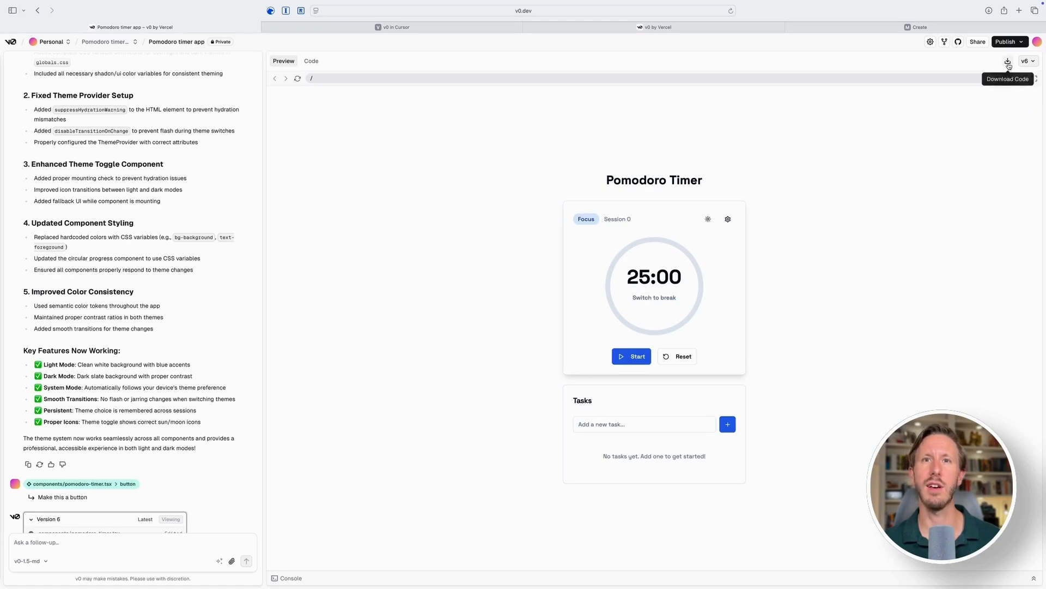
mouse_move(930, 42)
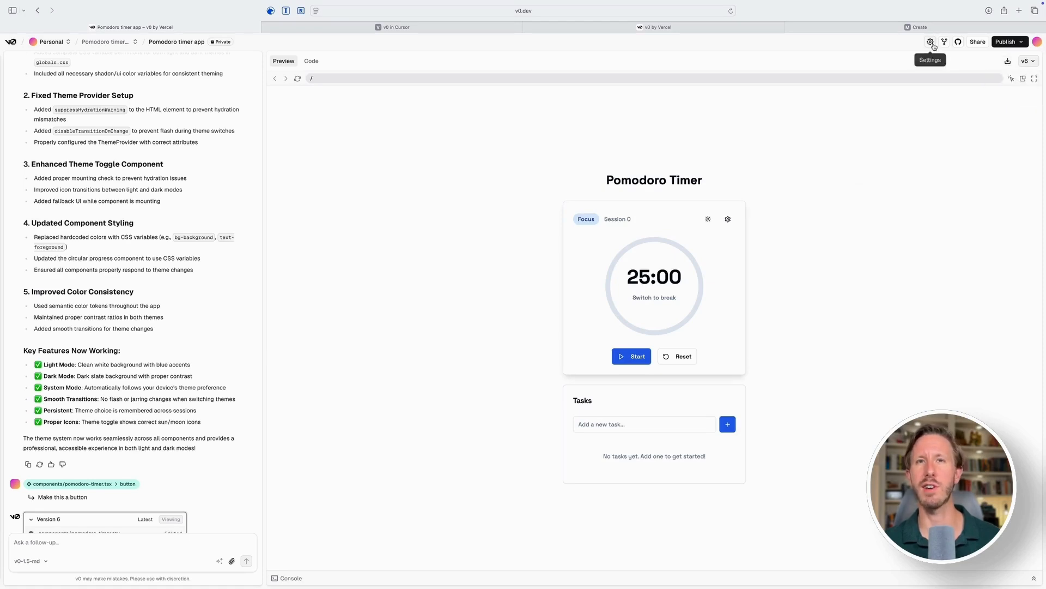
click(930, 42)
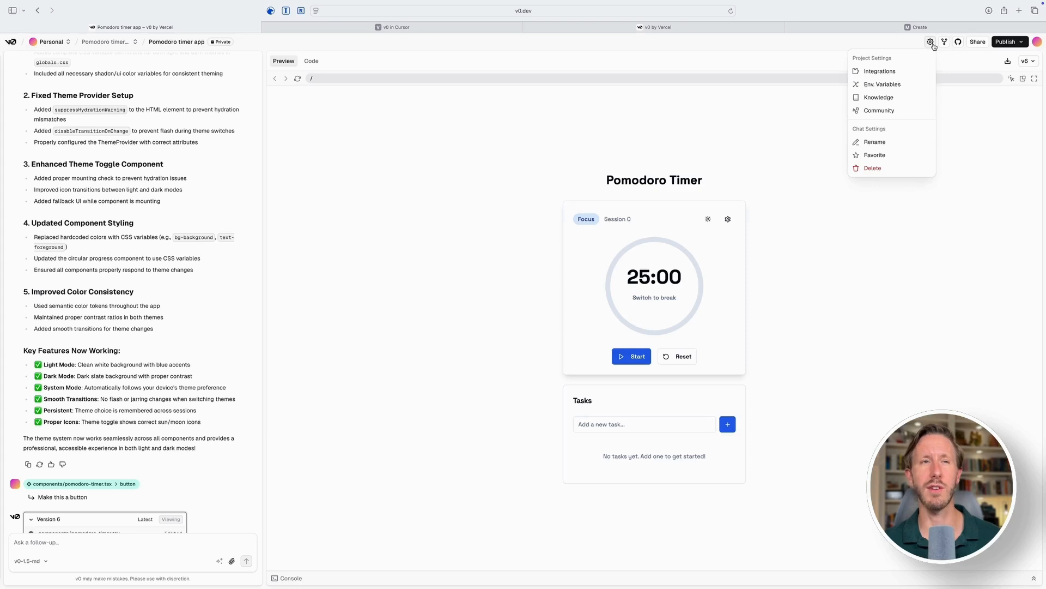
mouse_move(883, 84)
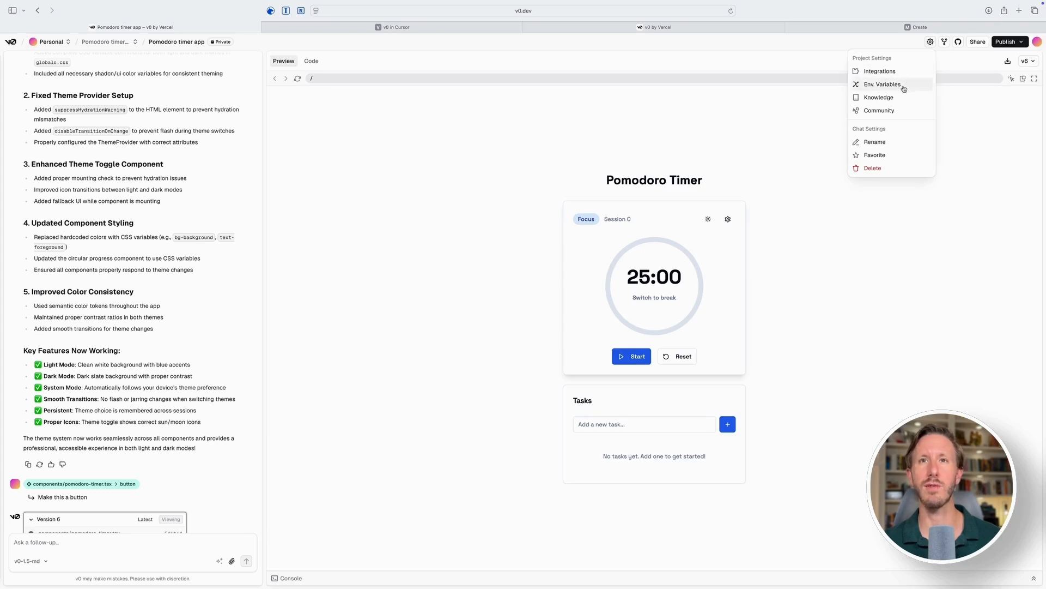
mouse_move(953, 66)
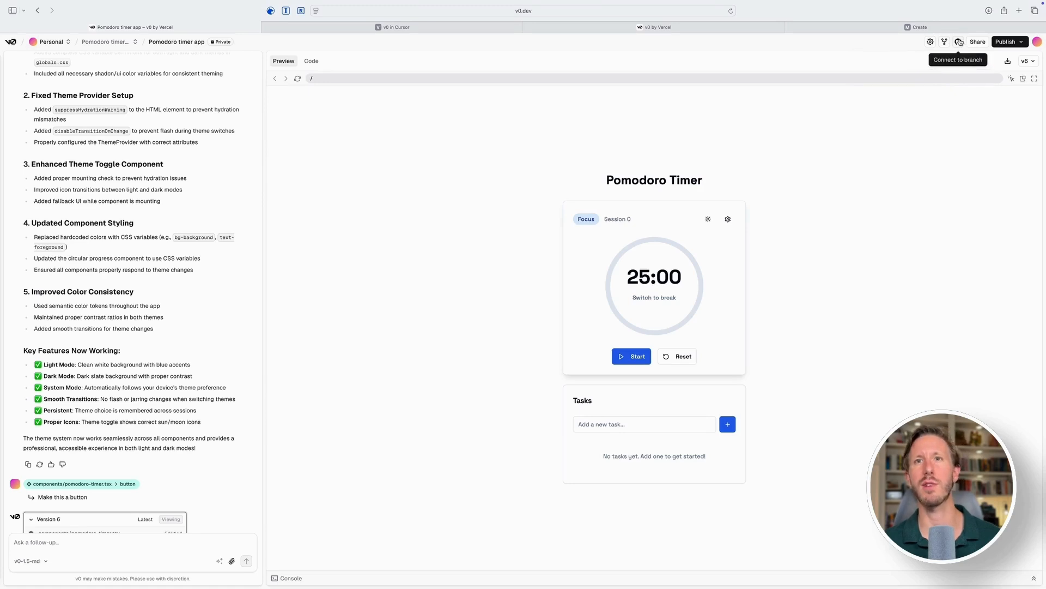
mouse_move(977, 41)
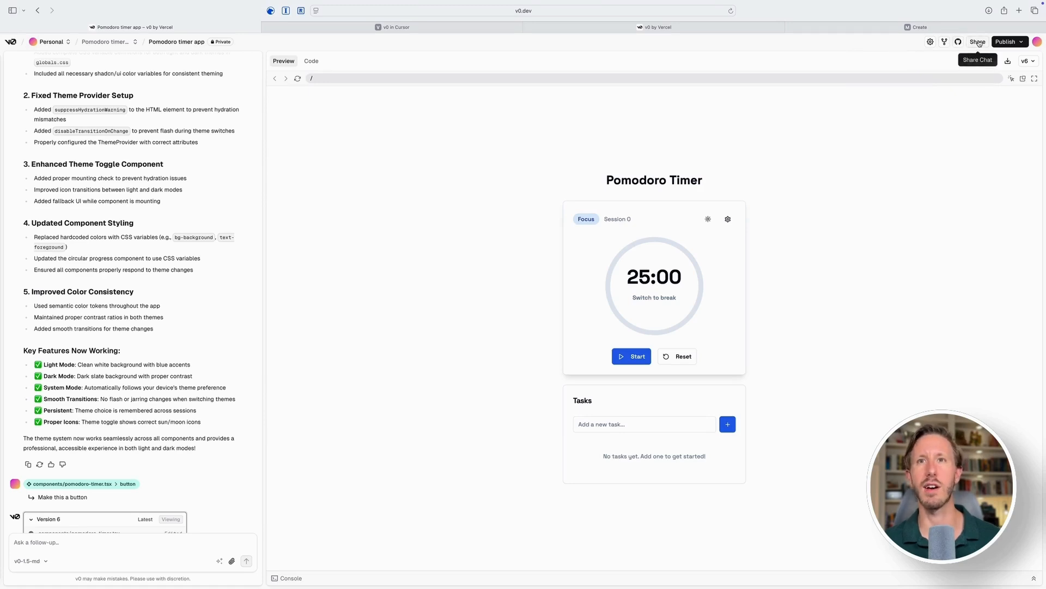
click(1010, 41)
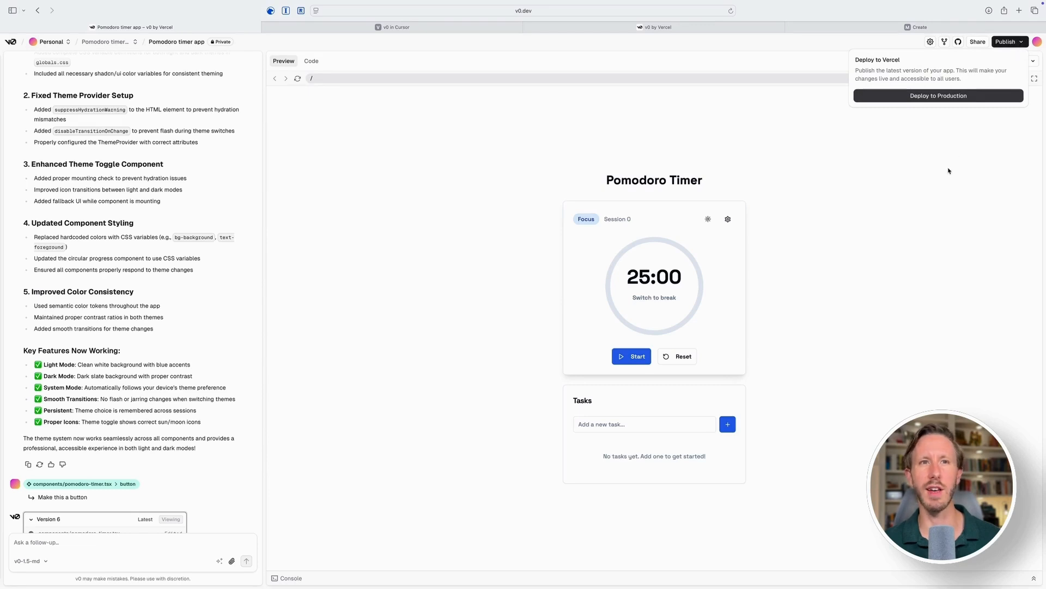
Review the generated code, viewing layout.tsx and then page.tsx
click(312, 61)
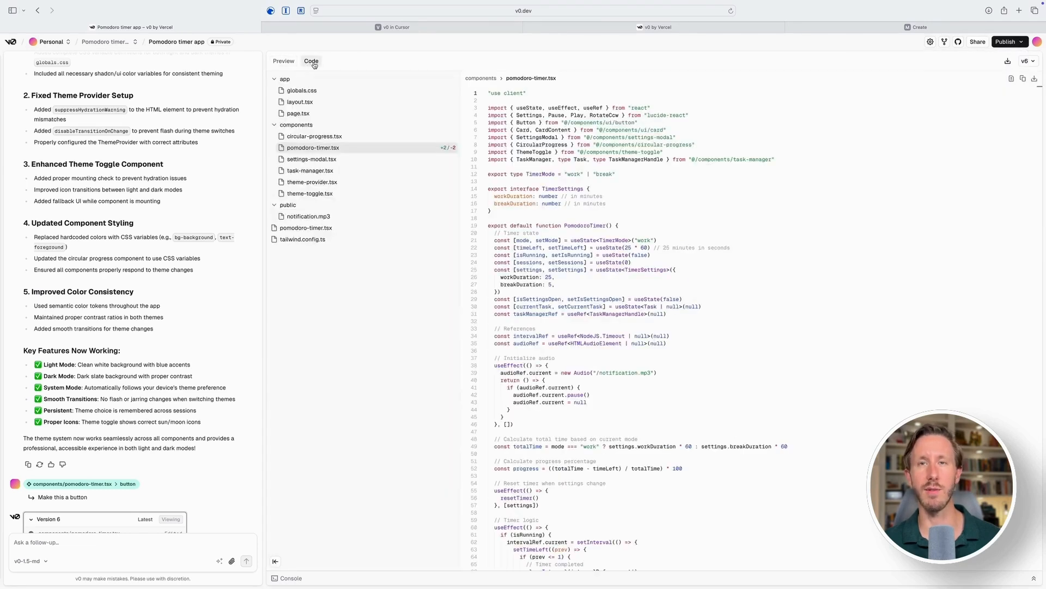
click(299, 101)
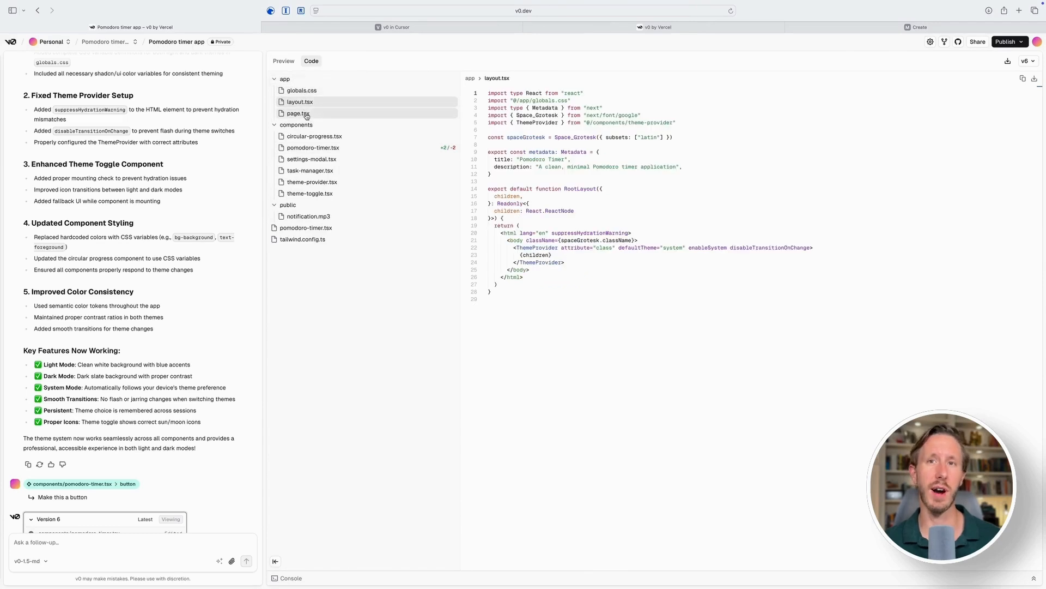
click(313, 148)
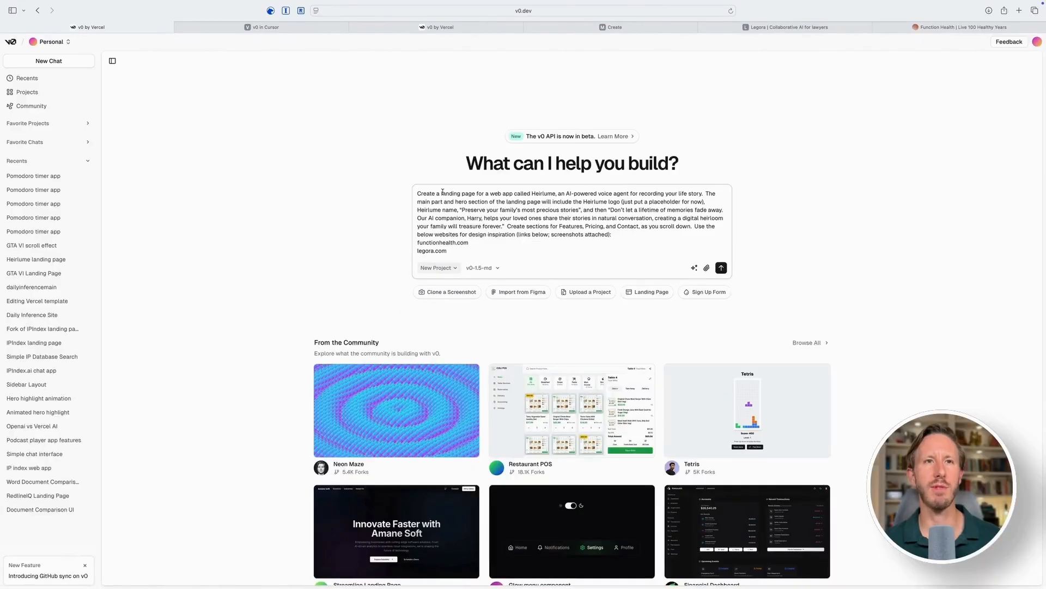
mouse_move(707, 268)
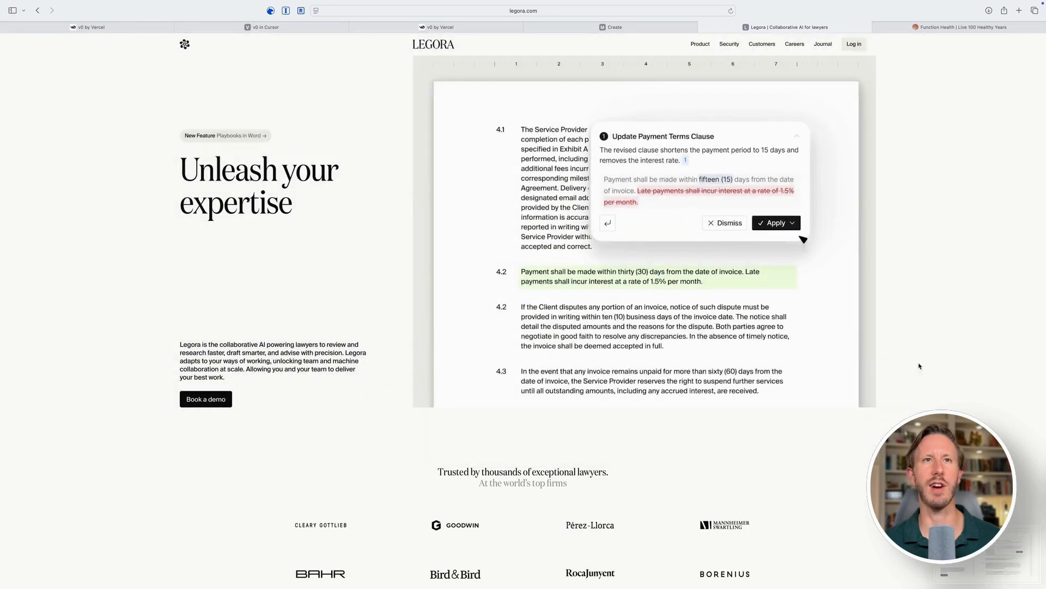
Add the legora.com and functionhealth.com screenshots to the Heirlume prompt and submit it
click(774, 222)
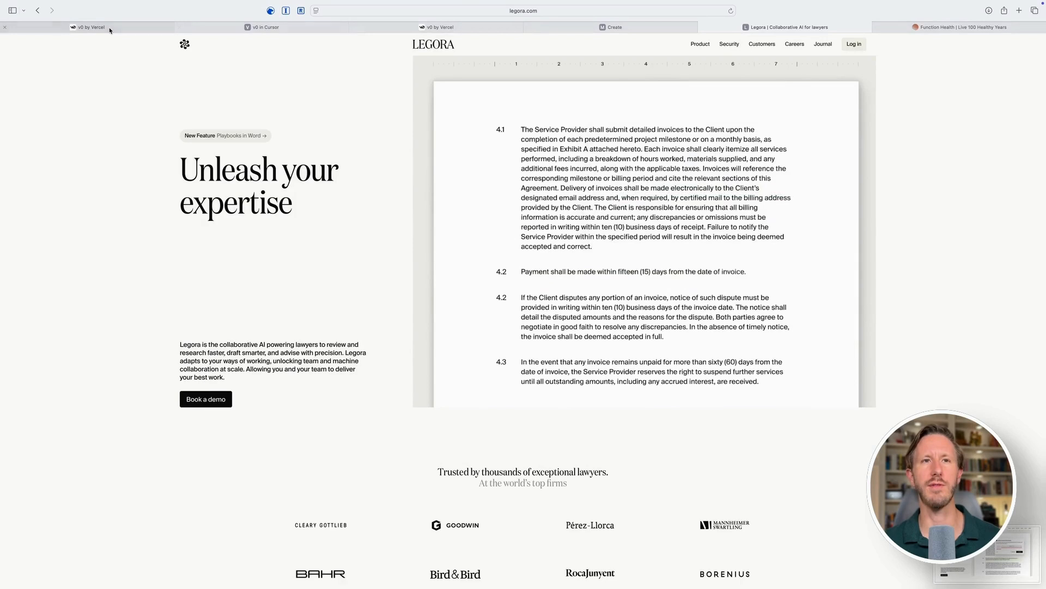
click(90, 28)
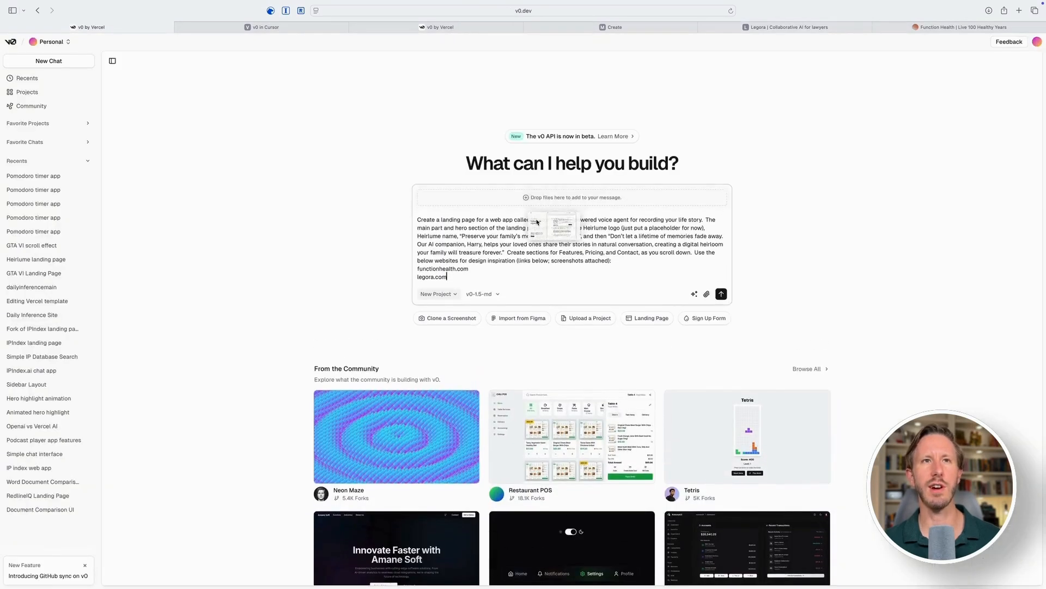
click(961, 27)
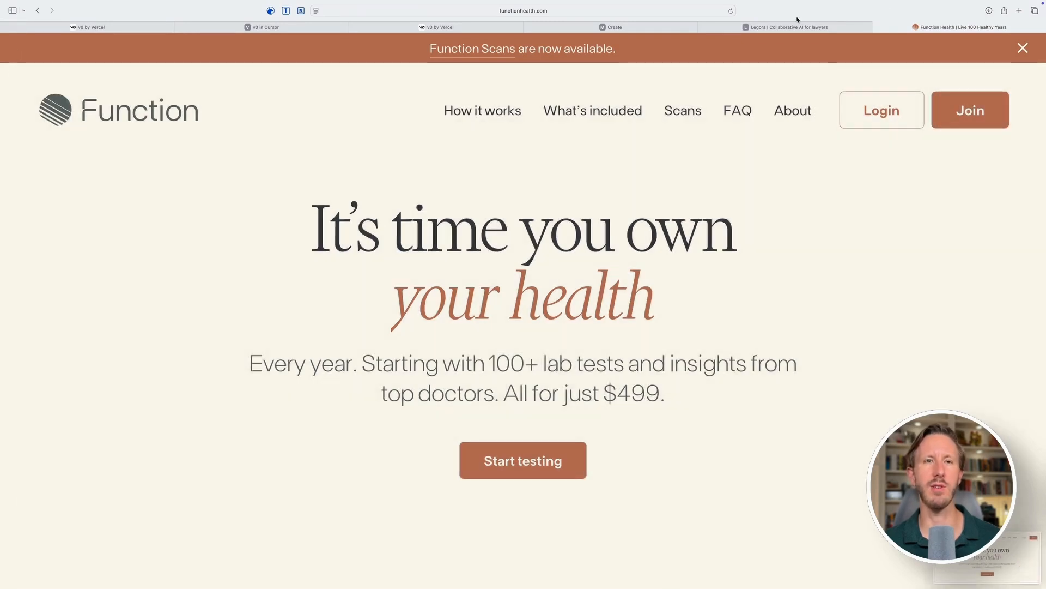
click(87, 27)
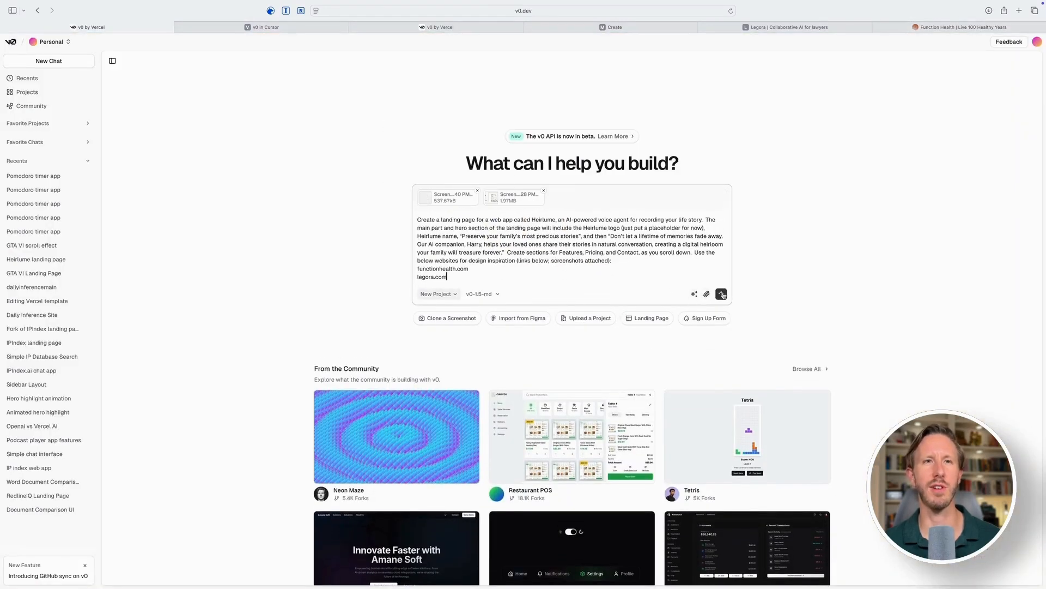
click(721, 293)
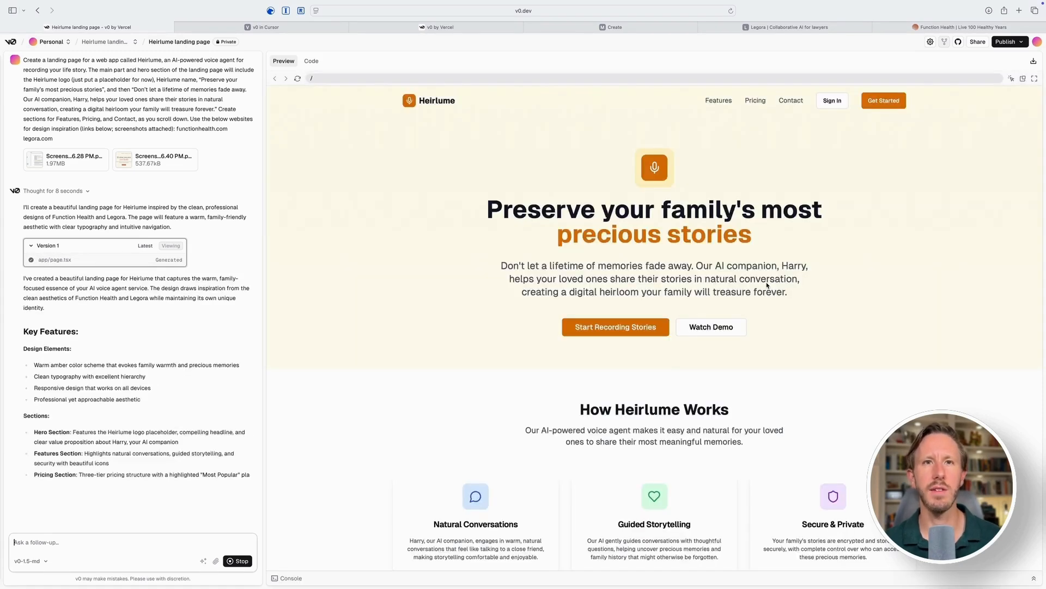
Scroll through the Heirlume preview to check the how-it-works, heirlooms, pricing and contact sections
scroll(down, 3)
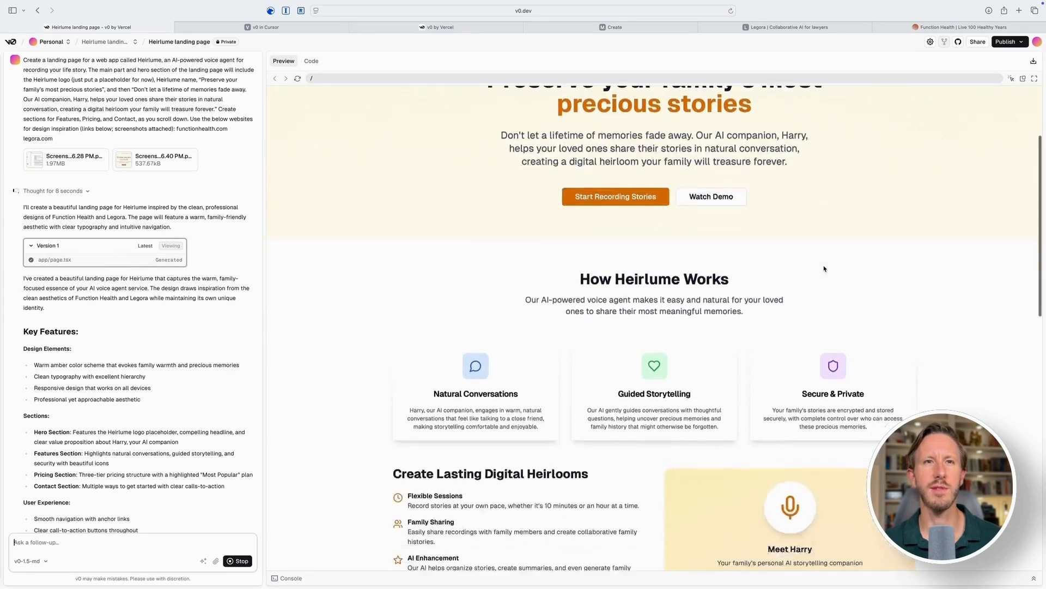
scroll(down, 3)
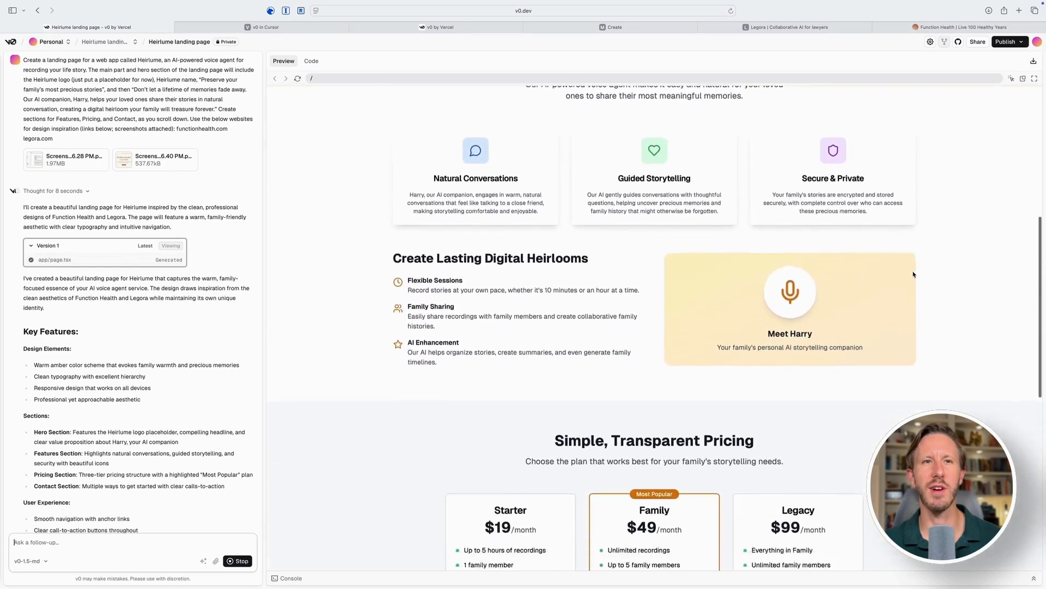
scroll(down, 3)
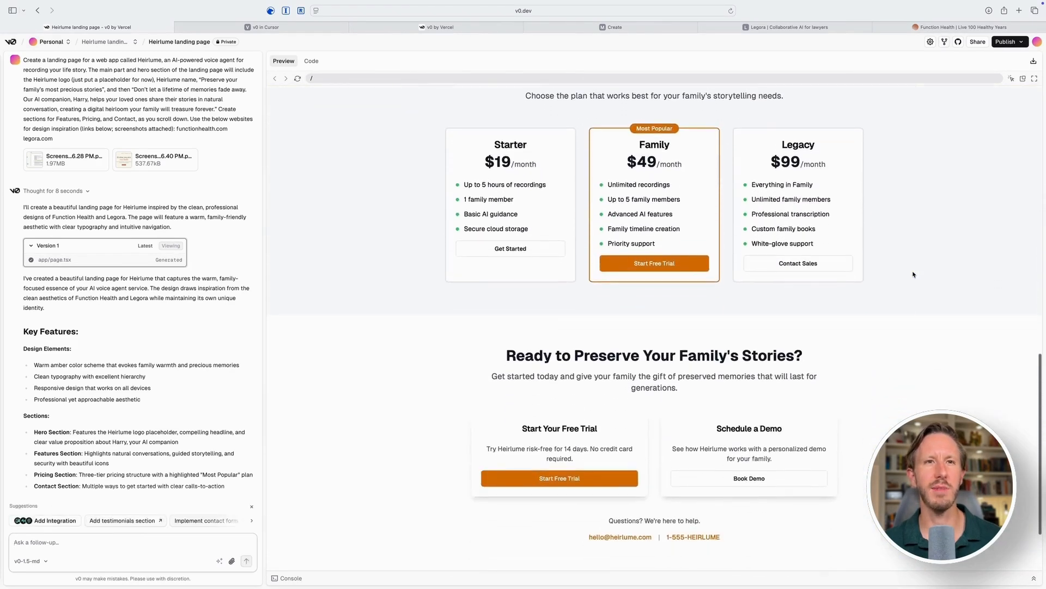
scroll(down, 3)
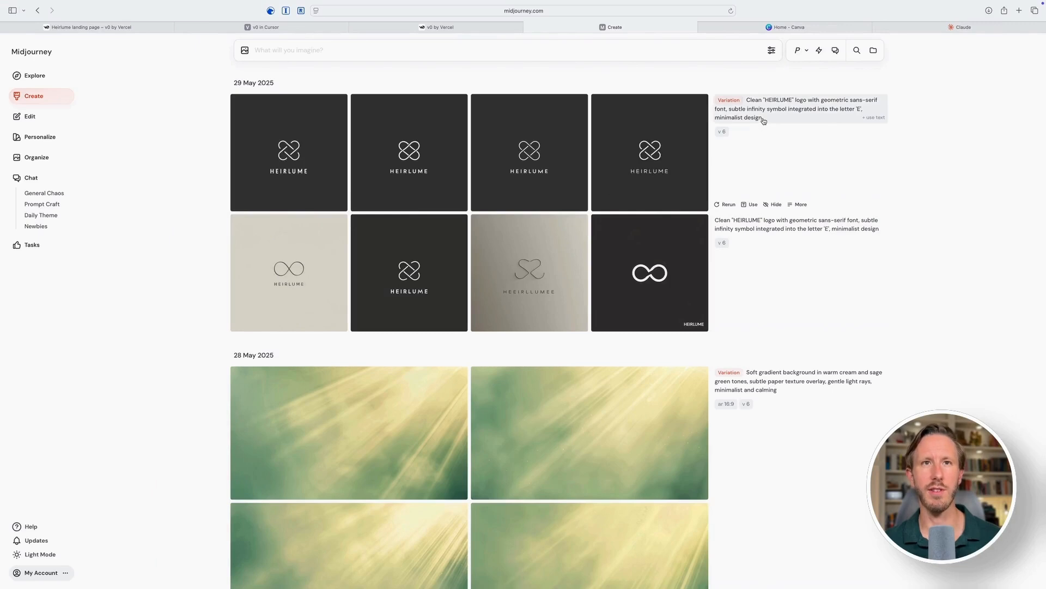
Download the dark Heirlume interlocking-loop logo from Midjourney, allowing Safari downloads
triple_click(799, 109)
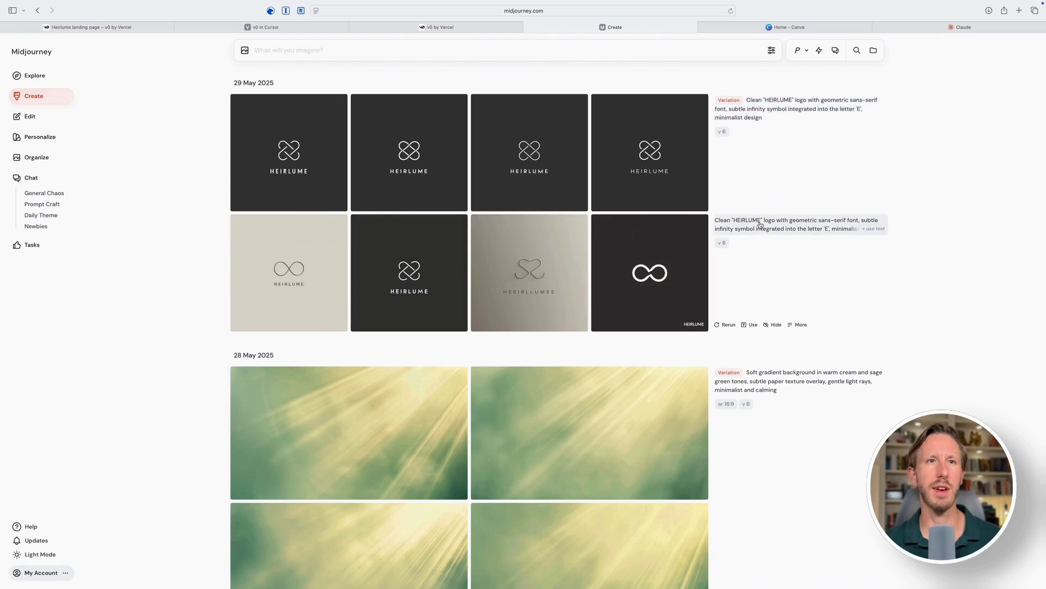
mouse_move(410, 271)
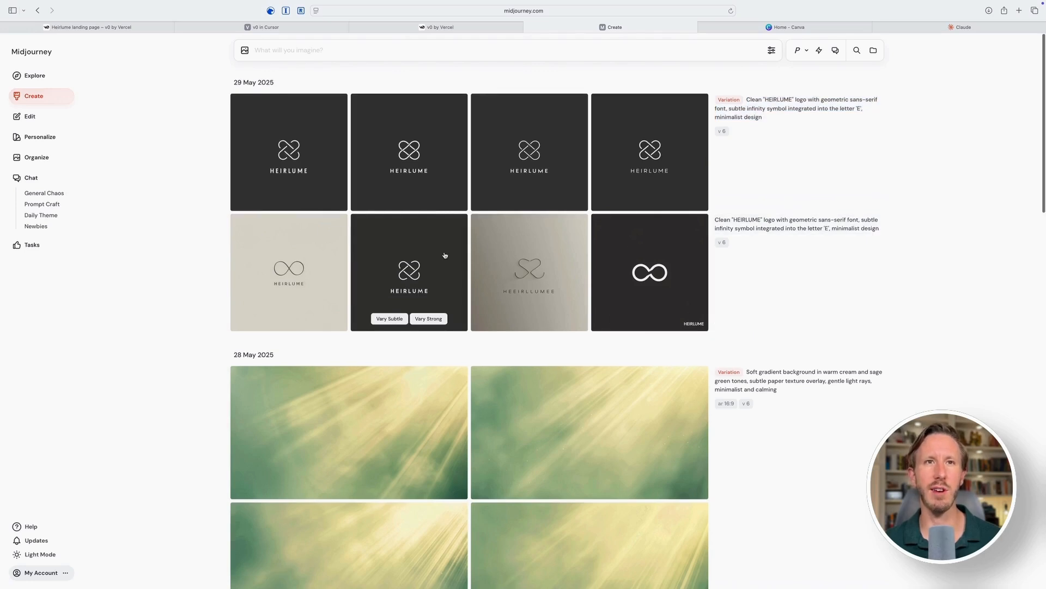
mouse_move(649, 161)
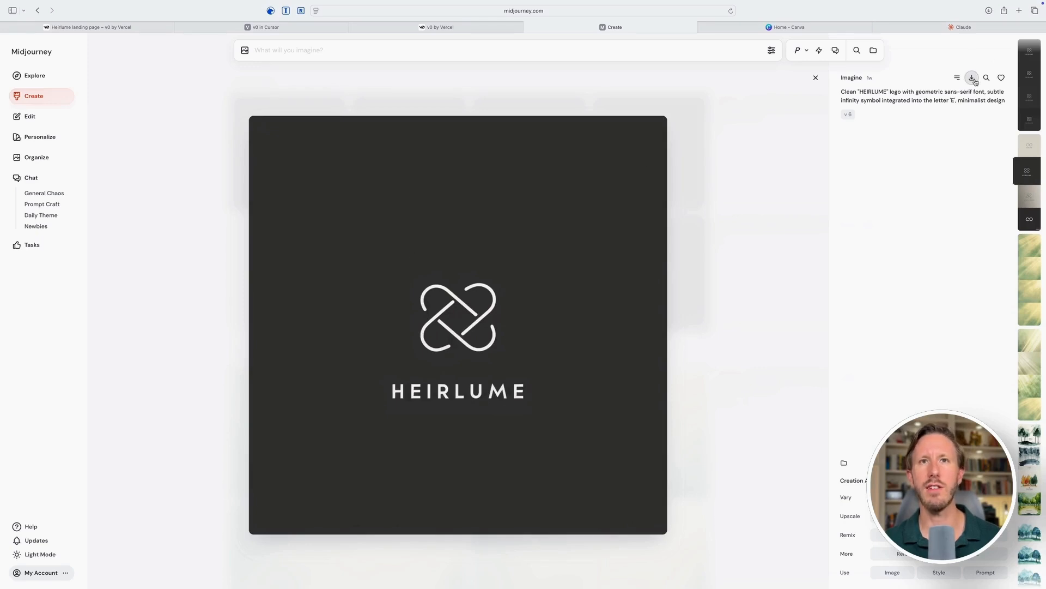
click(972, 77)
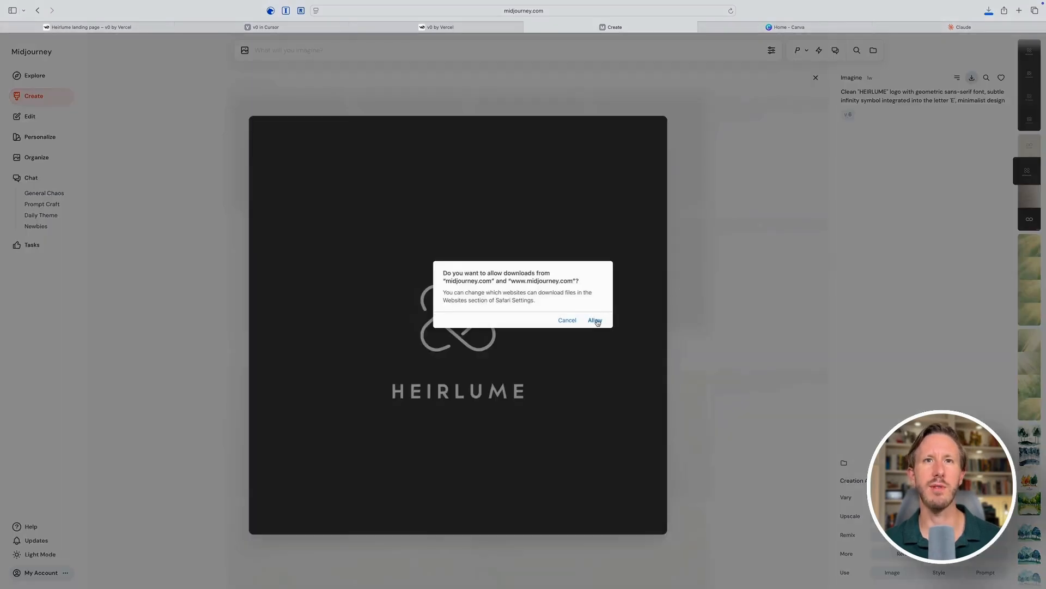
click(594, 320)
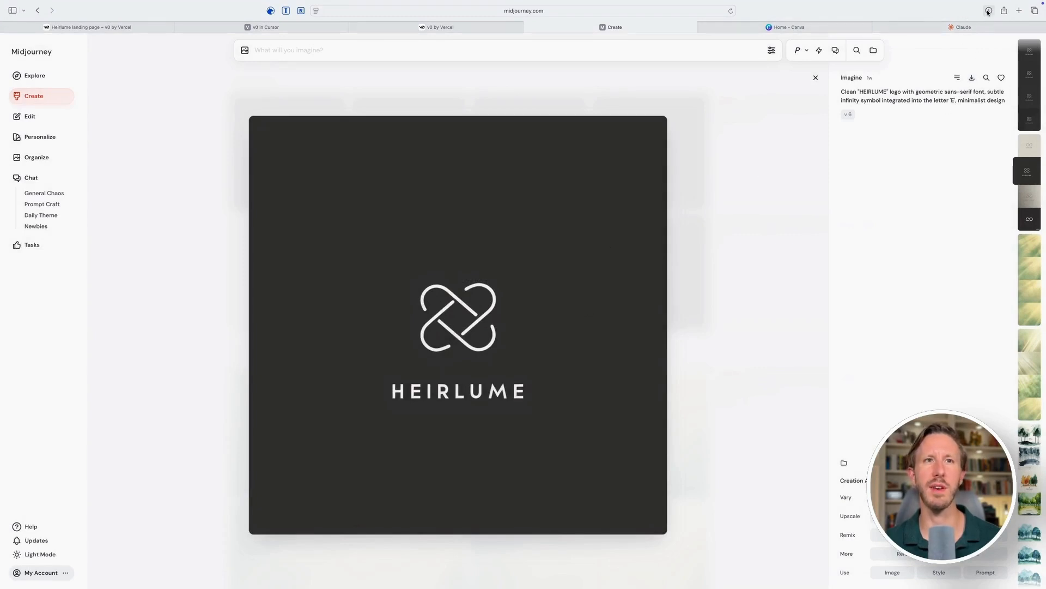
click(988, 11)
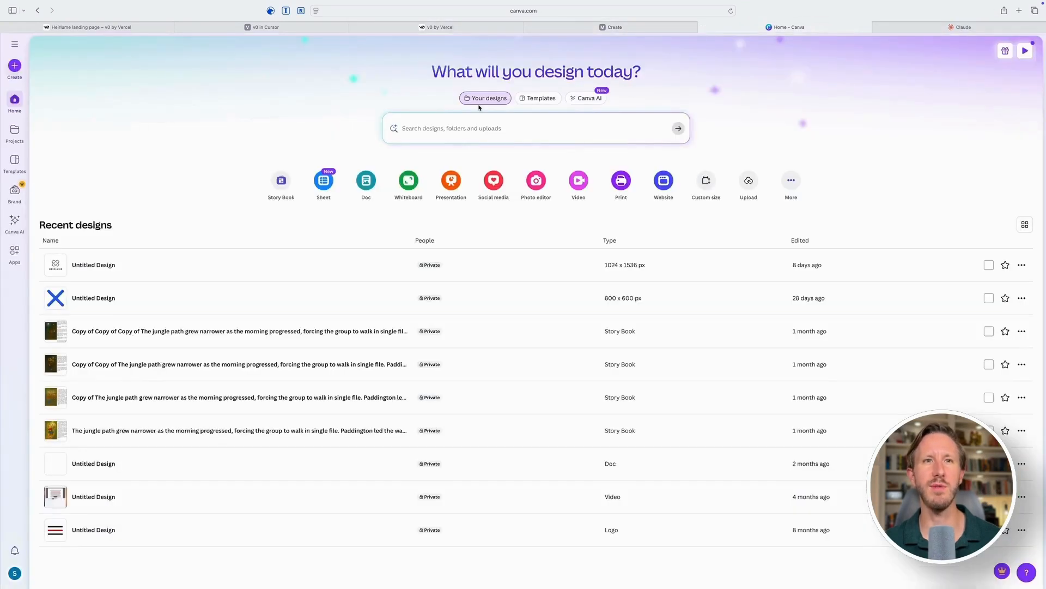
Upload Heirlume logo.png into a new Canva design
click(15, 67)
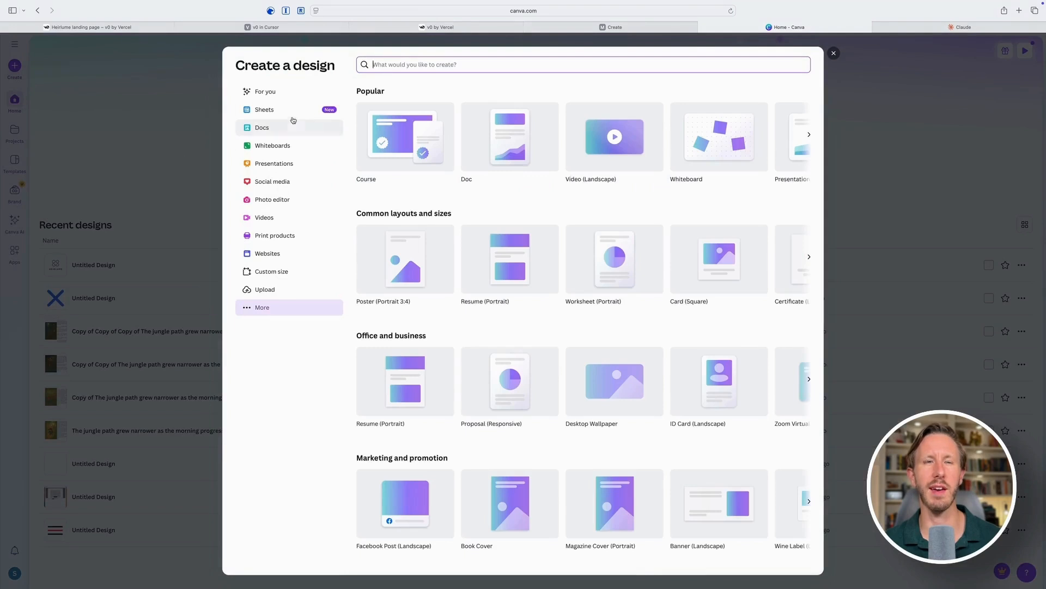
click(264, 289)
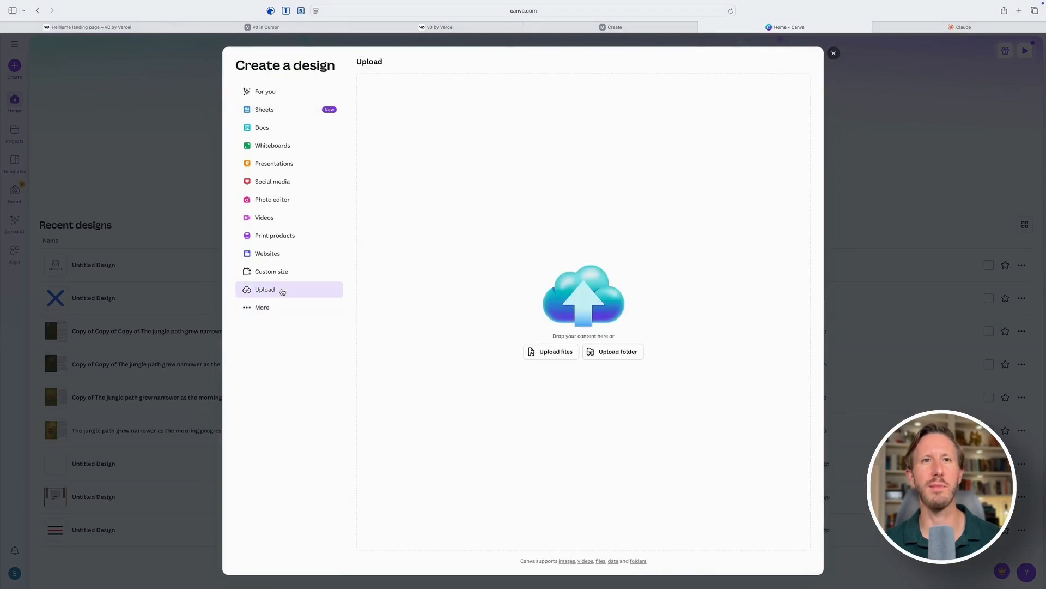
click(550, 351)
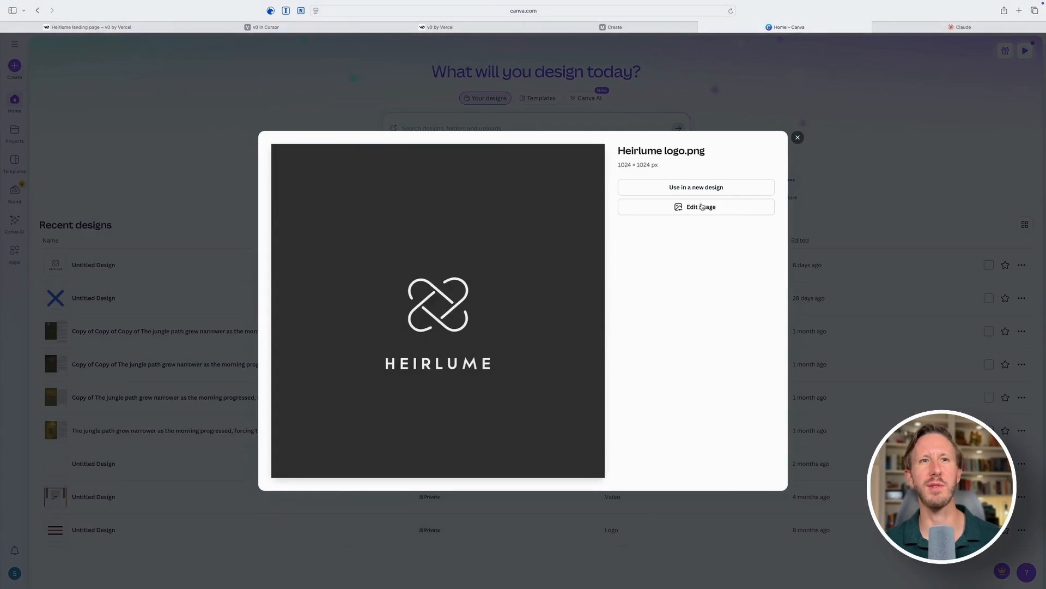
Remove the logo's dark background with BG Remover and save the transparent version
click(700, 206)
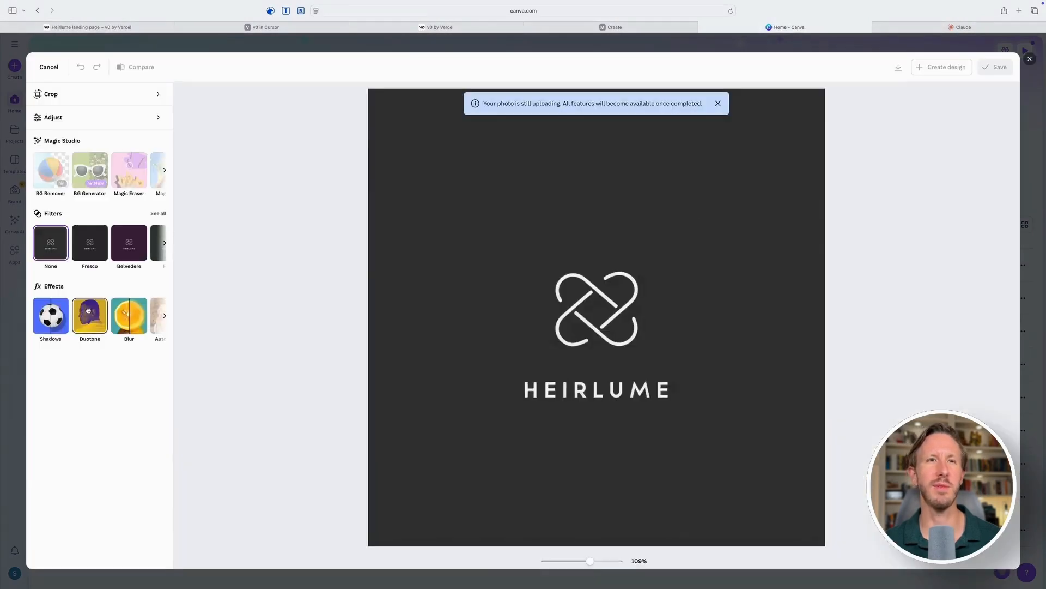
click(718, 104)
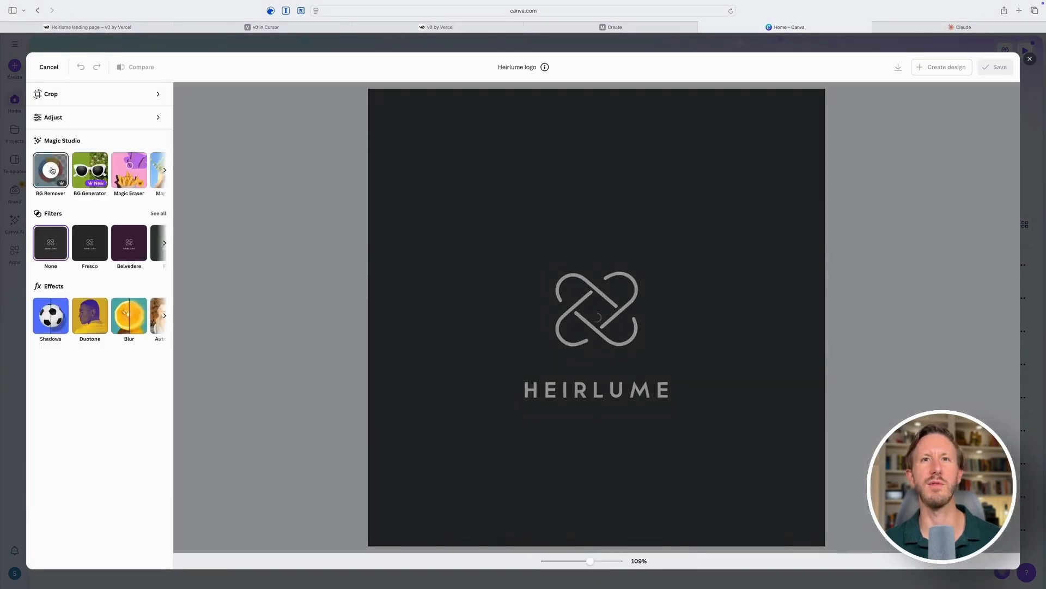
click(50, 170)
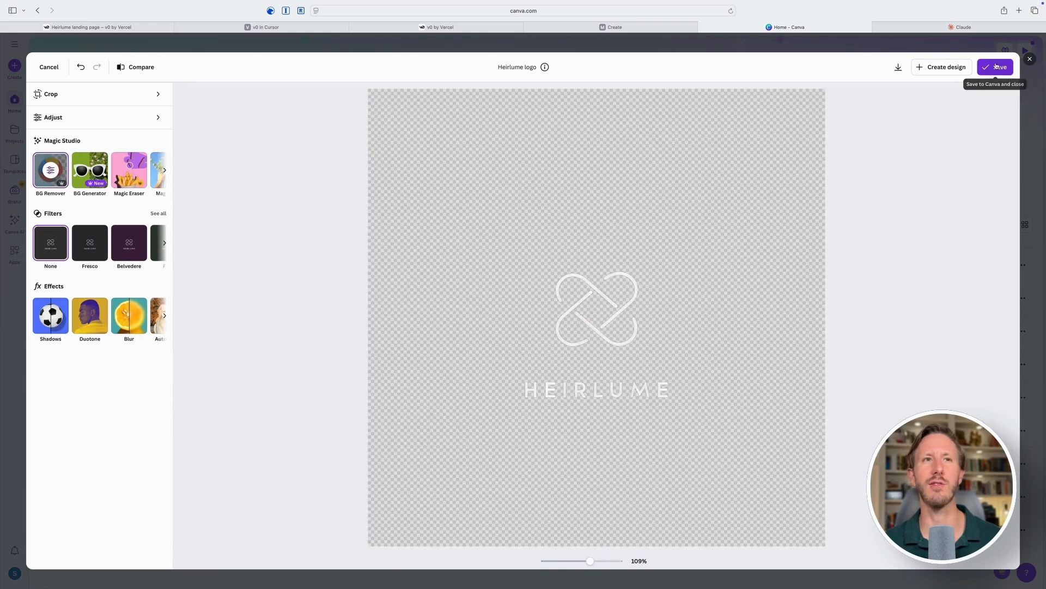
click(995, 66)
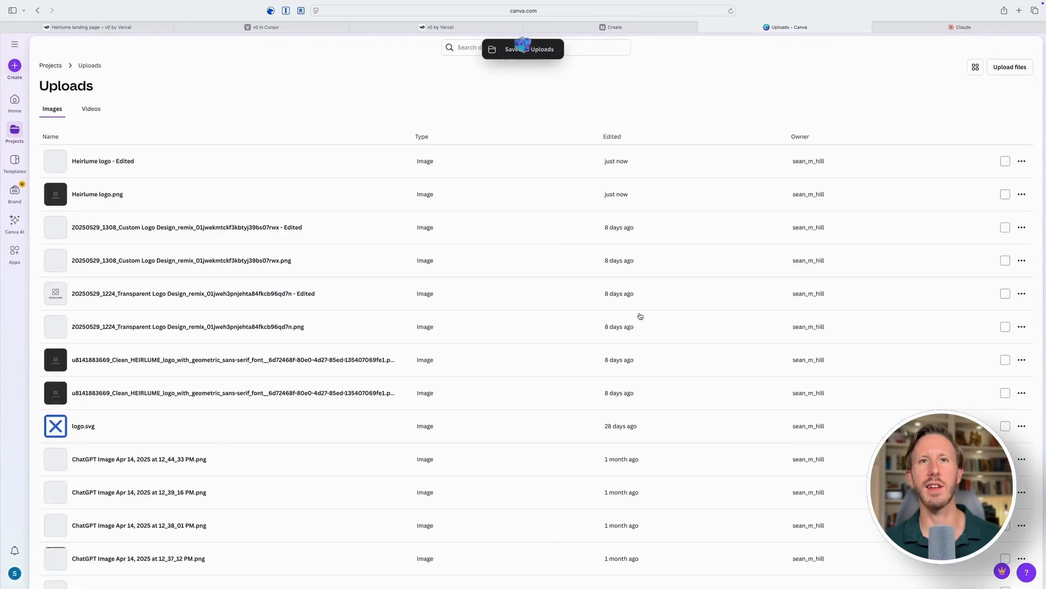
click(1022, 160)
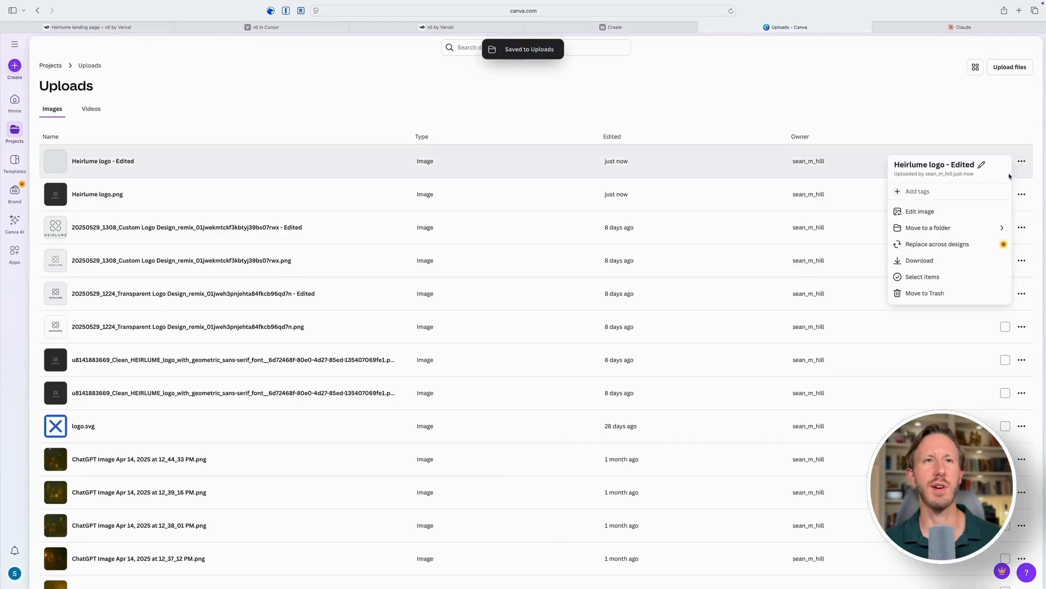
click(963, 27)
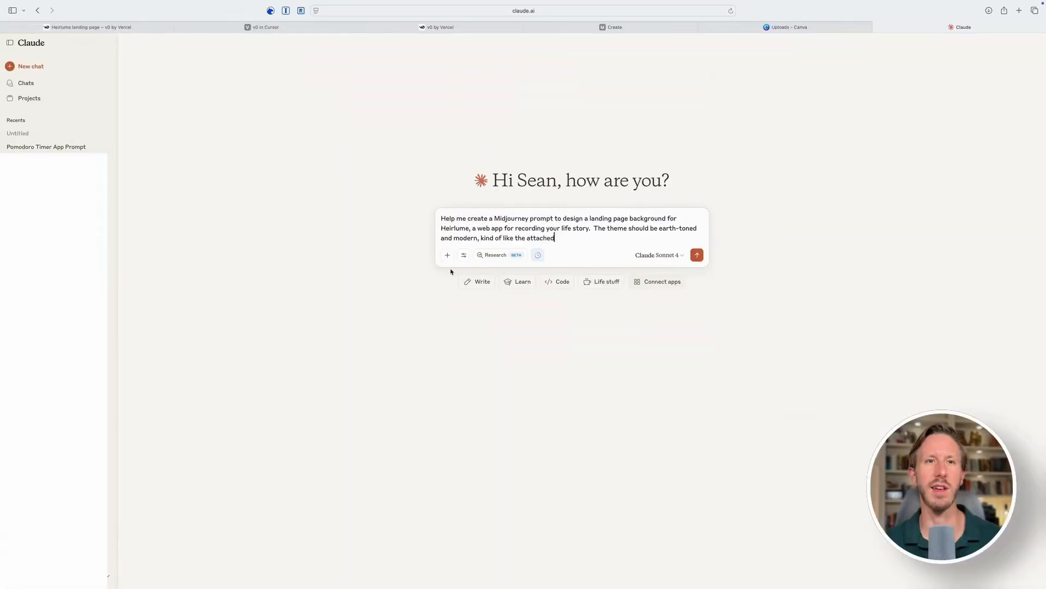
Send Claude the earth-toned landing-page background request with the Desktop screenshot attached
click(447, 255)
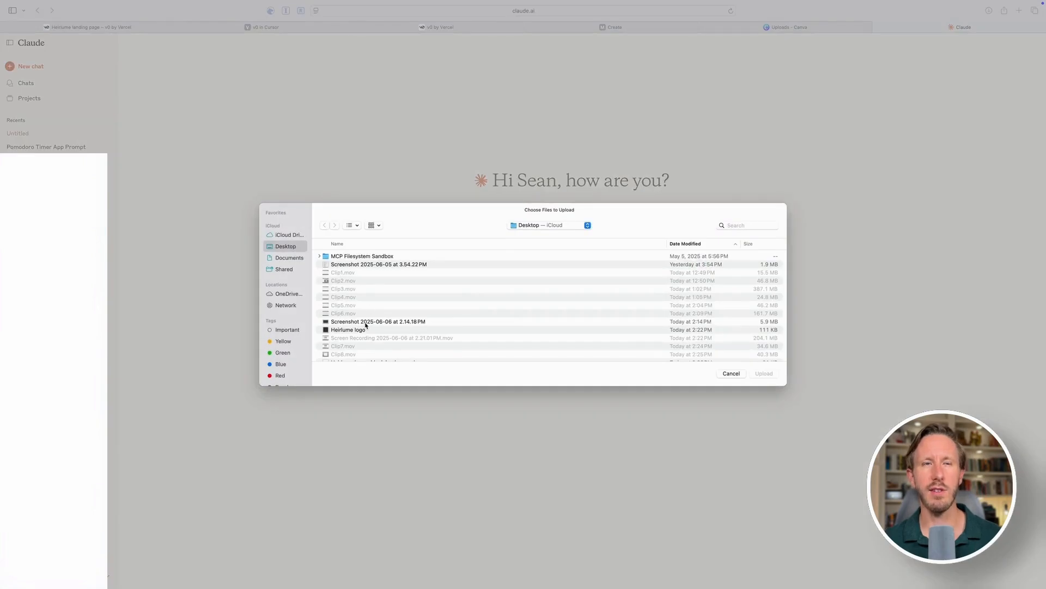
double_click(379, 321)
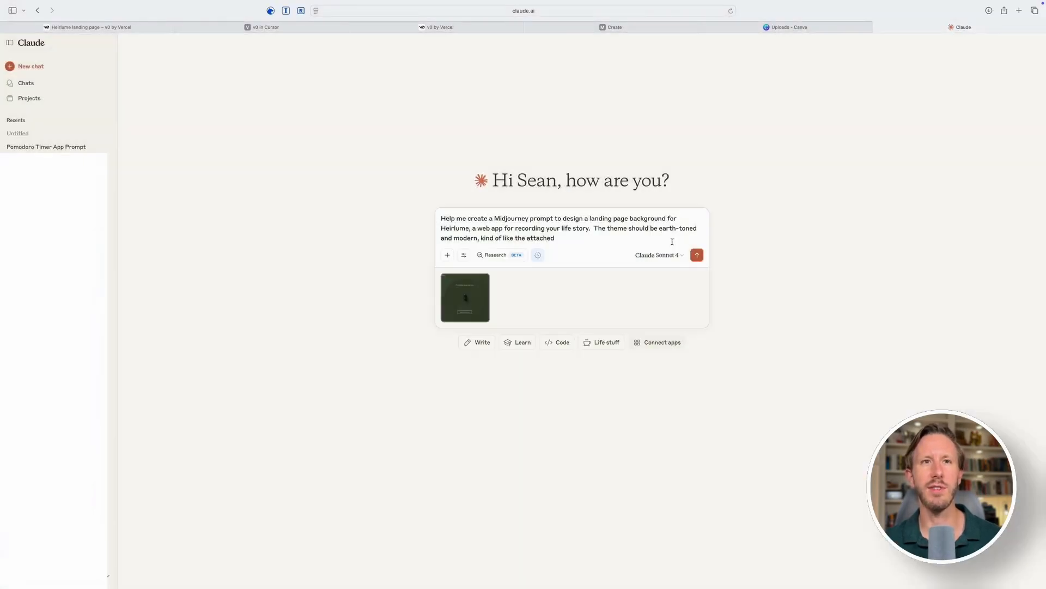
click(697, 255)
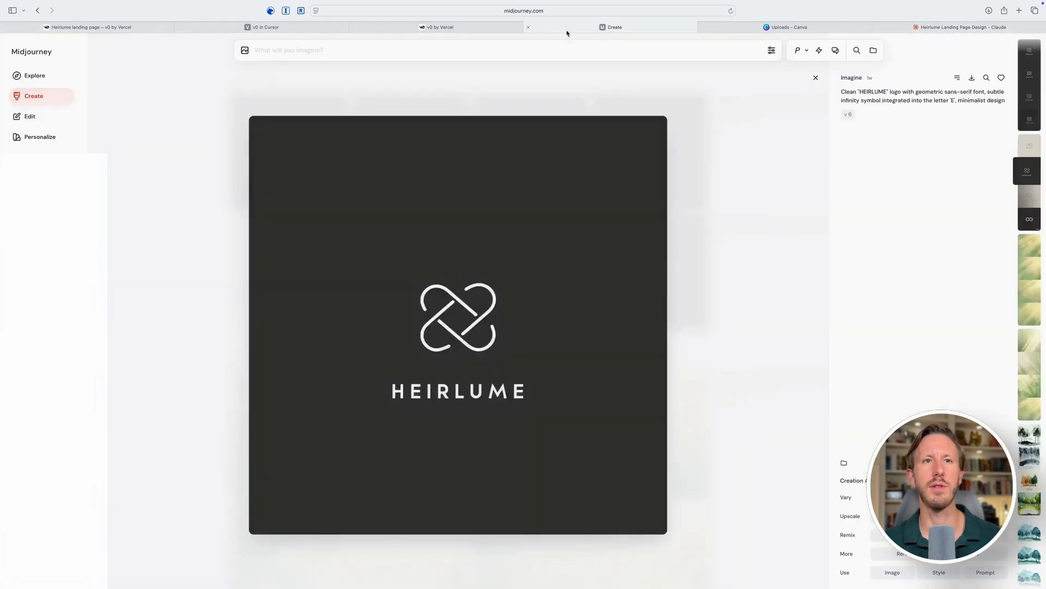
Generate earth-toned background sets and open the abstract sage-and-amber image large
click(815, 77)
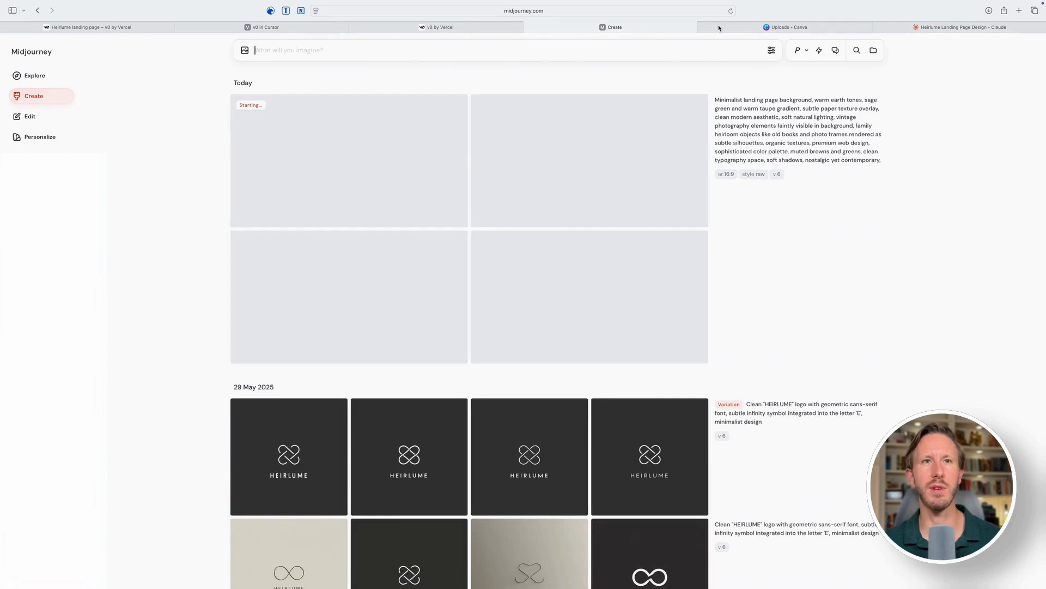
click(961, 27)
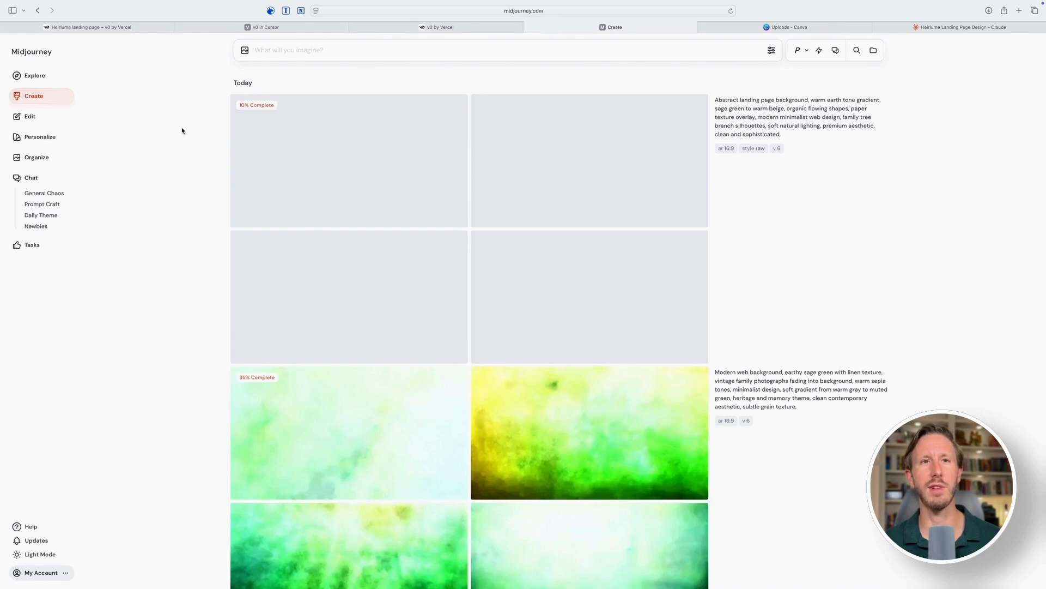
scroll(down, 3)
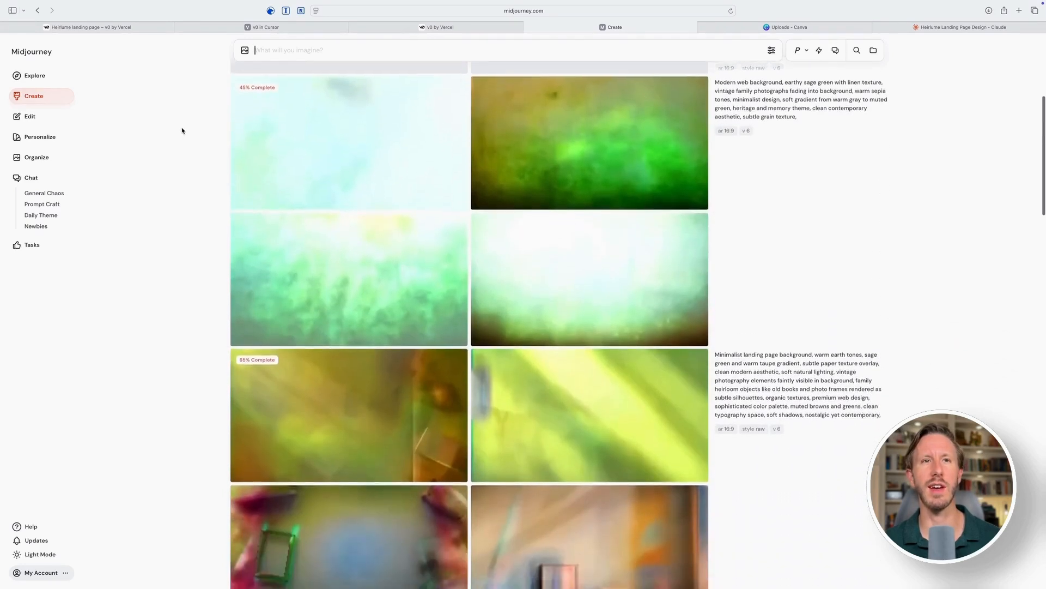
scroll(down, 3)
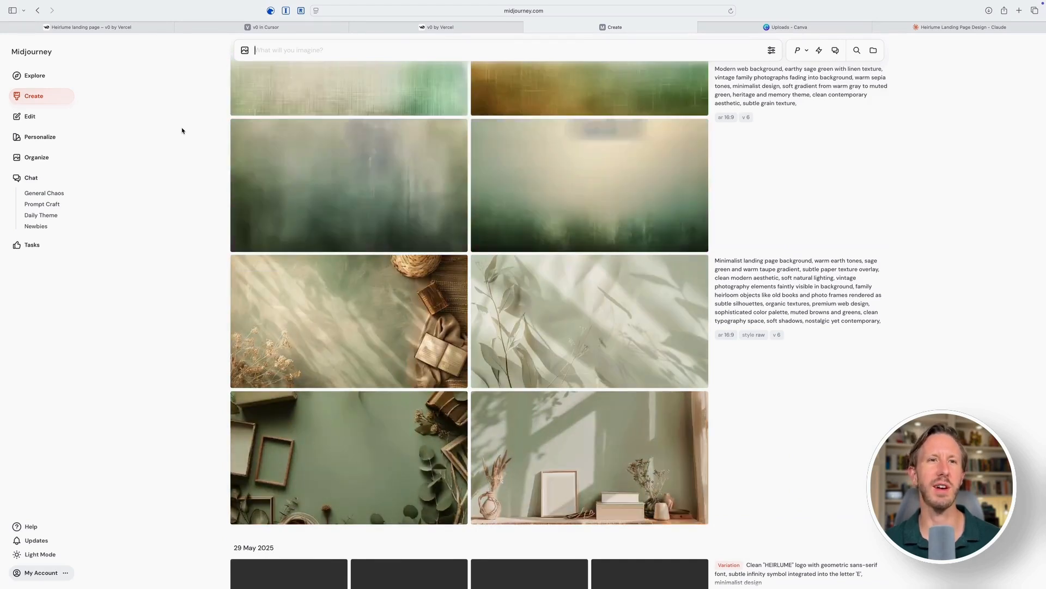
scroll(down, 3)
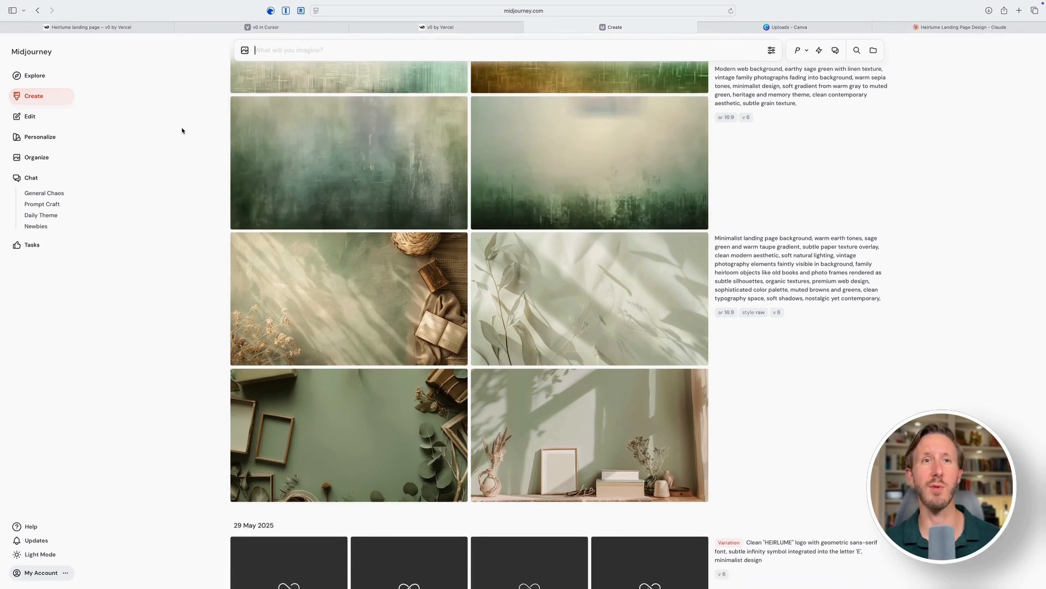
scroll(up, 3)
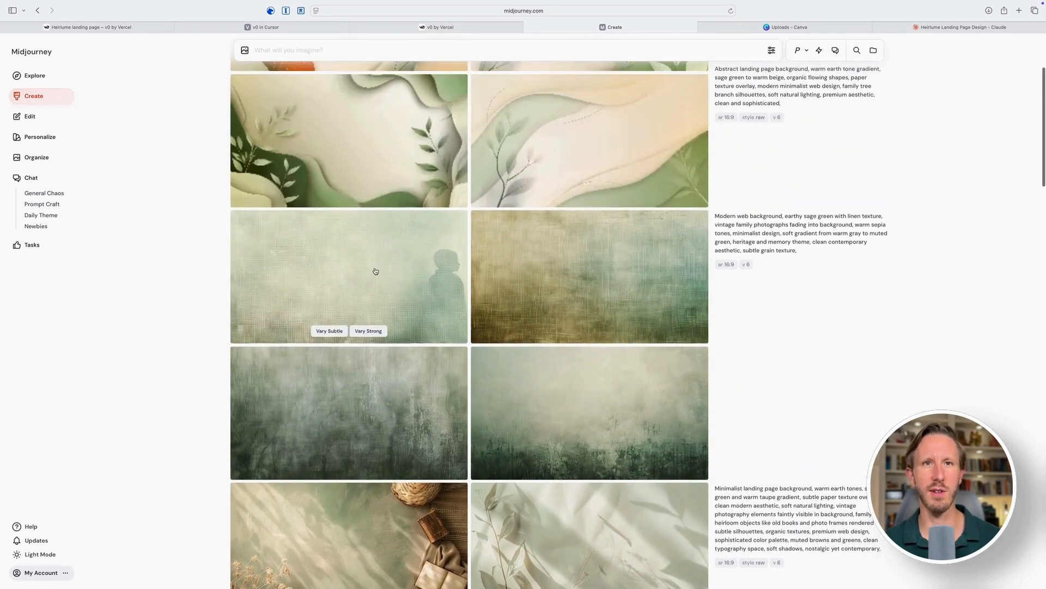
scroll(up, 3)
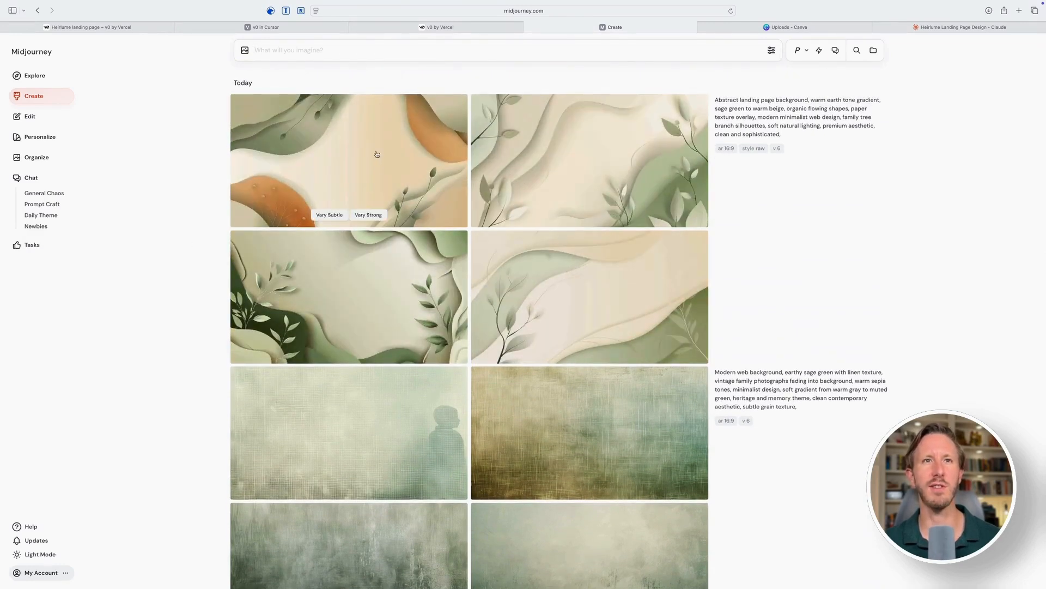
click(348, 160)
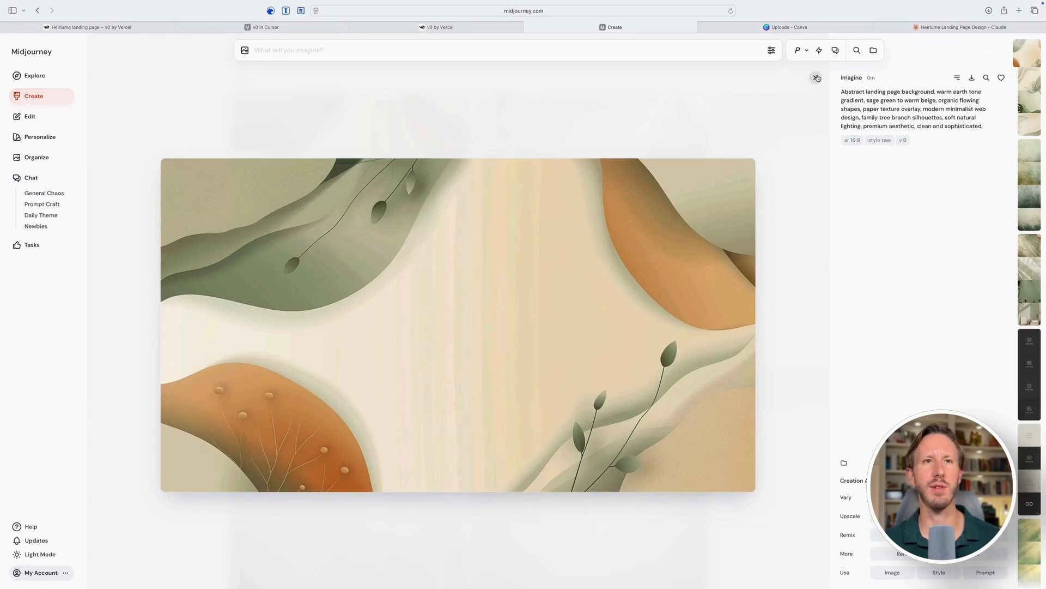
mouse_move(816, 78)
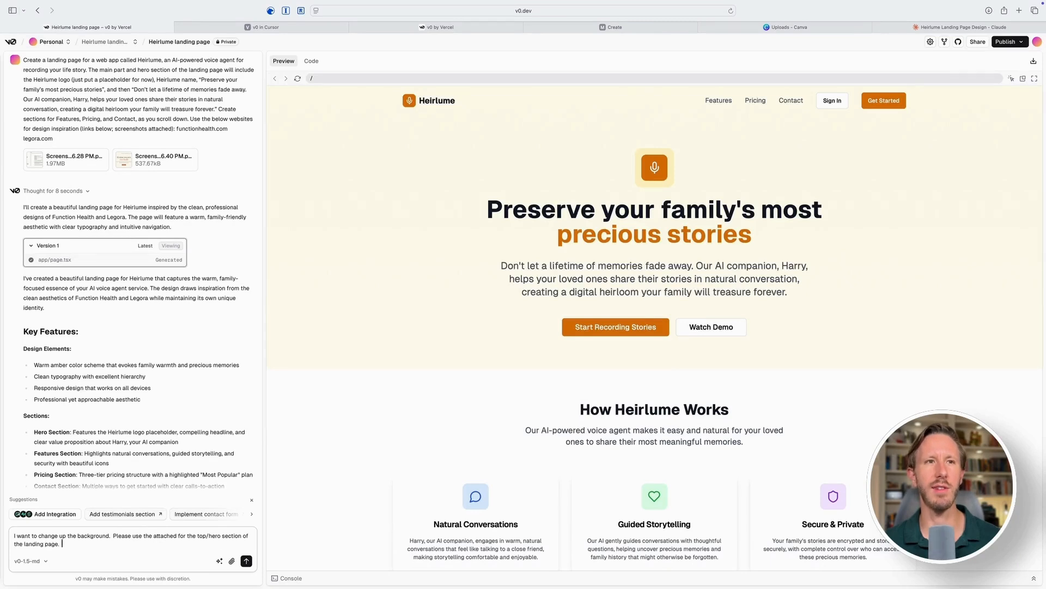
Ask v0 to use the attached abstract image and Heirlume png behind the hero
text(Please also use the attached Heirlume png)
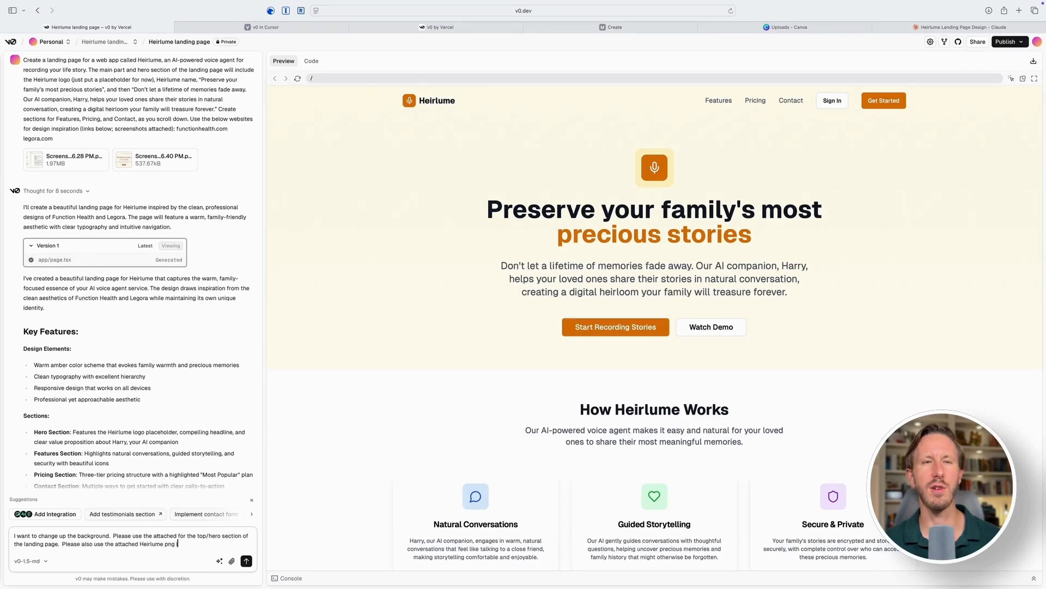
click(232, 561)
text(Let's improve the aesthetic.  I don't like the black and orange coloring.  This needs to be more earth-toned, warm, and minimalist.  Let's also used better fonts.)
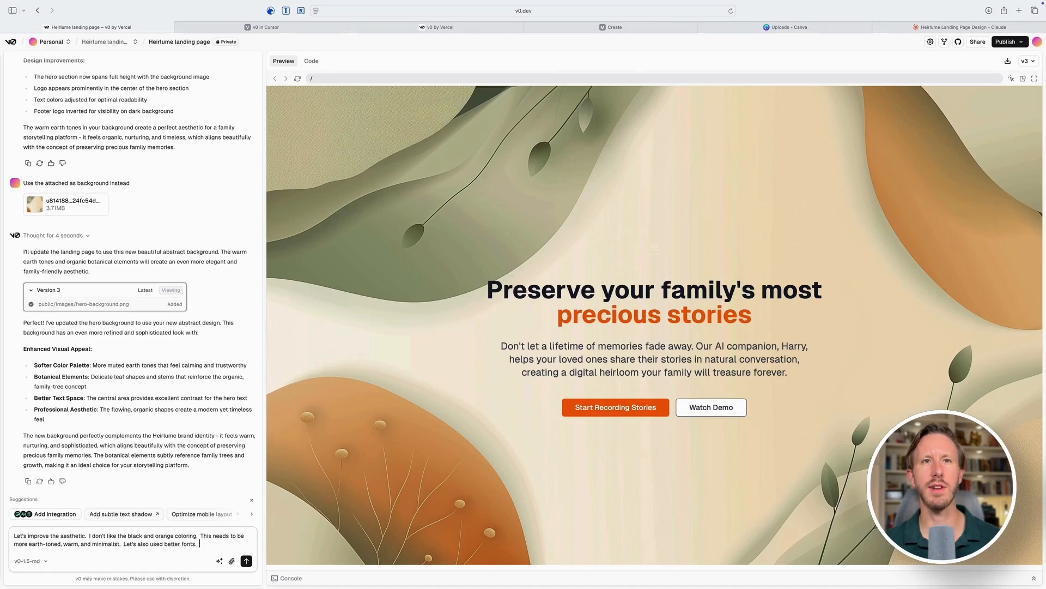
Request warmer earth tones, Crimson Text headings, Inter body text, and the logo up front
text(Crimson-Text for heading and Inter for the text.)
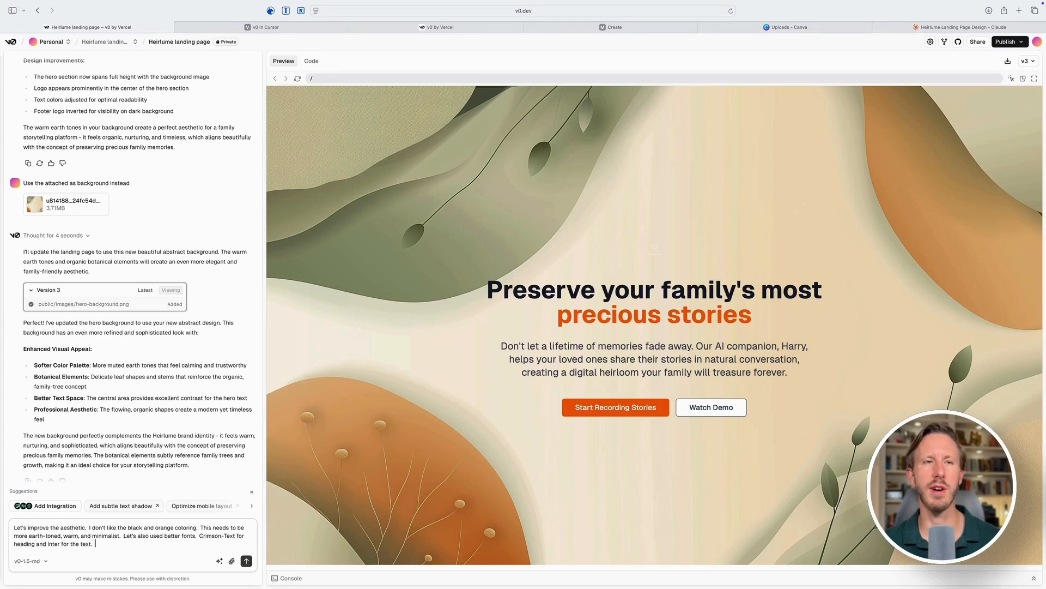
text(Also the He)
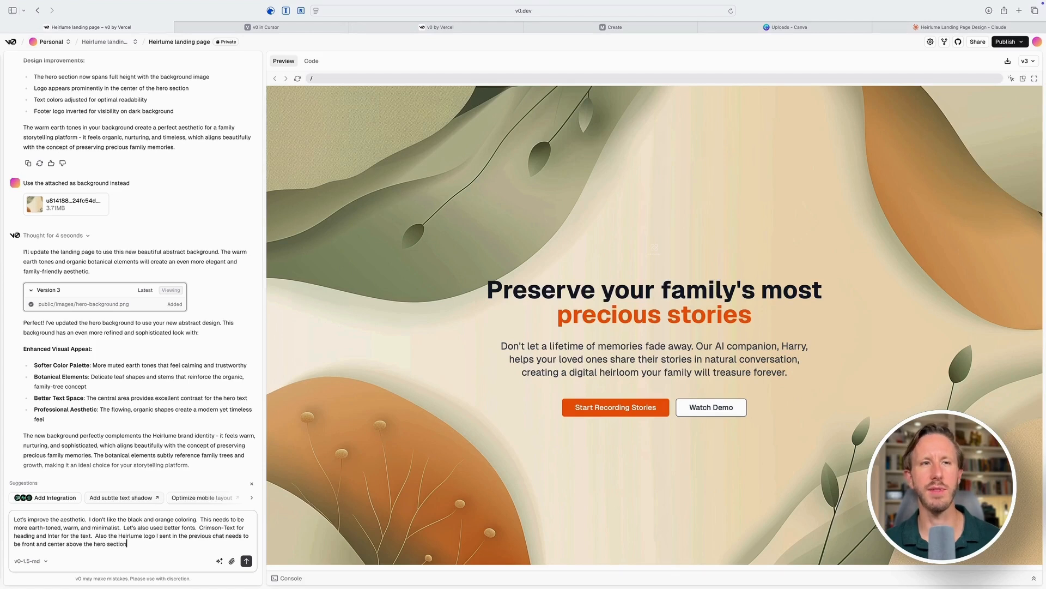
click(246, 561)
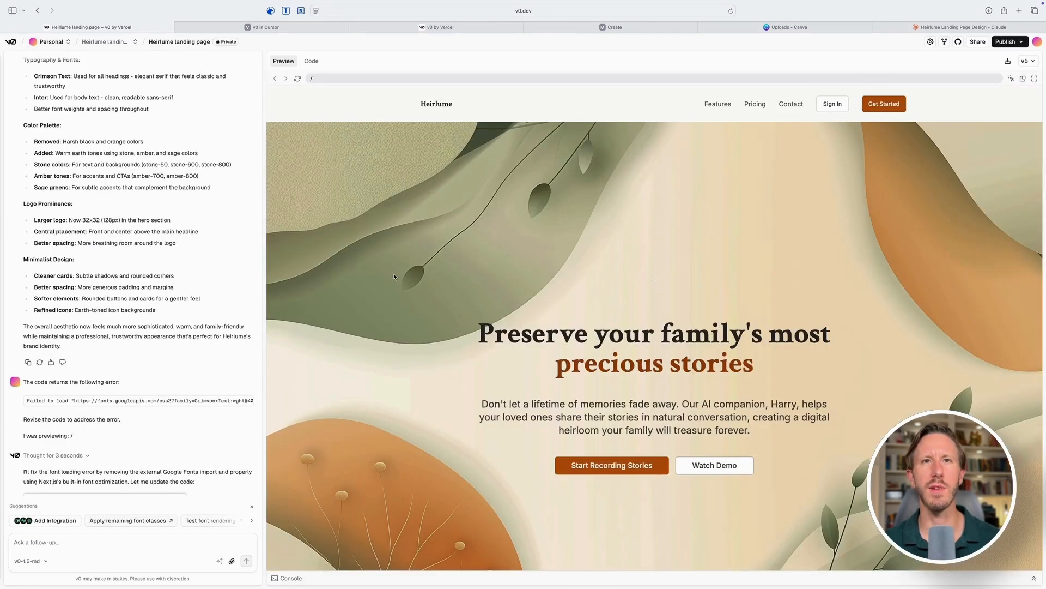
Ask v0 to put the attached Heirlume logo above the headline, then enlarge it
scroll(down, 3)
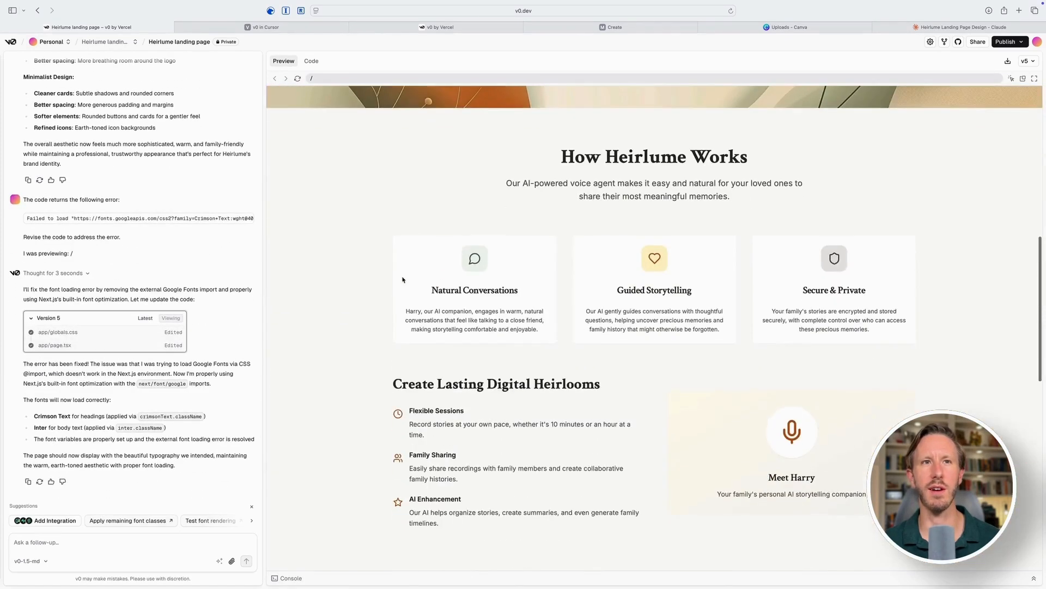
text(o)
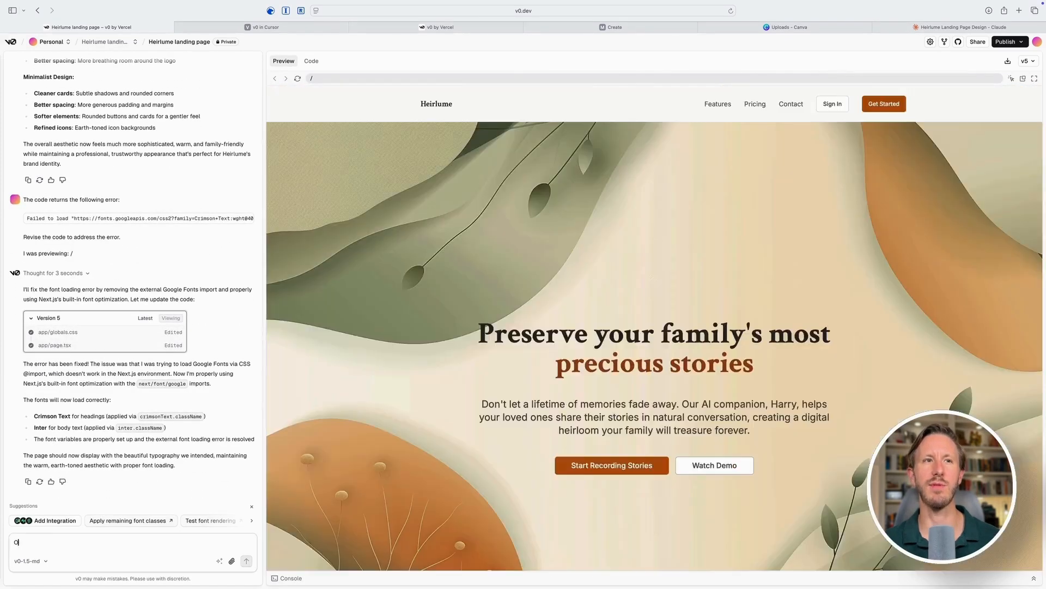
text(k, and please put the attached Heirlume logo above "Preserve your family's most precious stories)
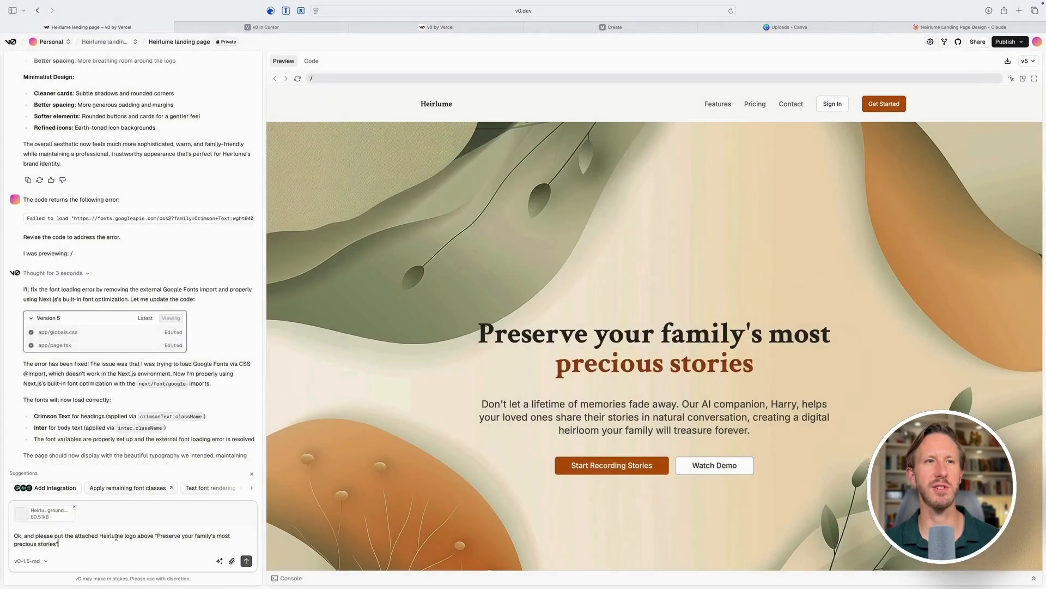
click(246, 561)
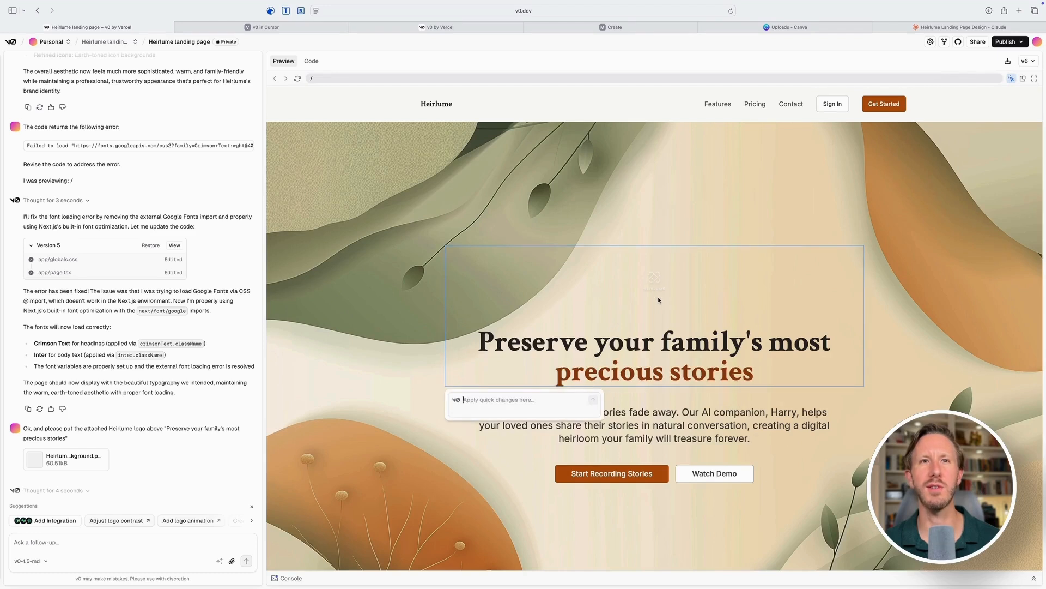
text(Make the Heirlume logo m)
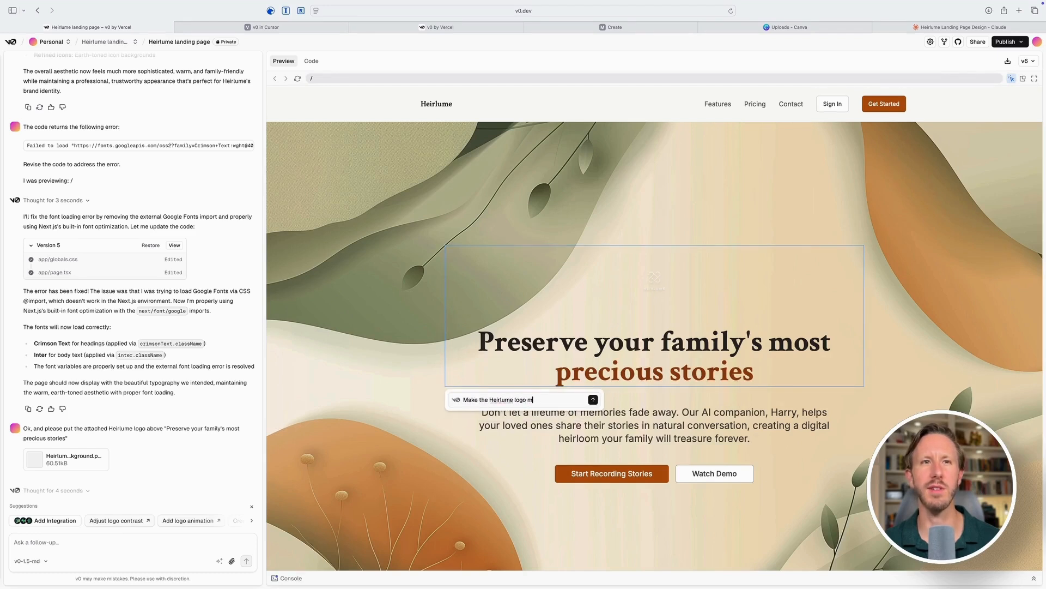
click(592, 399)
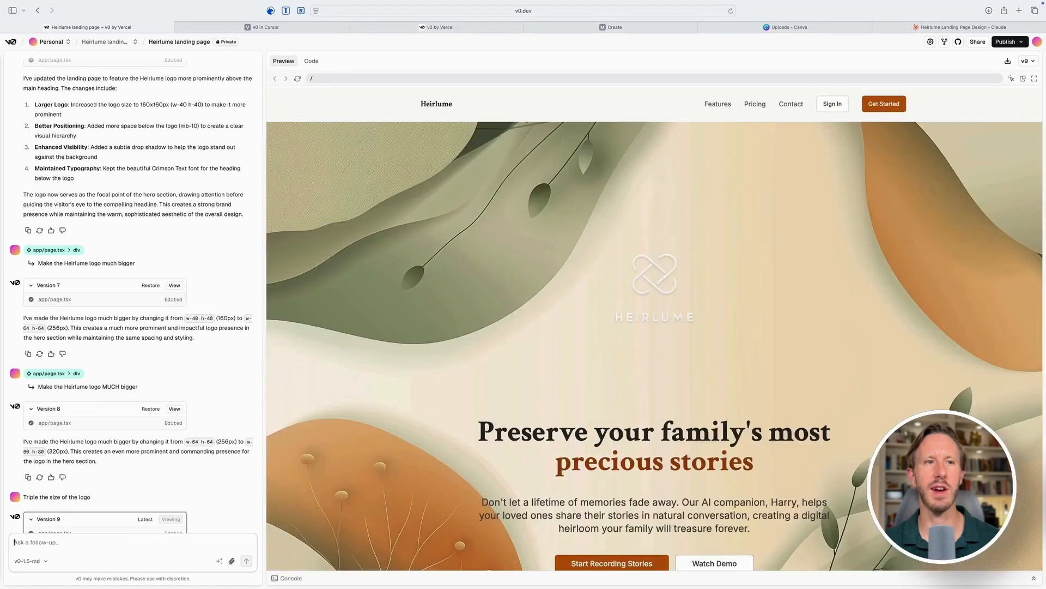
Scroll down the page to review the enlarged Heirlume logo
scroll(down, 3)
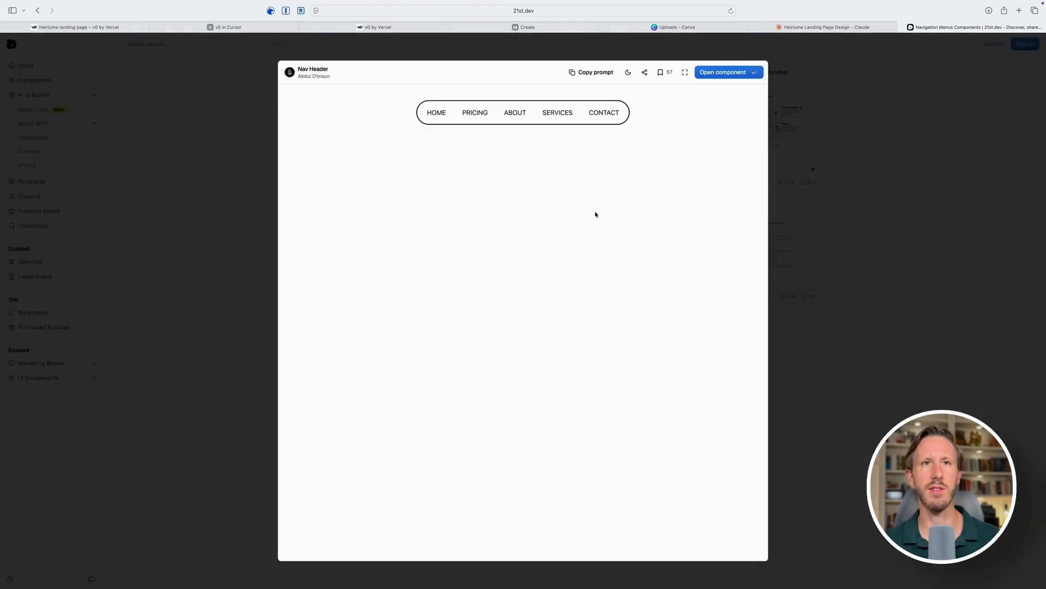
Open the 21st.dev Nav Header component page and copy its code prompt
click(722, 72)
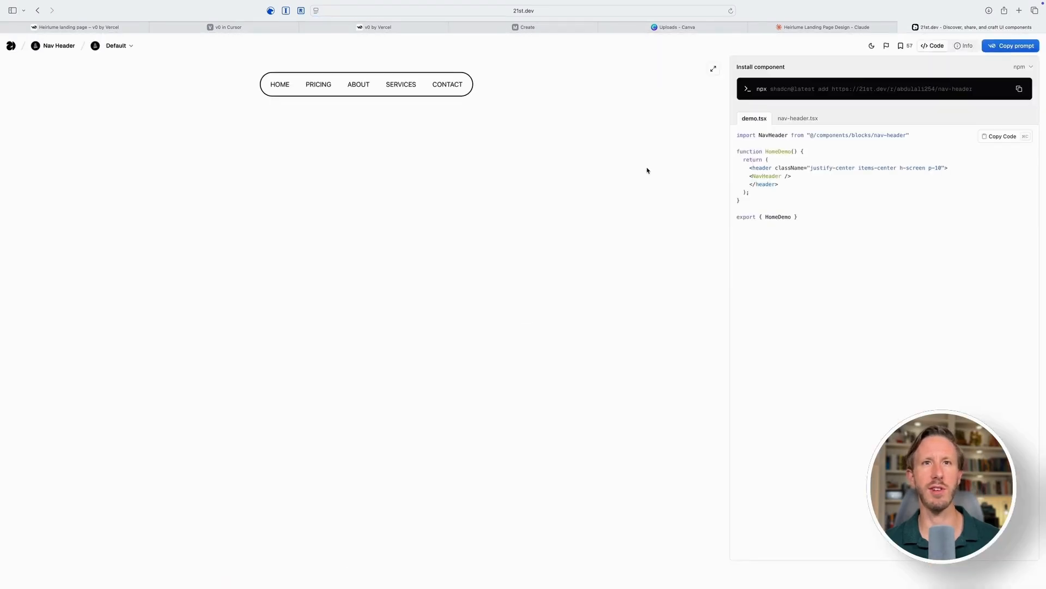
click(797, 118)
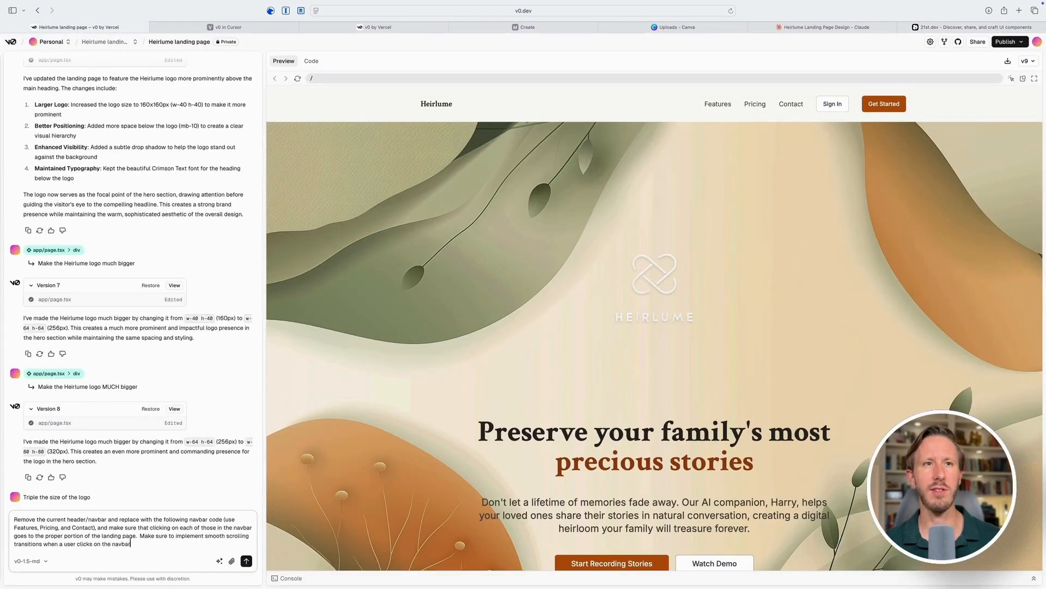
Send the Nav Header replacement request and test smooth scrolling from a navbar link
click(245, 561)
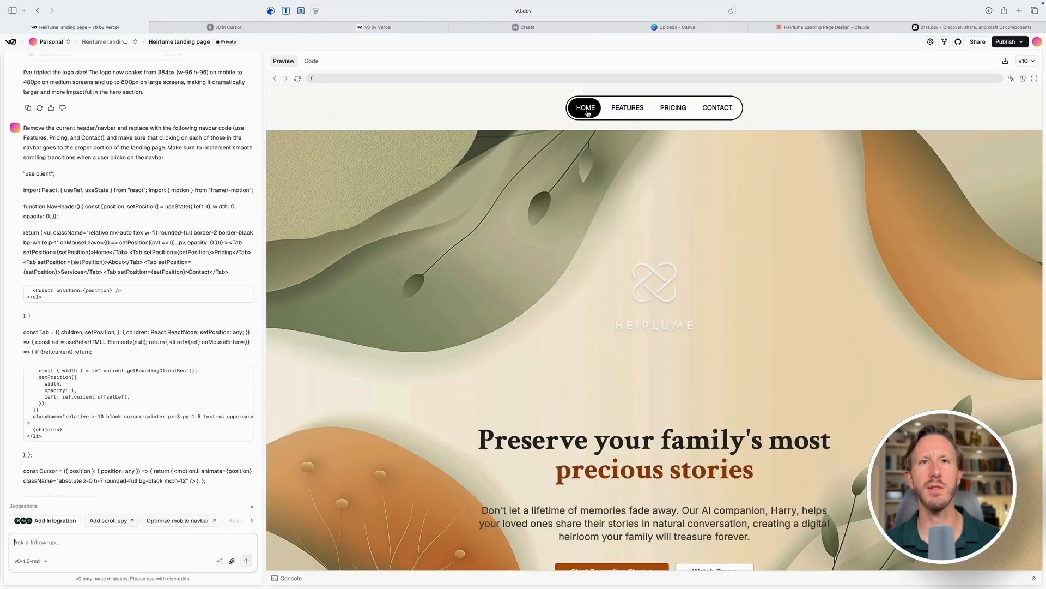
click(672, 108)
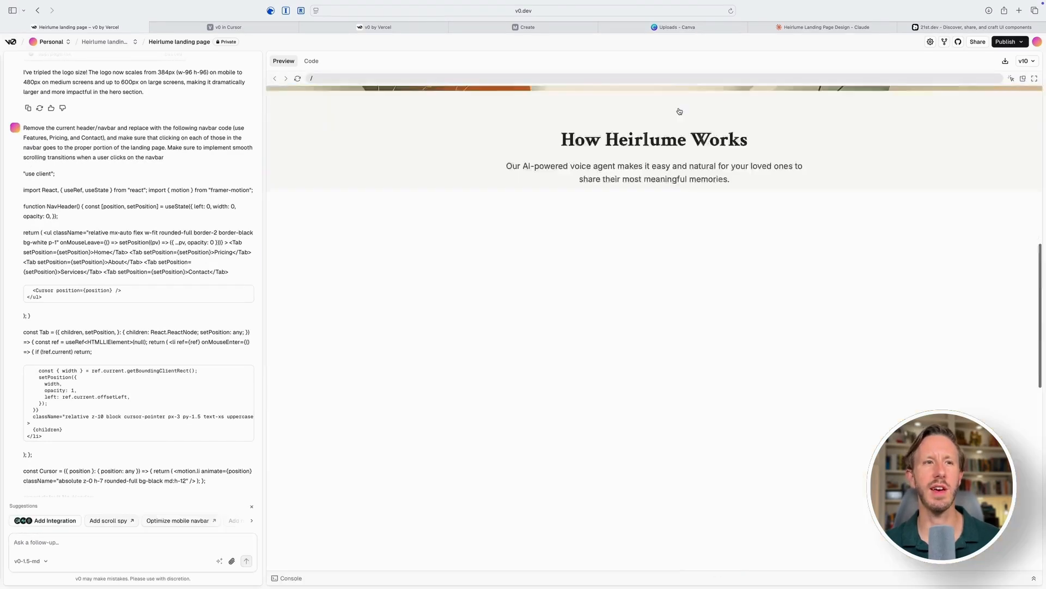
scroll(down, 3)
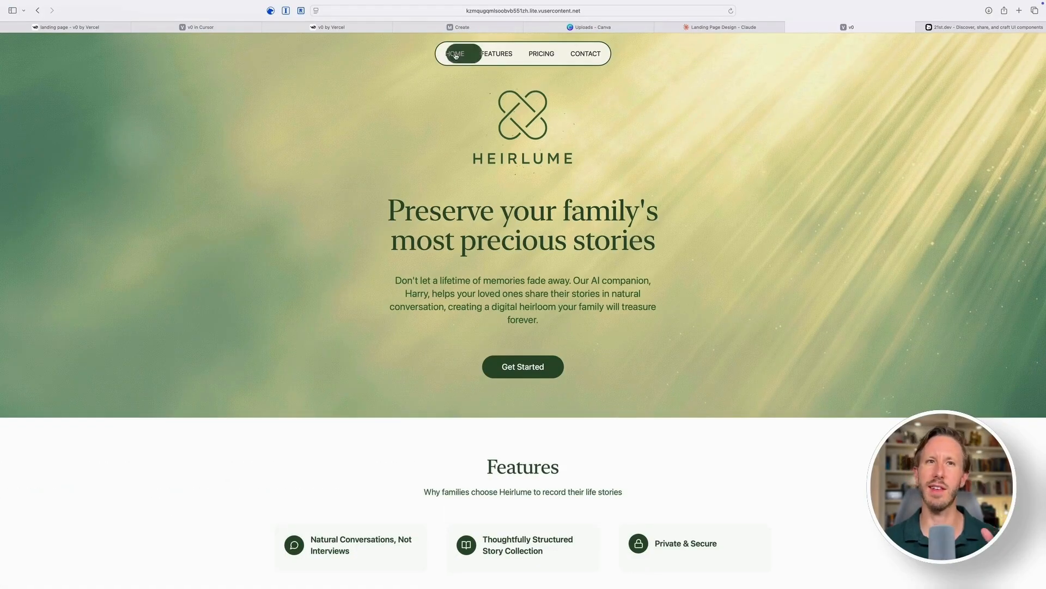
click(496, 53)
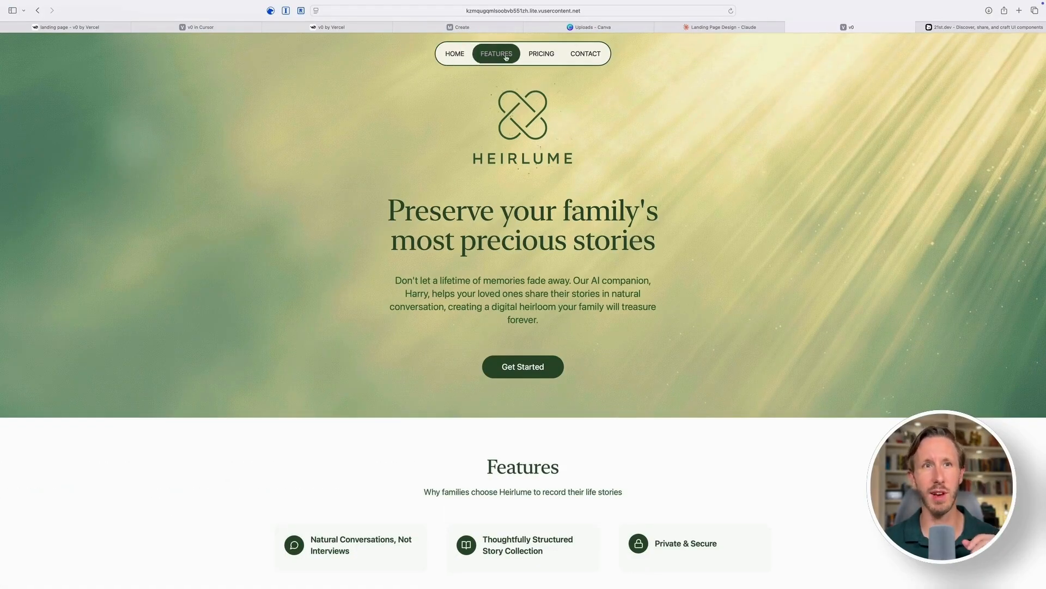
click(584, 54)
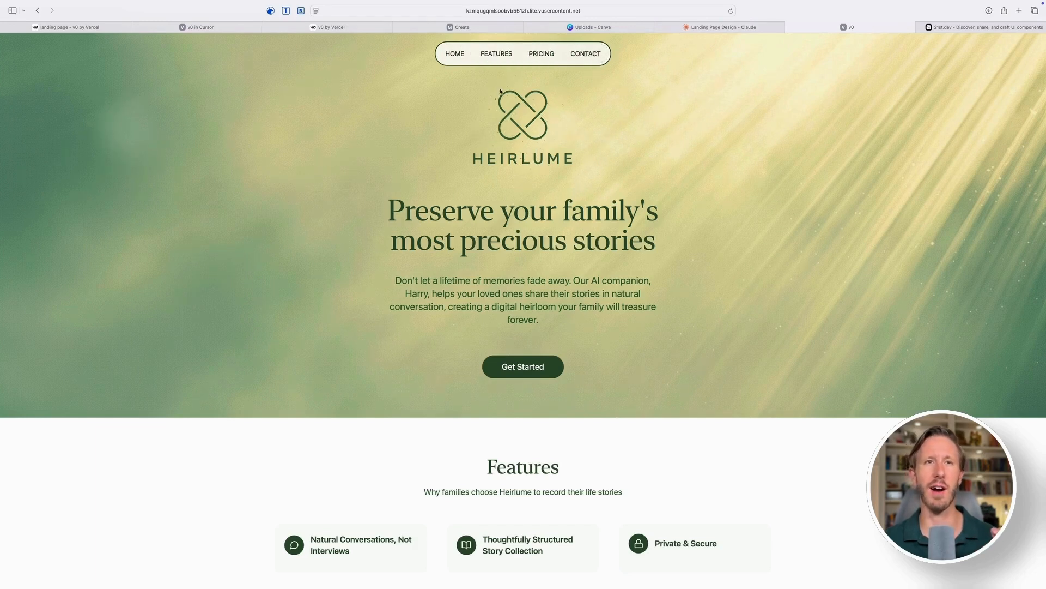
mouse_move(532, 86)
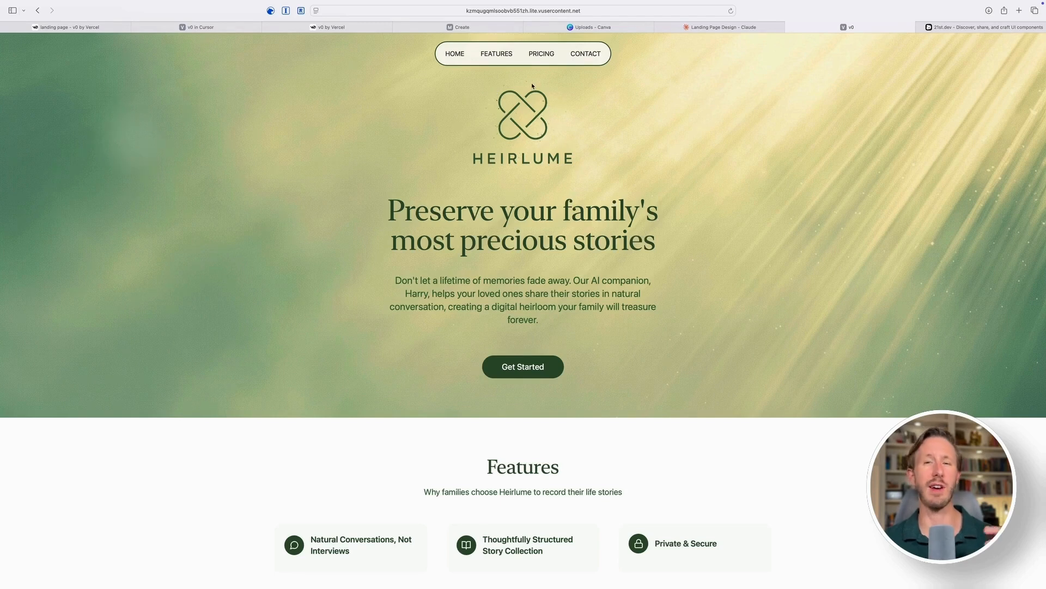
mouse_move(966, 27)
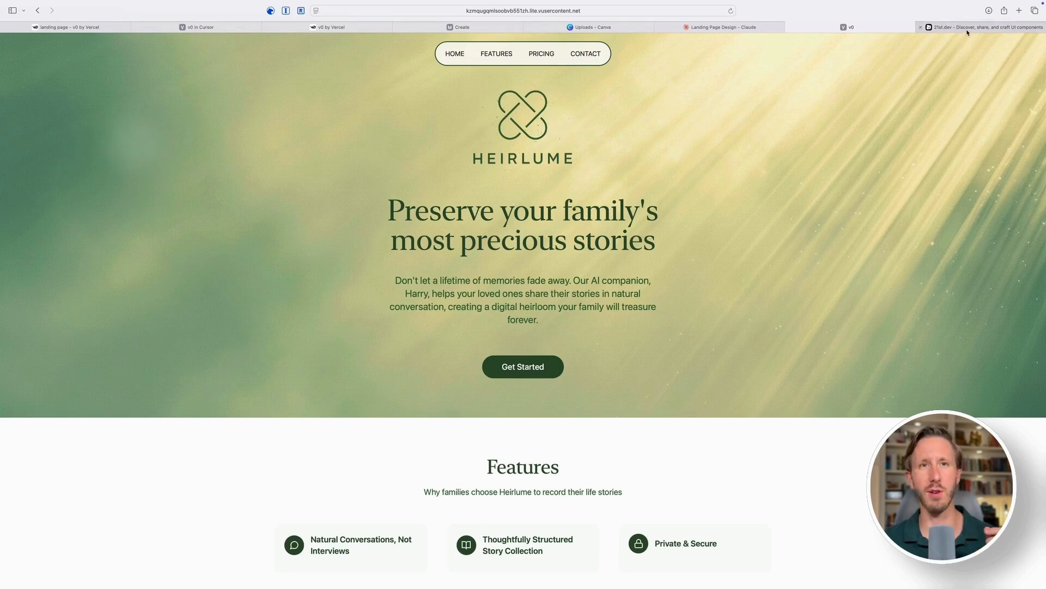
click(981, 26)
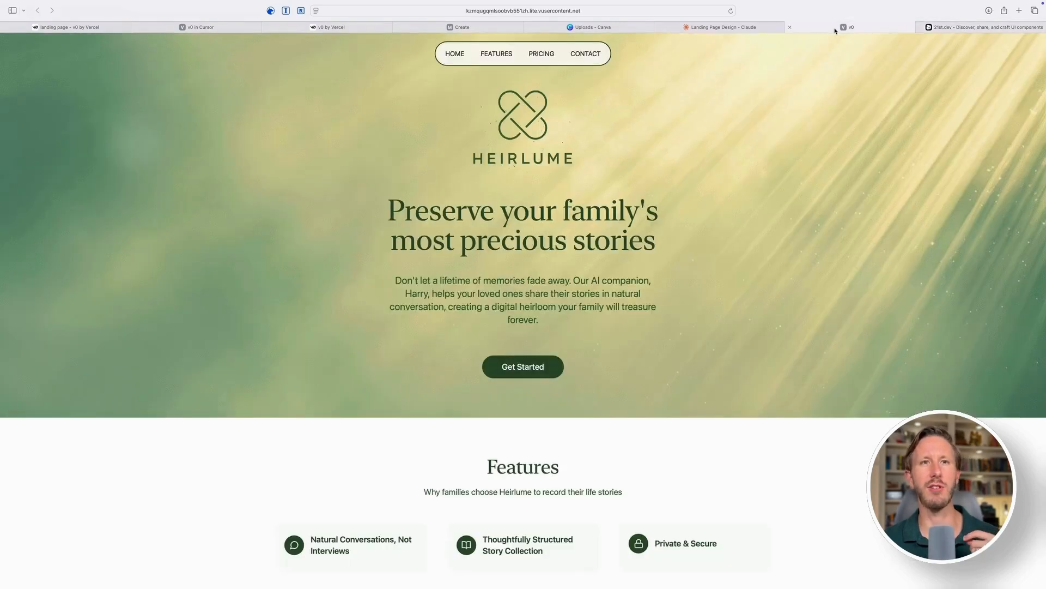
scroll(down, 3)
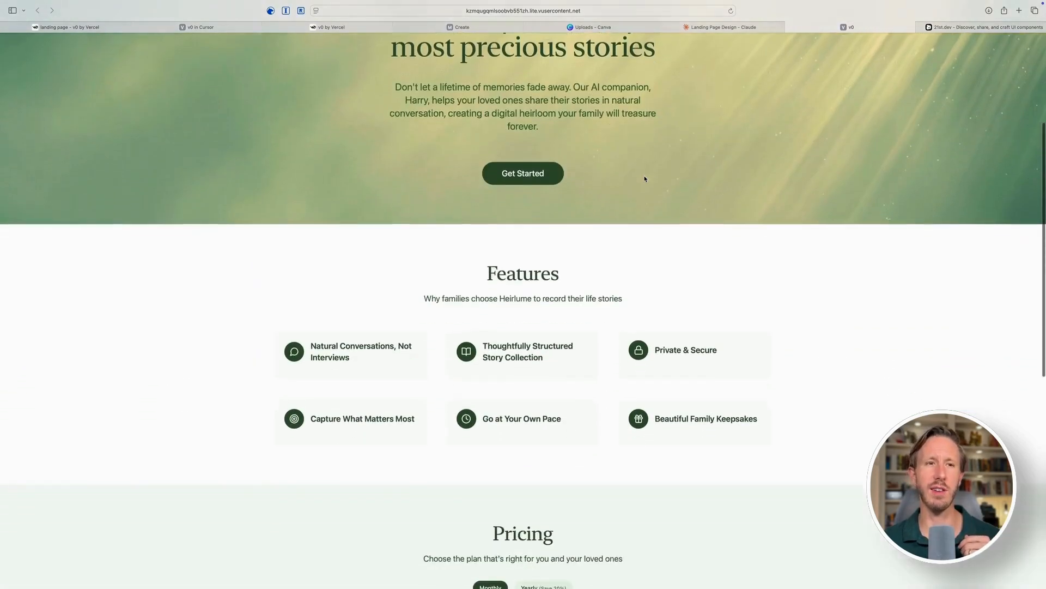
scroll(down, 3)
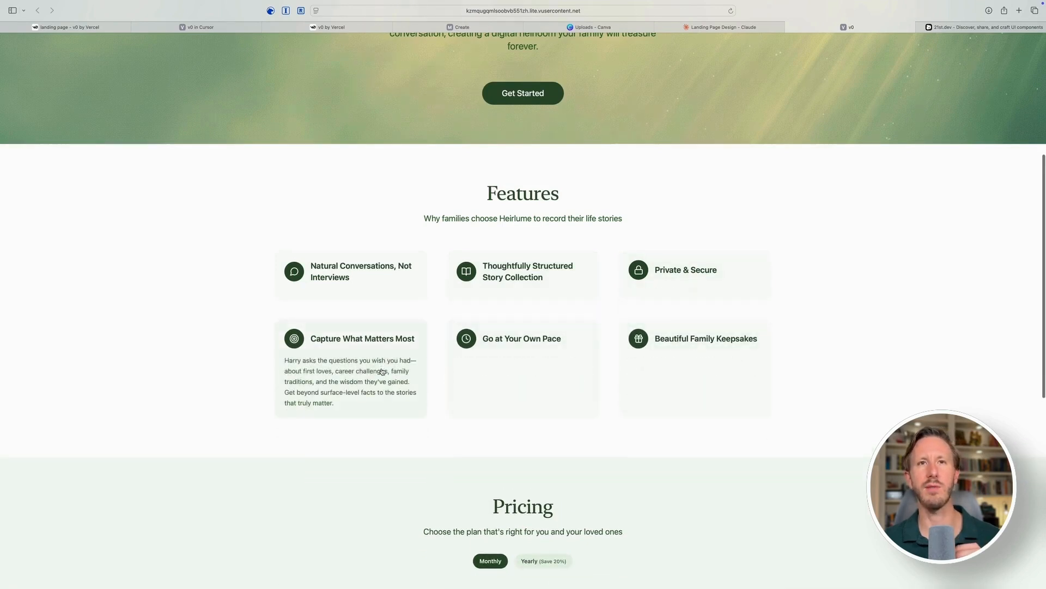
scroll(down, 3)
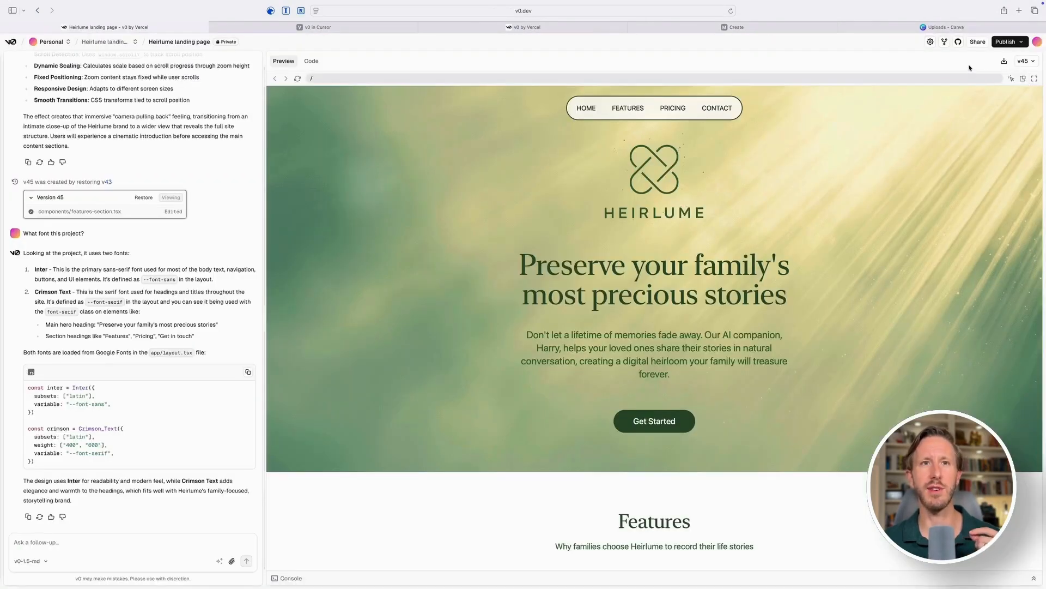
mouse_move(1005, 61)
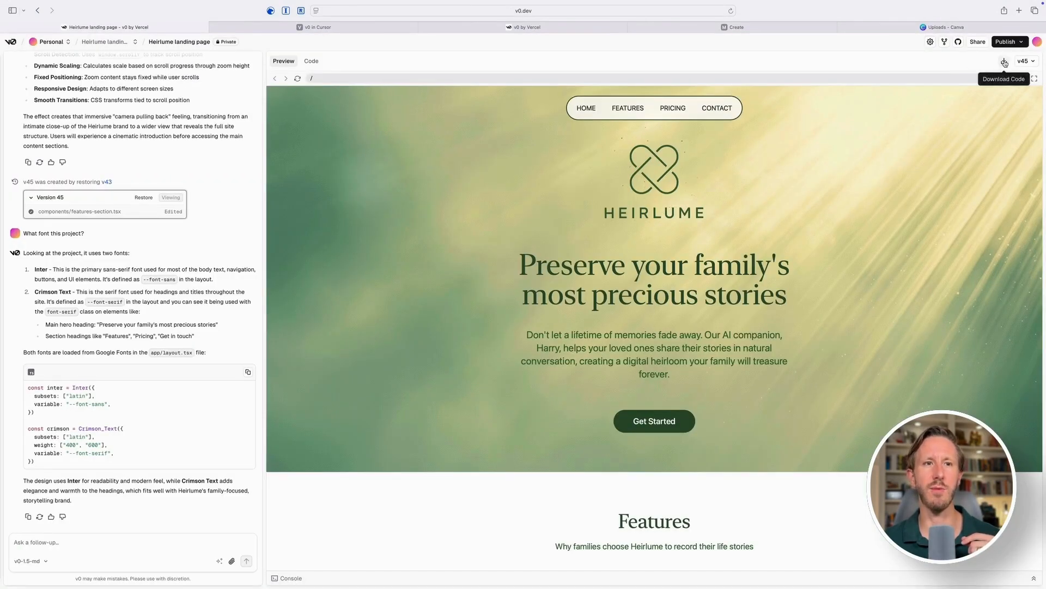
Download the Heirlume landing page code from the v0 preview toolbar
click(1004, 60)
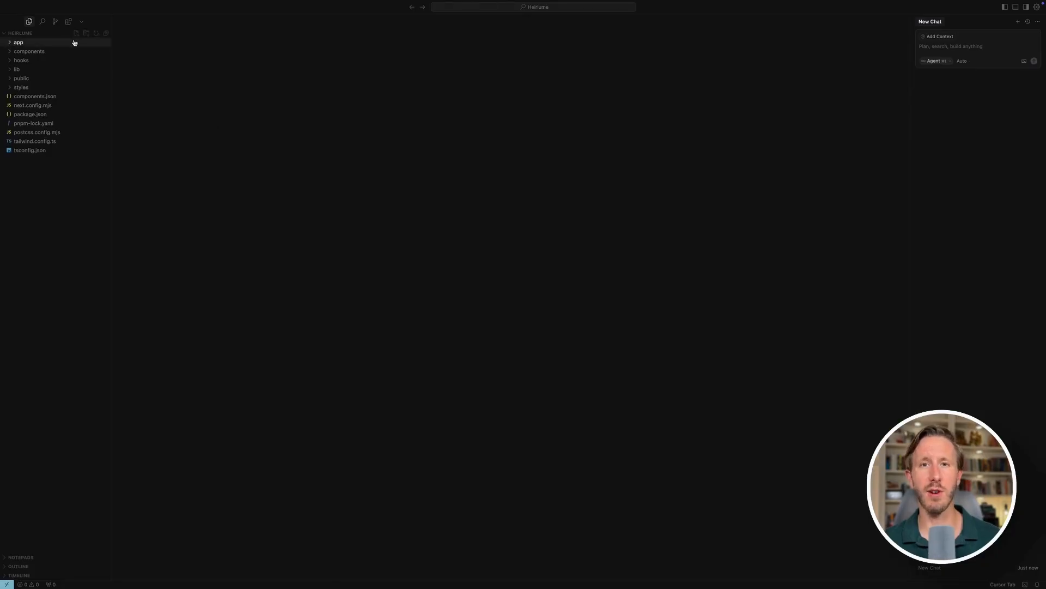
mouse_move(92, 32)
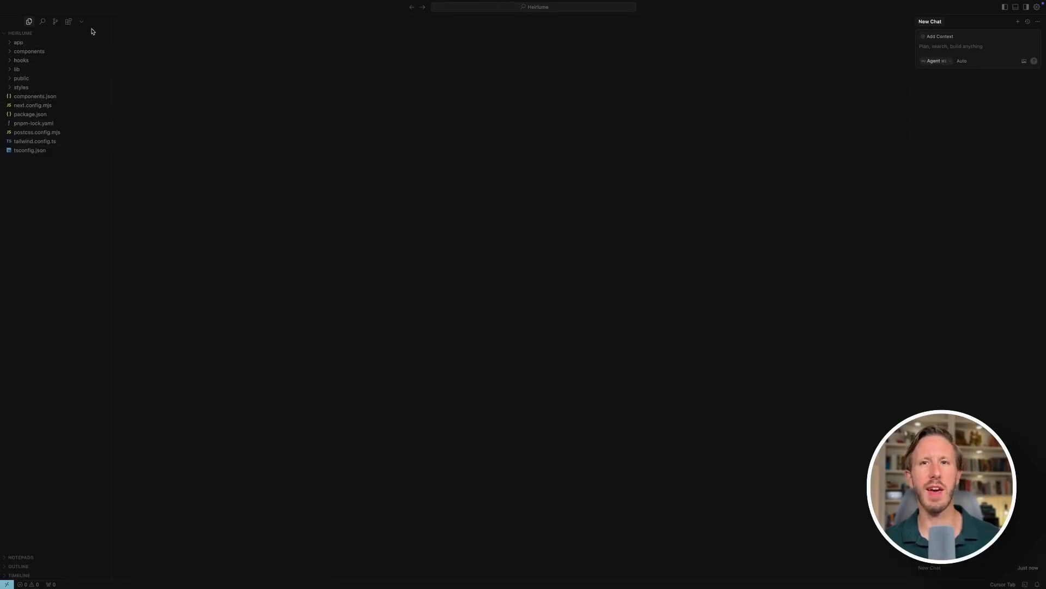
mouse_move(230, 92)
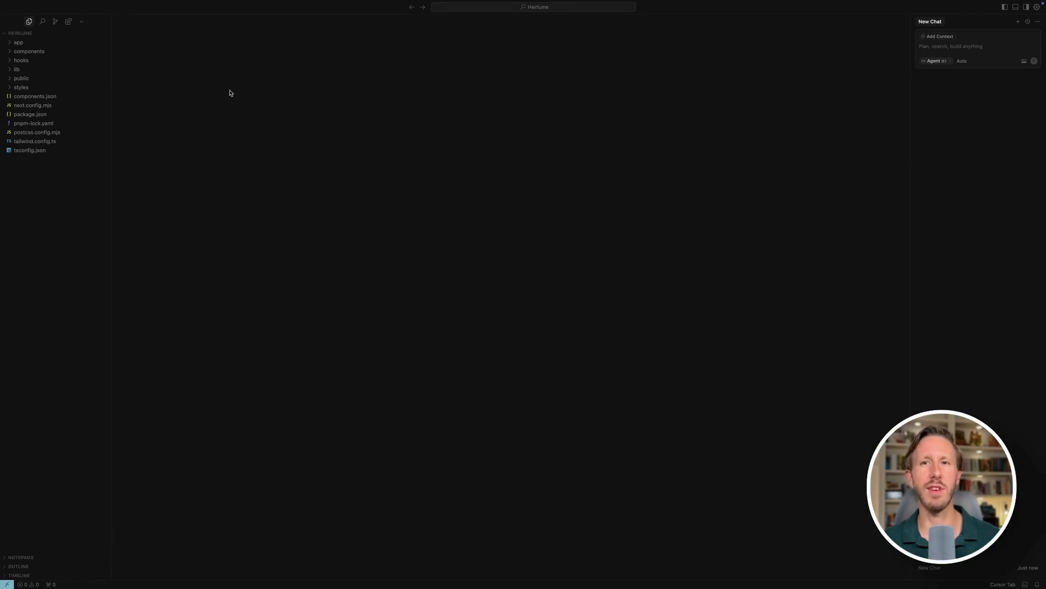
mouse_move(187, 73)
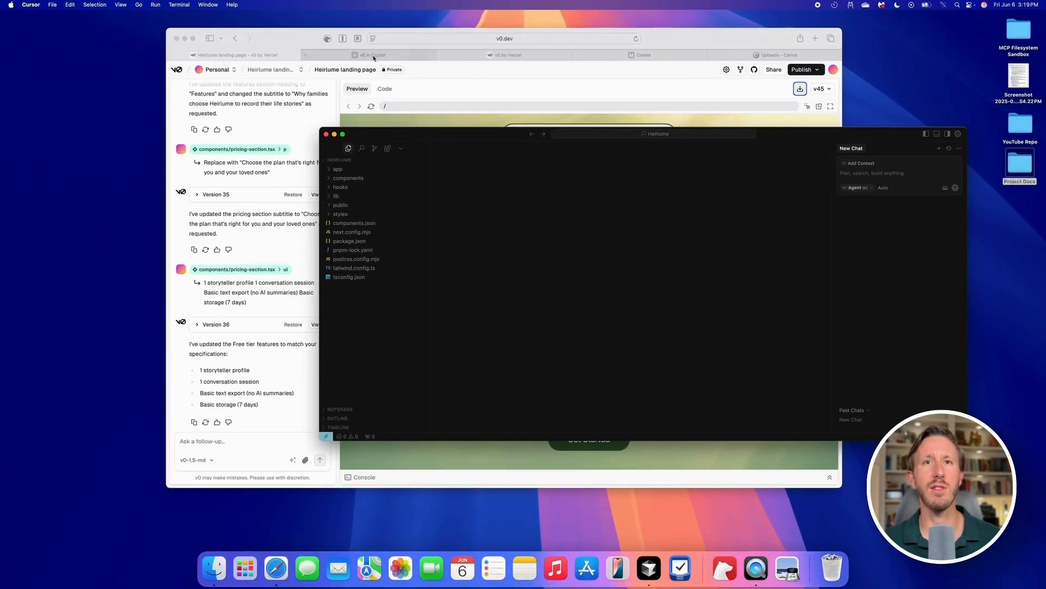
Show the 'v0 in Cursor' quickstart guide in Vercel Docs
click(372, 54)
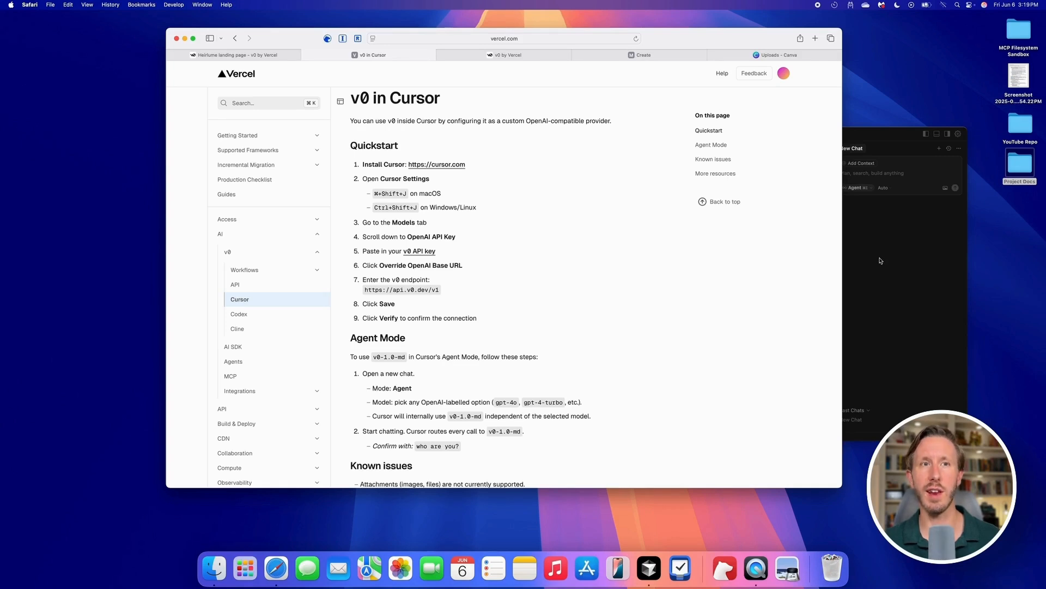
mouse_move(487, 271)
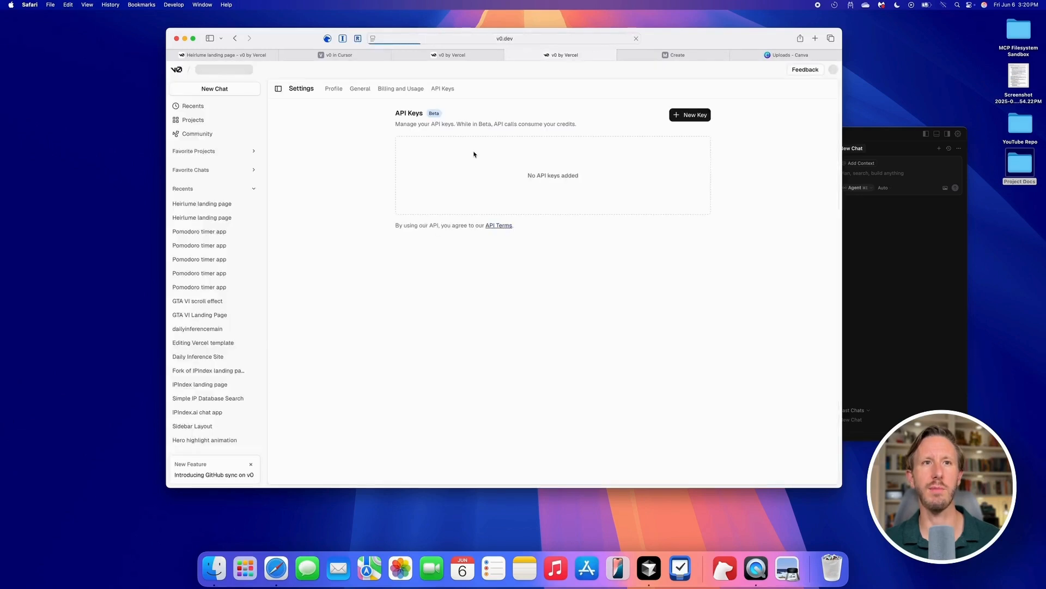
Add a new v0 API key named 'Test'
click(690, 115)
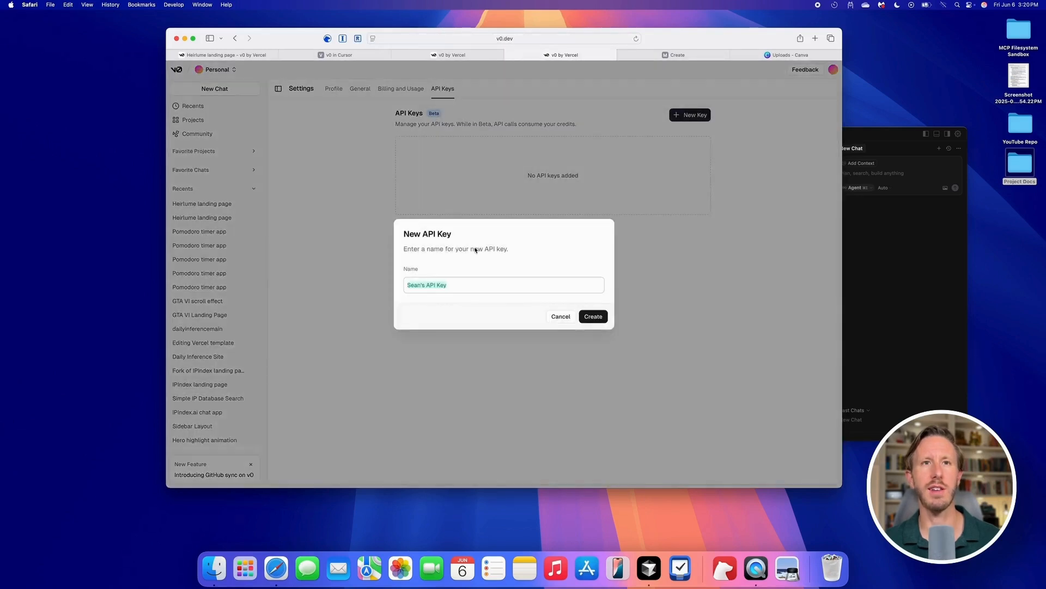
text(Test)
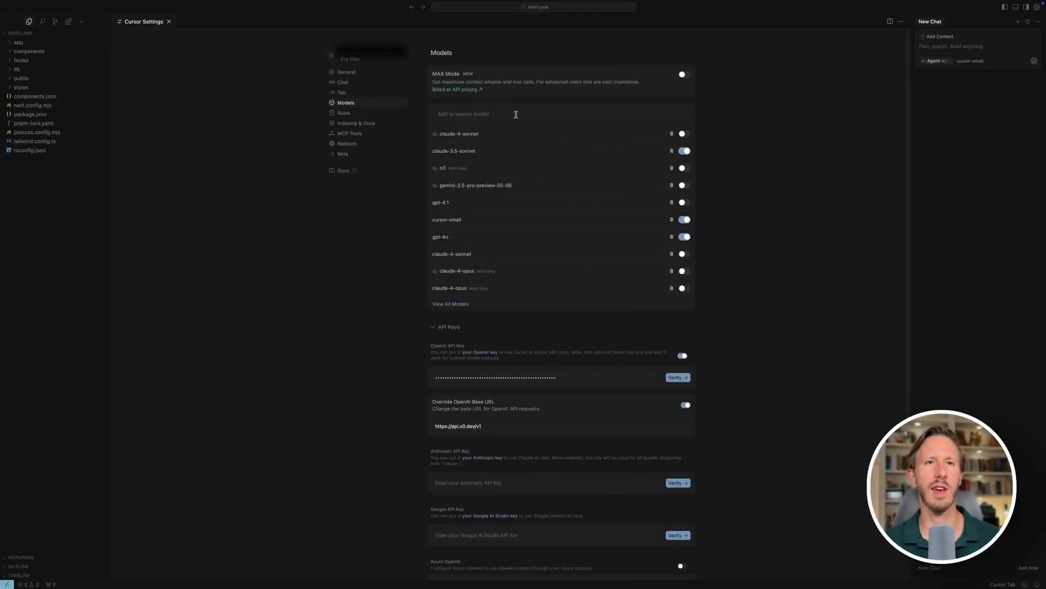
Verify the v0 key as Cursor's OpenAI API key with the v0 base URL override
scroll(down, 3)
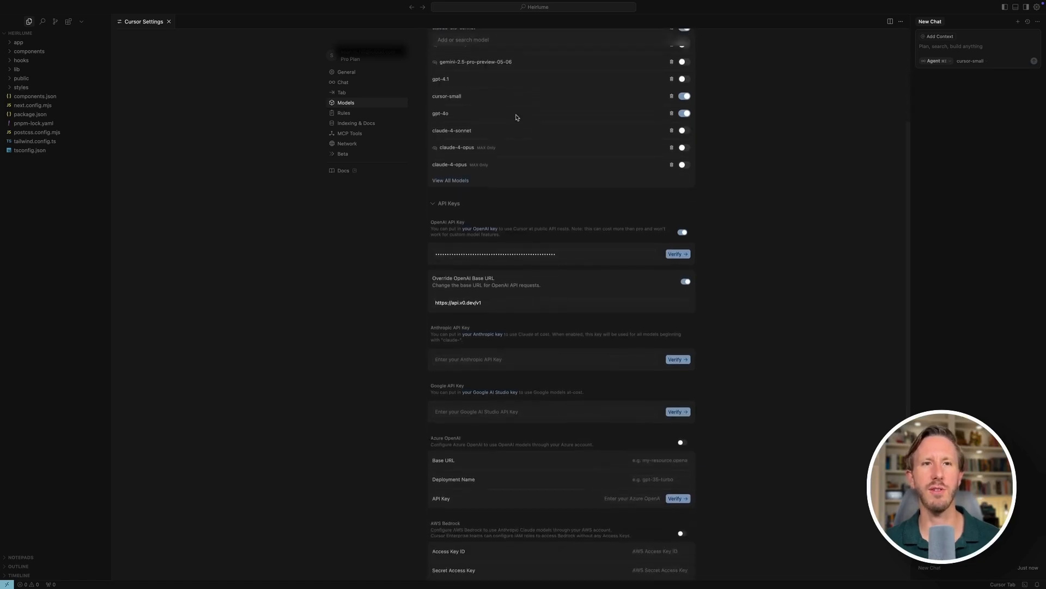
scroll(down, 3)
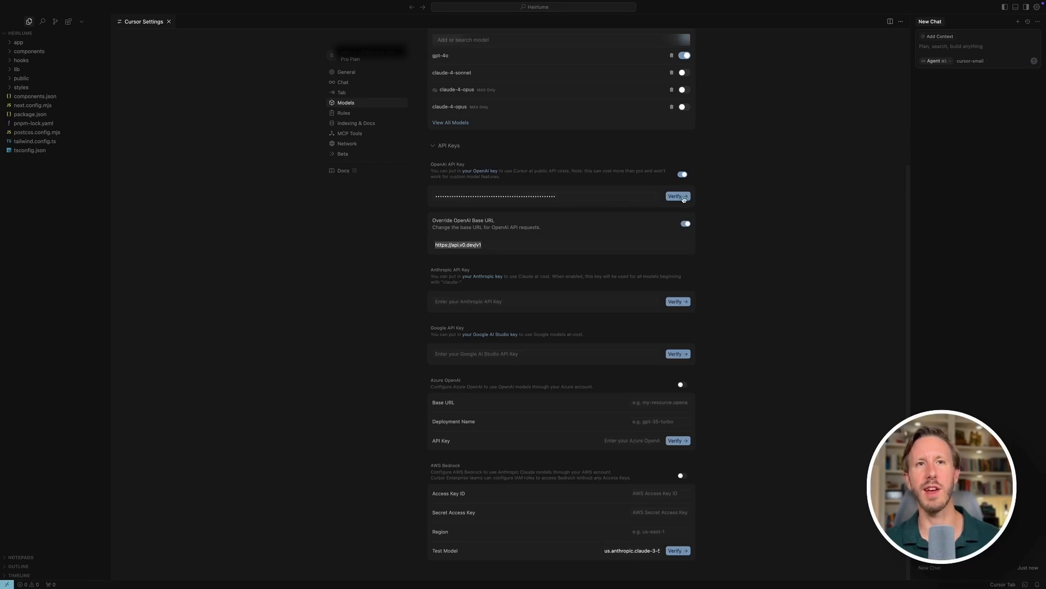
click(676, 195)
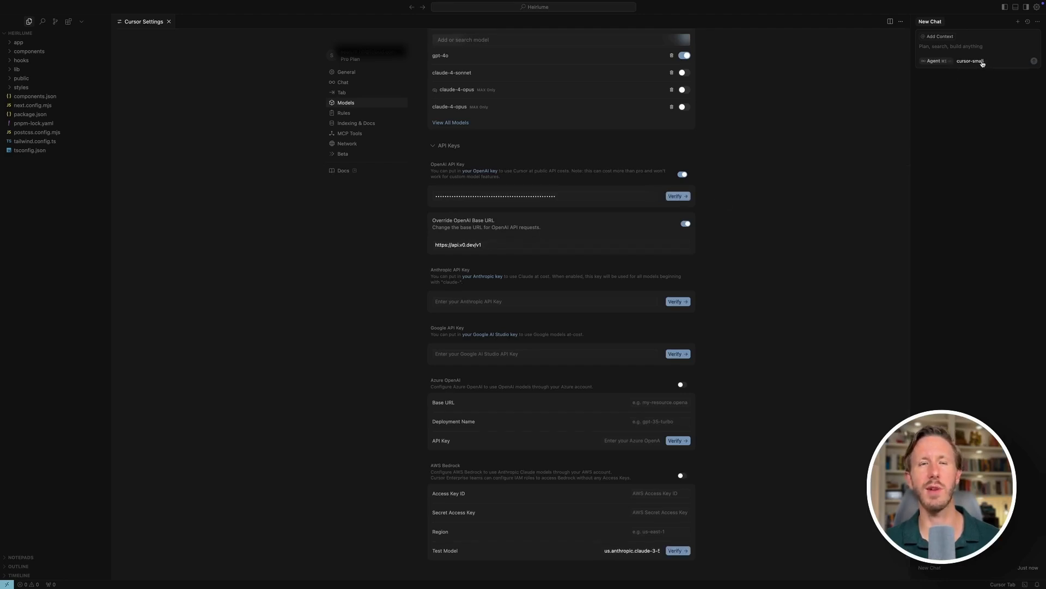
Change the New Chat model from cursor-small to gpt-4o
click(970, 61)
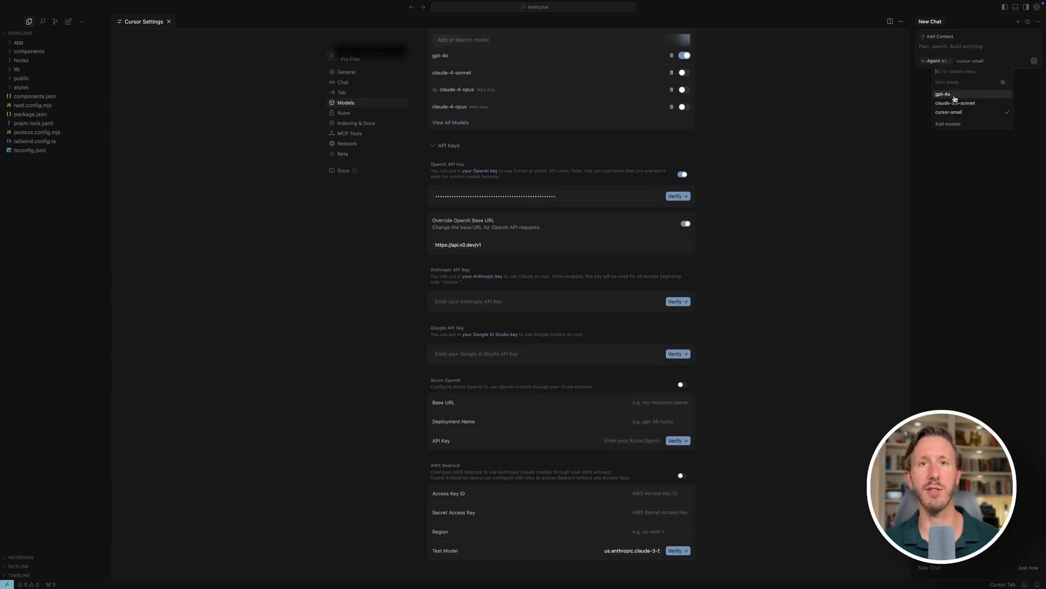
click(942, 94)
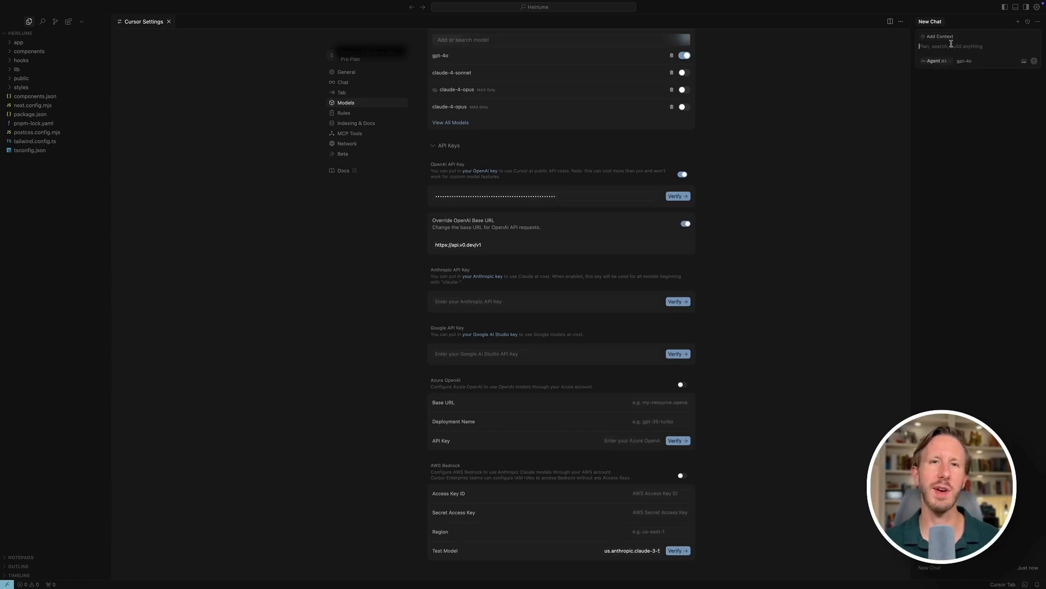